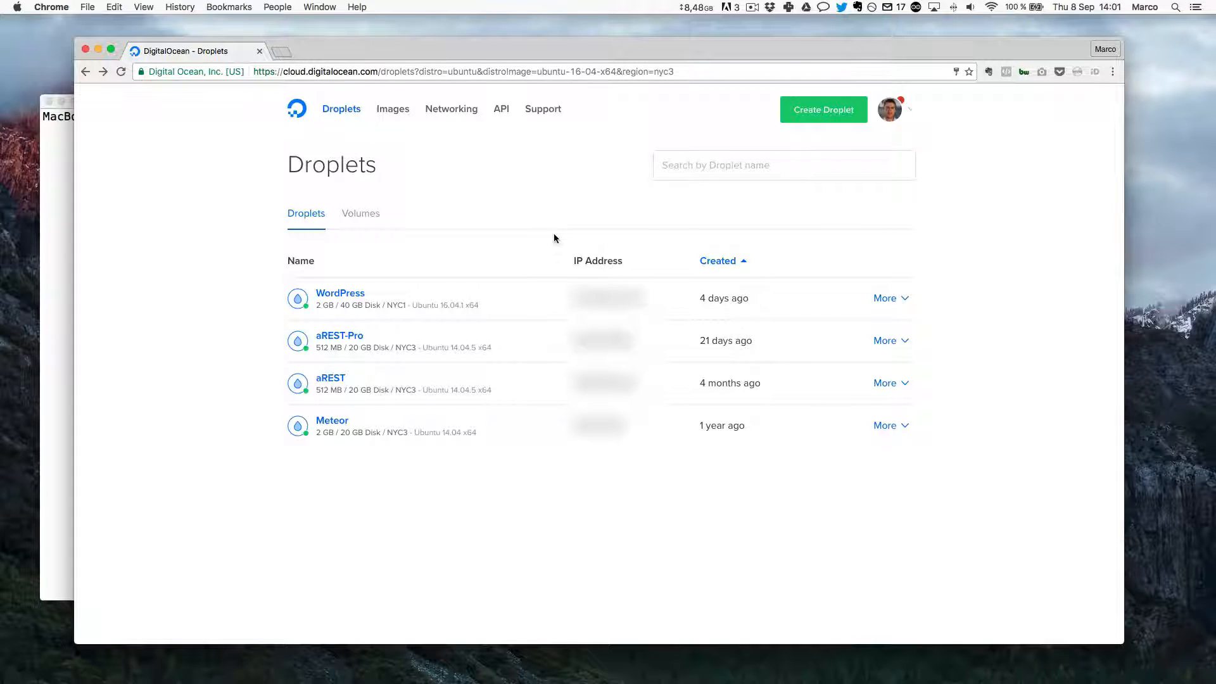
{"action": "mouse_move", "coordinate": [823, 109]}
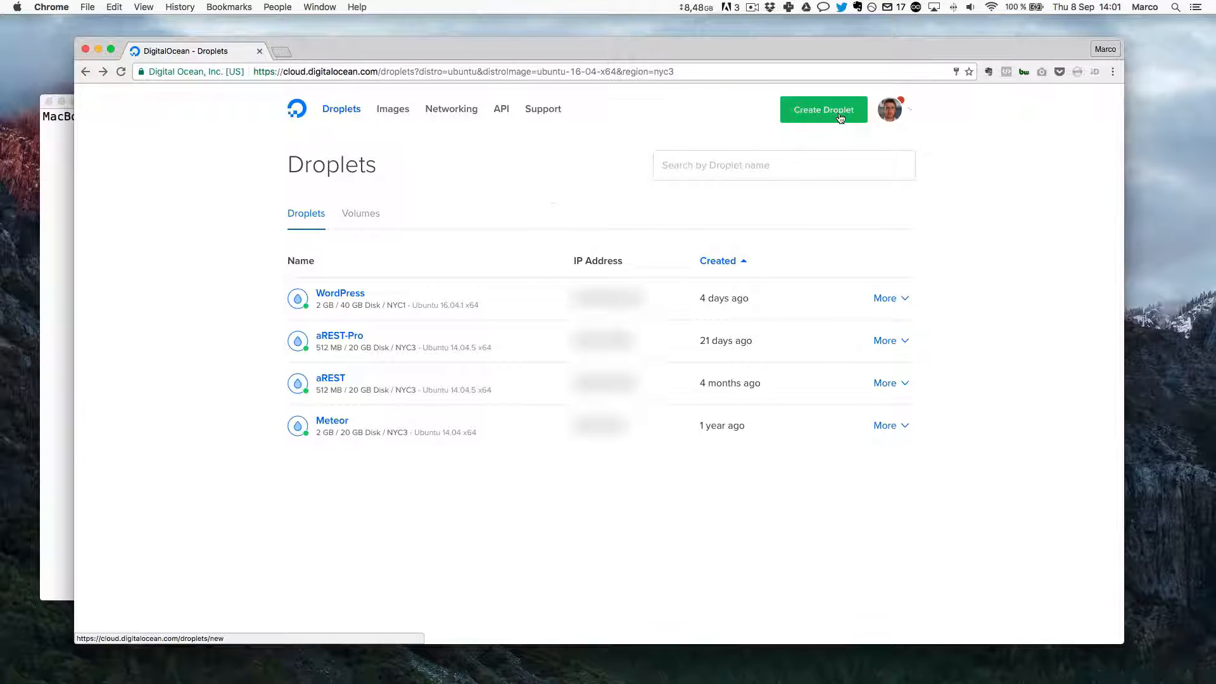
- Start creating a new droplet from the Droplets dashboard
{"action": "left_click", "coordinate": [824, 109]}
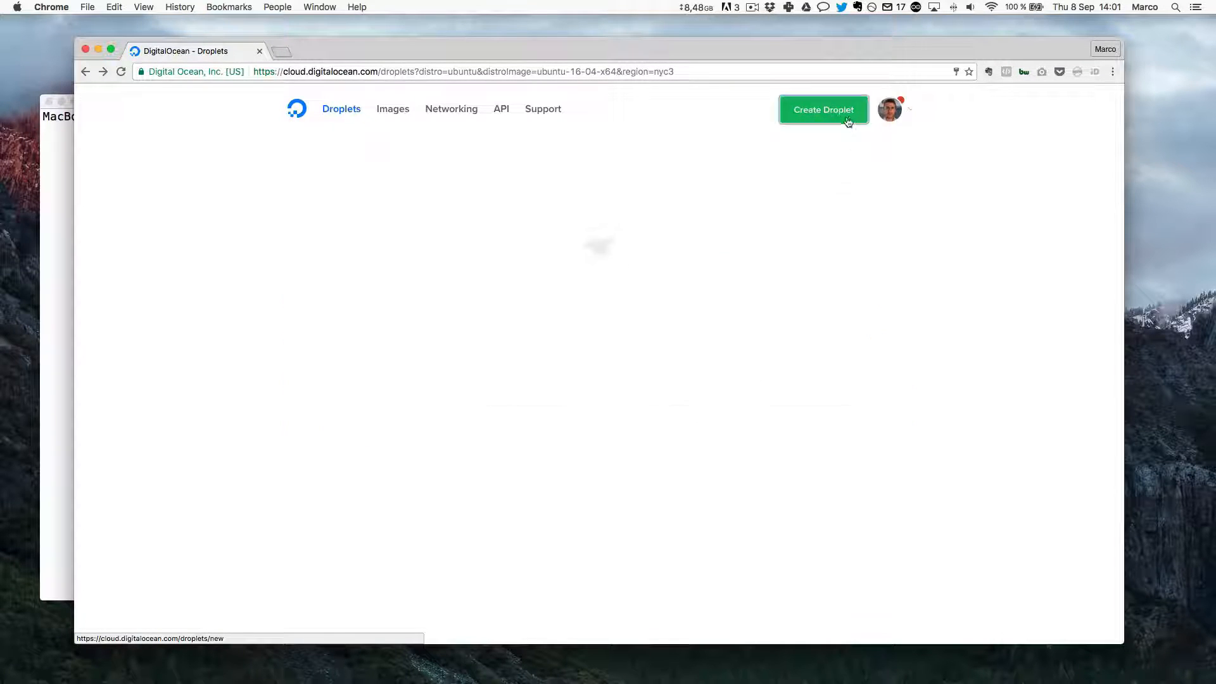
{"action": "mouse_move", "coordinate": [771, 254]}
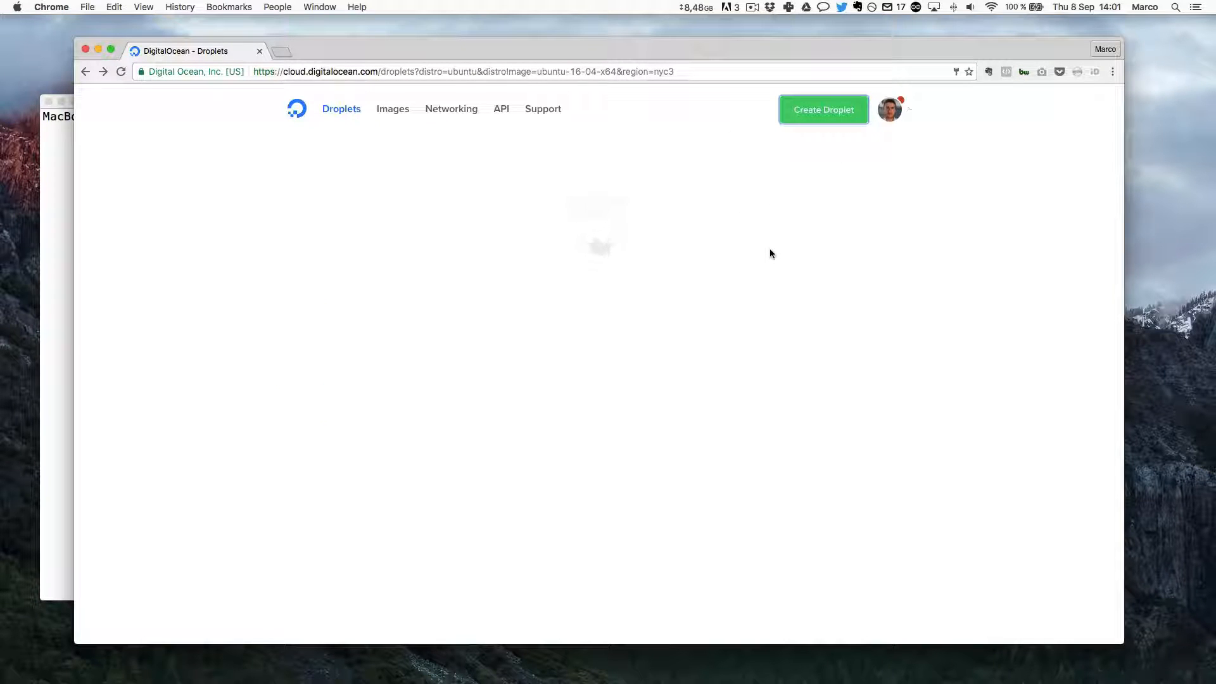
- Keep Ubuntu 16.04.1 x64 with the $5/mo 512 MB size and New York 3 region
{"action": "left_click", "coordinate": [824, 109]}
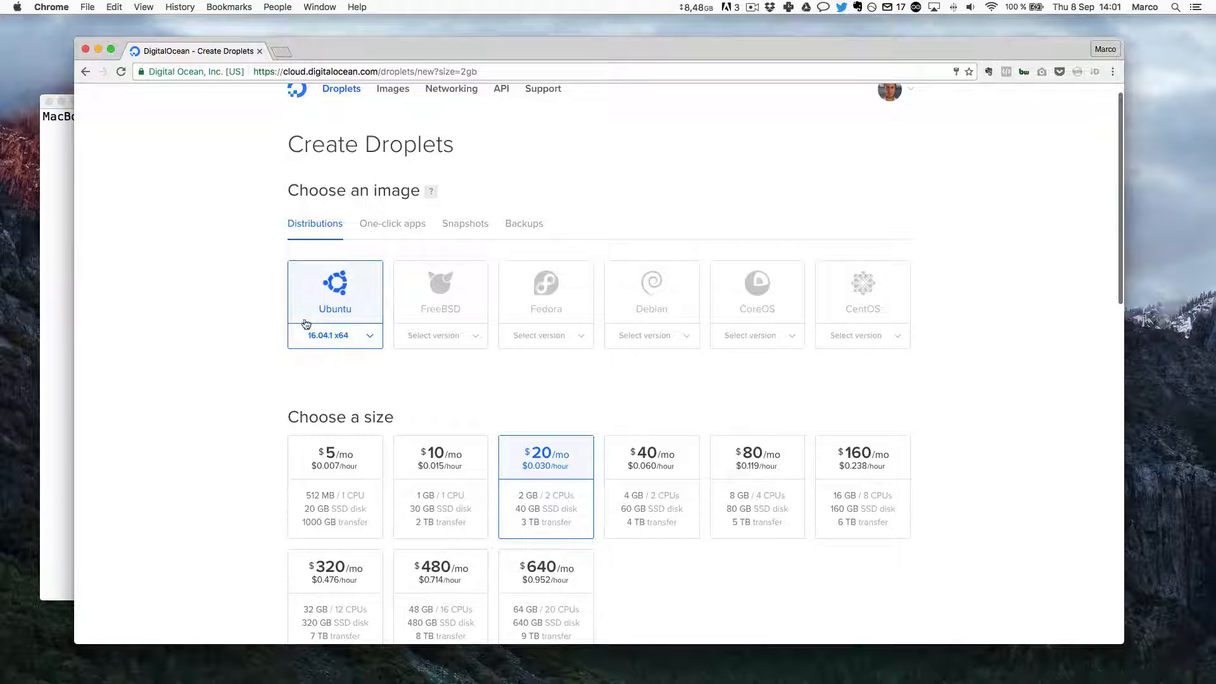
{"action": "mouse_move", "coordinate": [248, 405]}
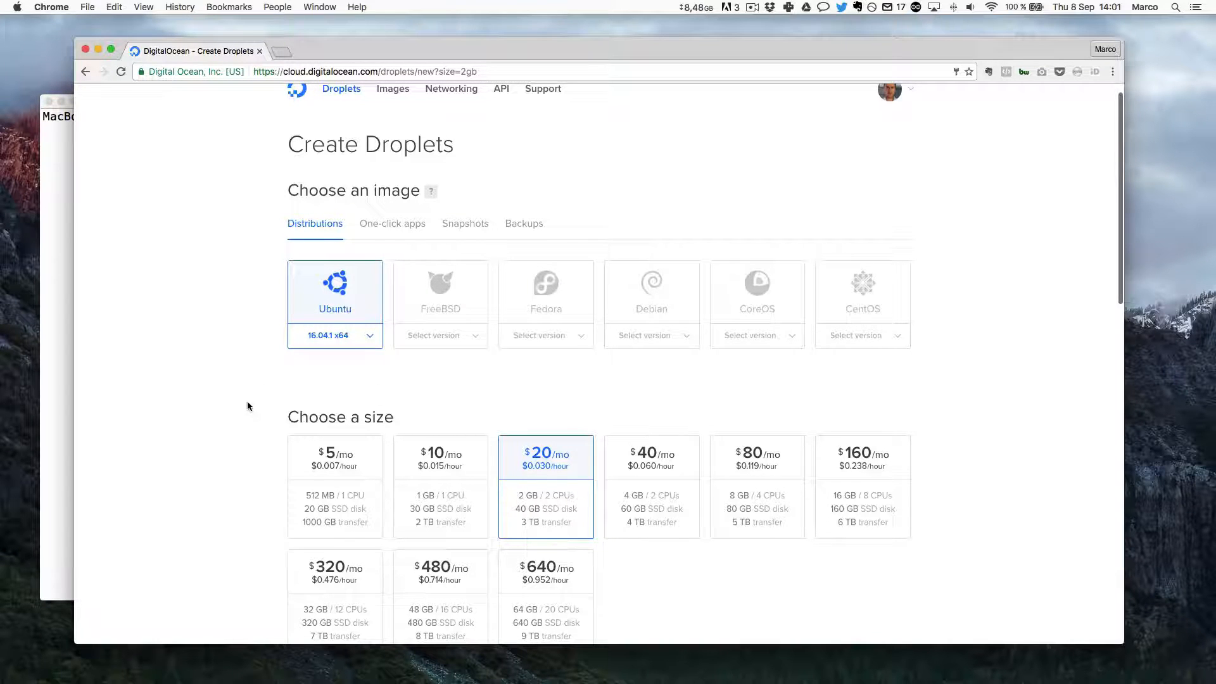
{"action": "scroll", "scroll_direction": "down", "scroll_amount": 3}
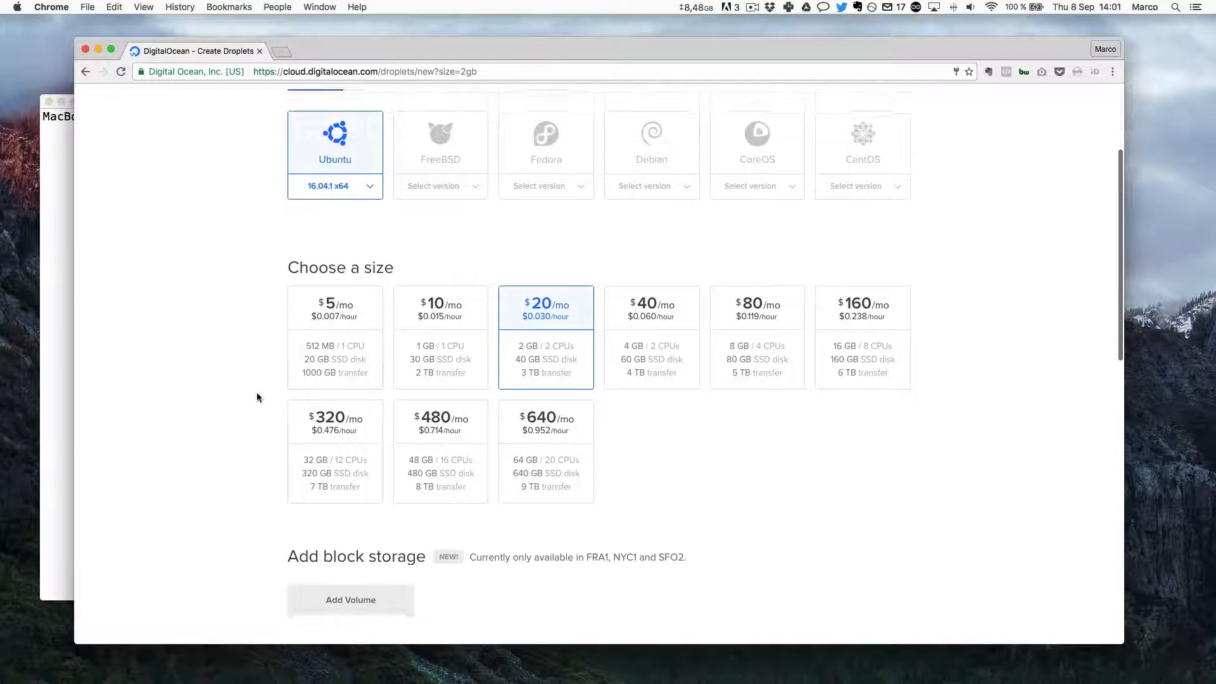
{"action": "scroll", "scroll_direction": "down", "scroll_amount": 3}
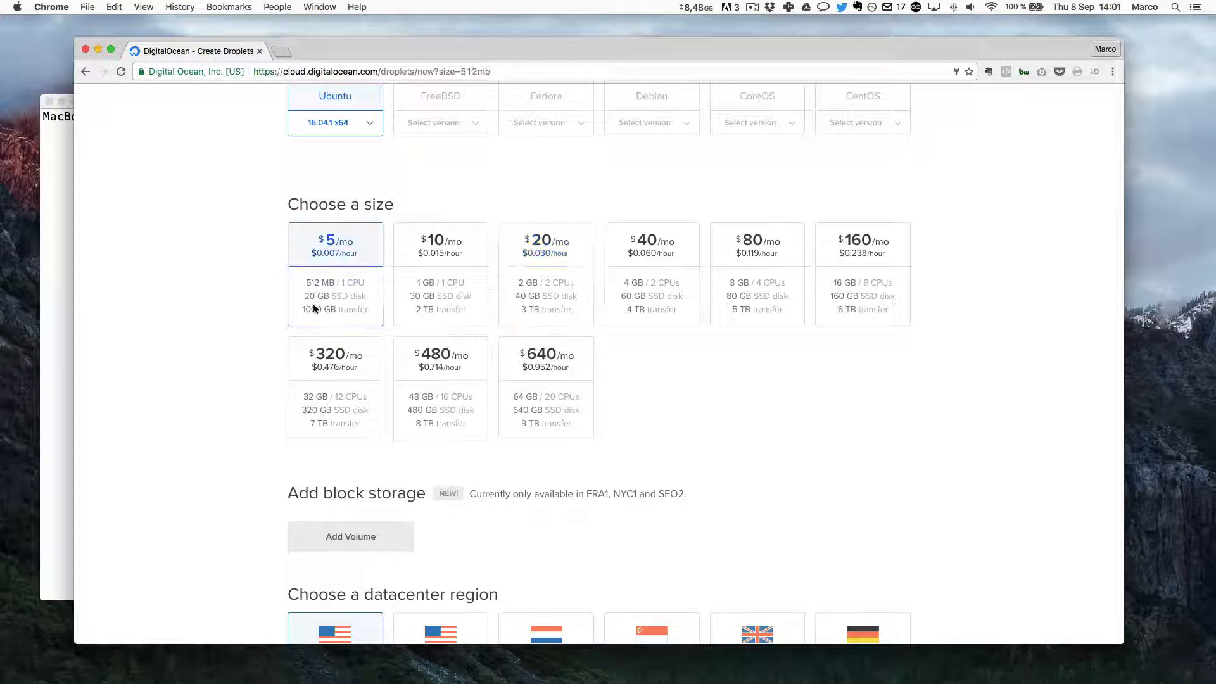
{"action": "scroll", "scroll_direction": "down", "scroll_amount": 3}
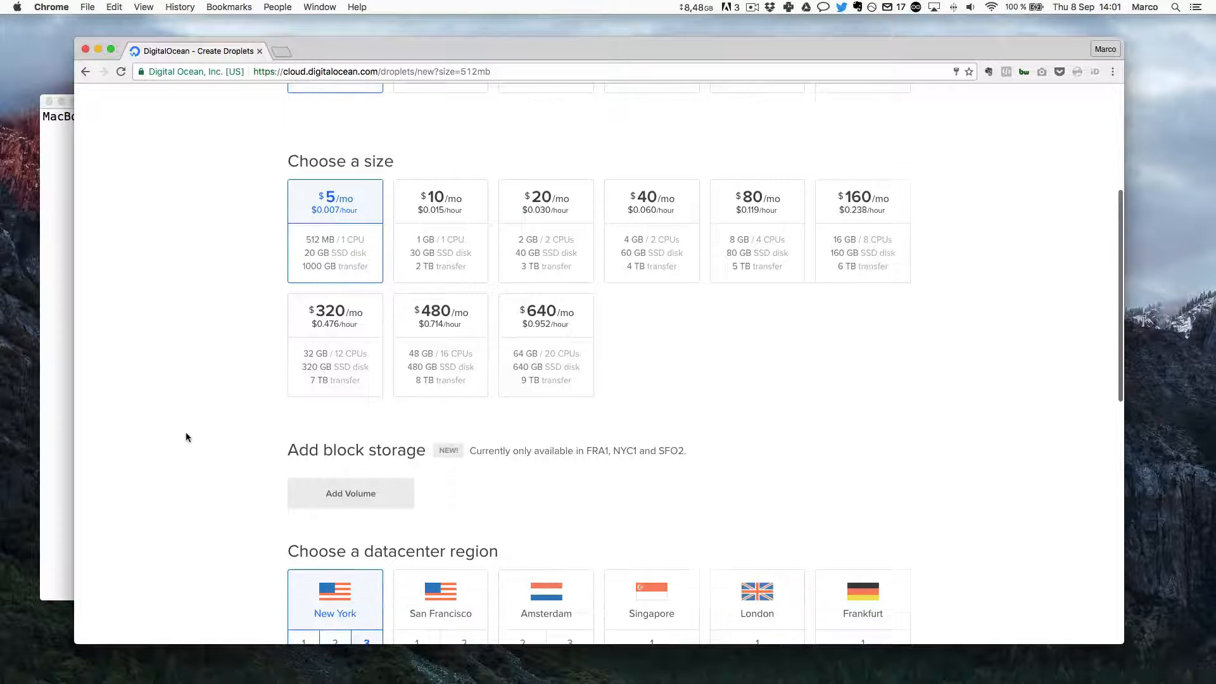
{"action": "scroll", "scroll_direction": "down", "scroll_amount": 3}
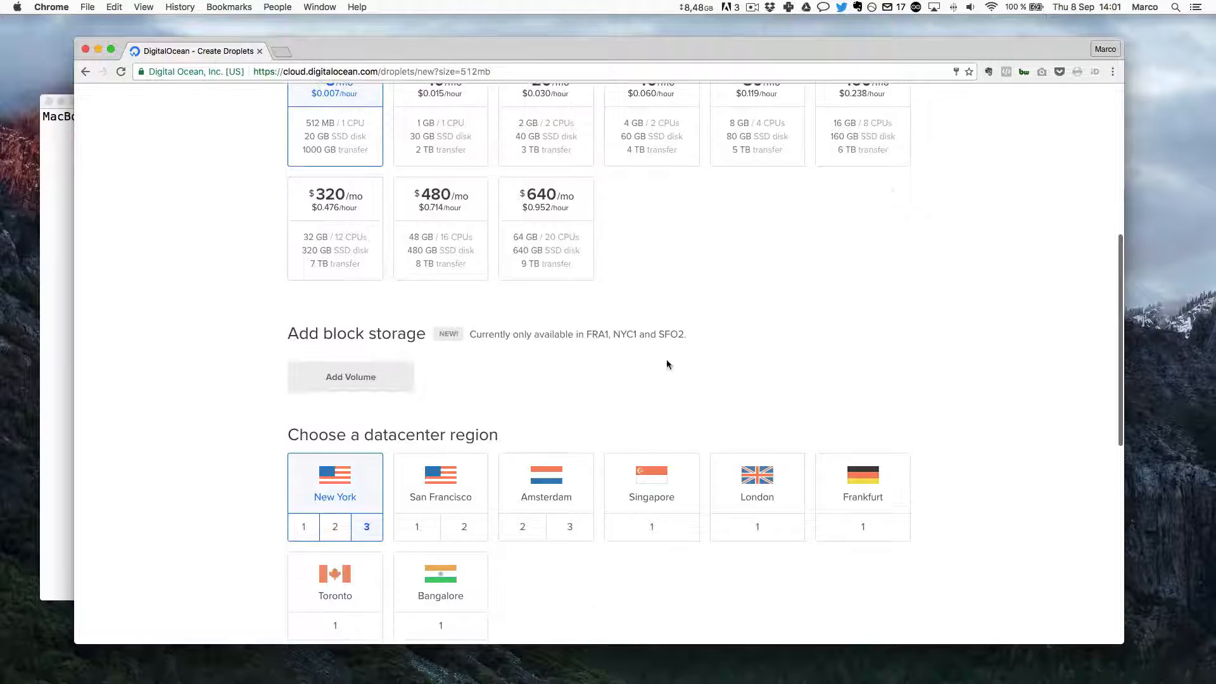
{"action": "mouse_move", "coordinate": [438, 407]}
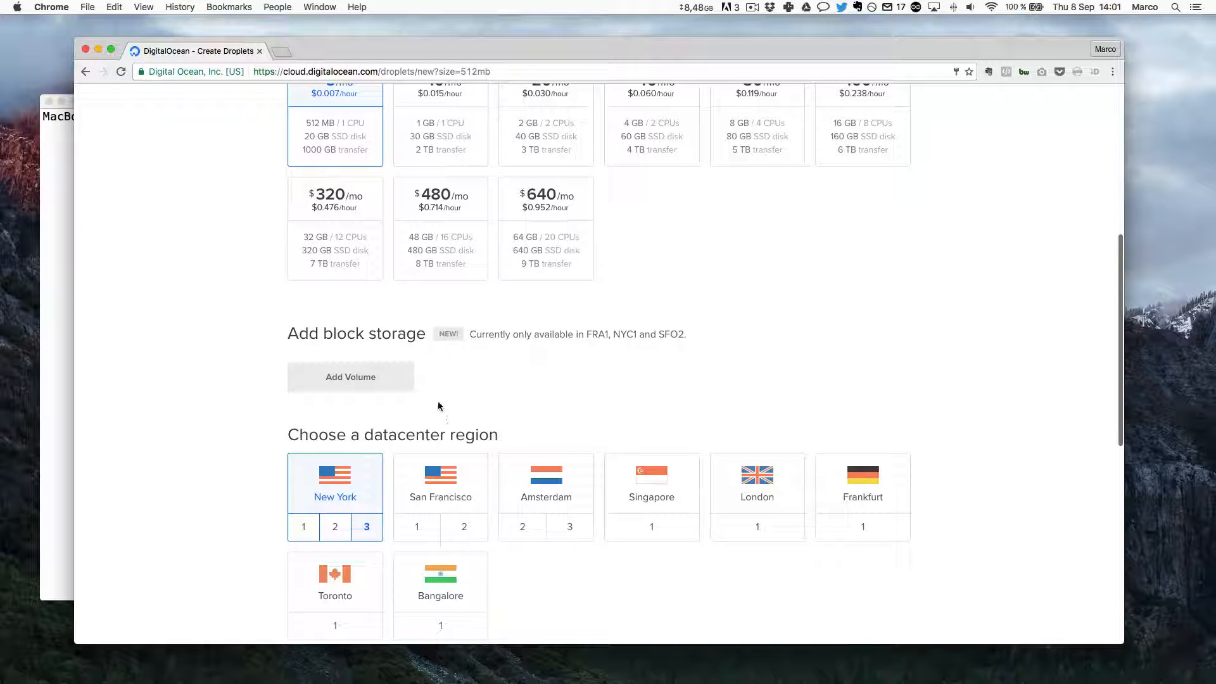
{"action": "scroll", "scroll_direction": "down", "scroll_amount": 3}
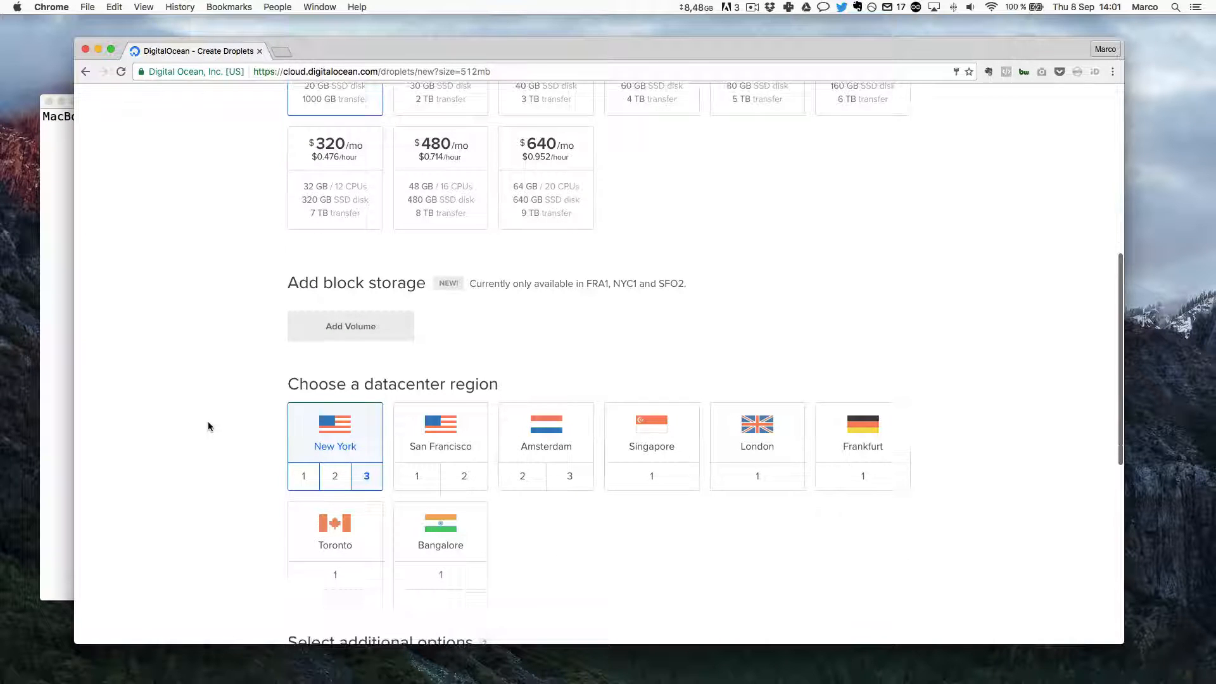
{"action": "scroll", "scroll_direction": "down", "scroll_amount": 3}
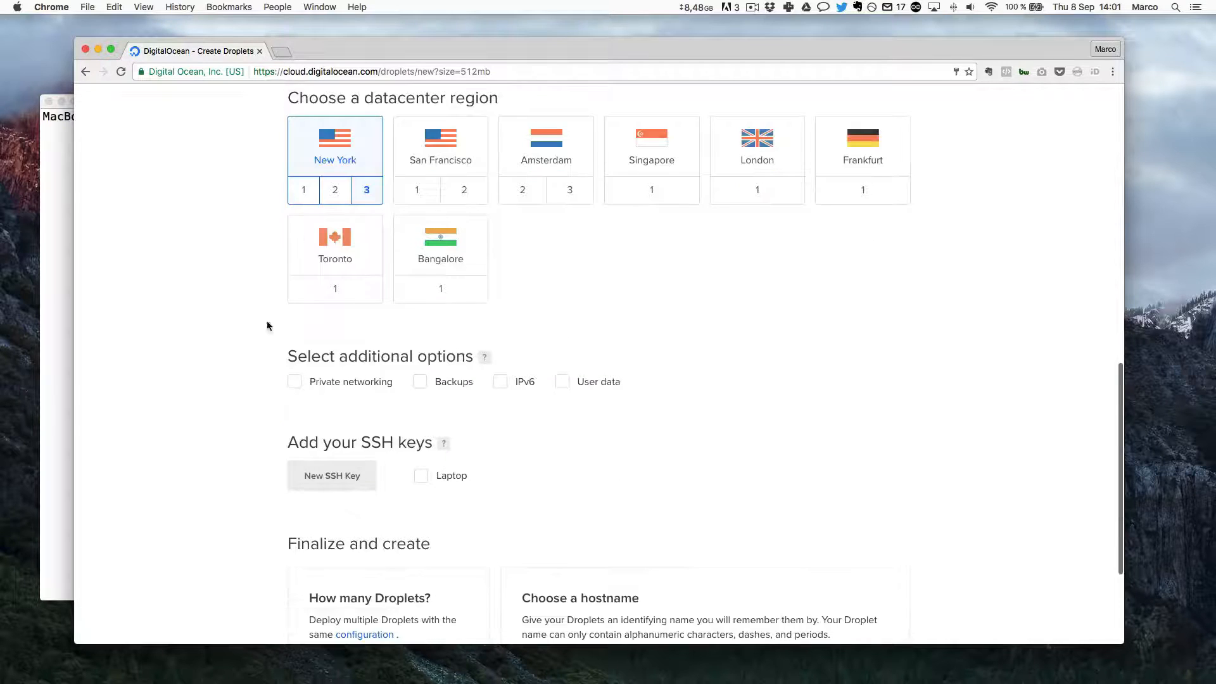
{"action": "mouse_move", "coordinate": [808, 285]}
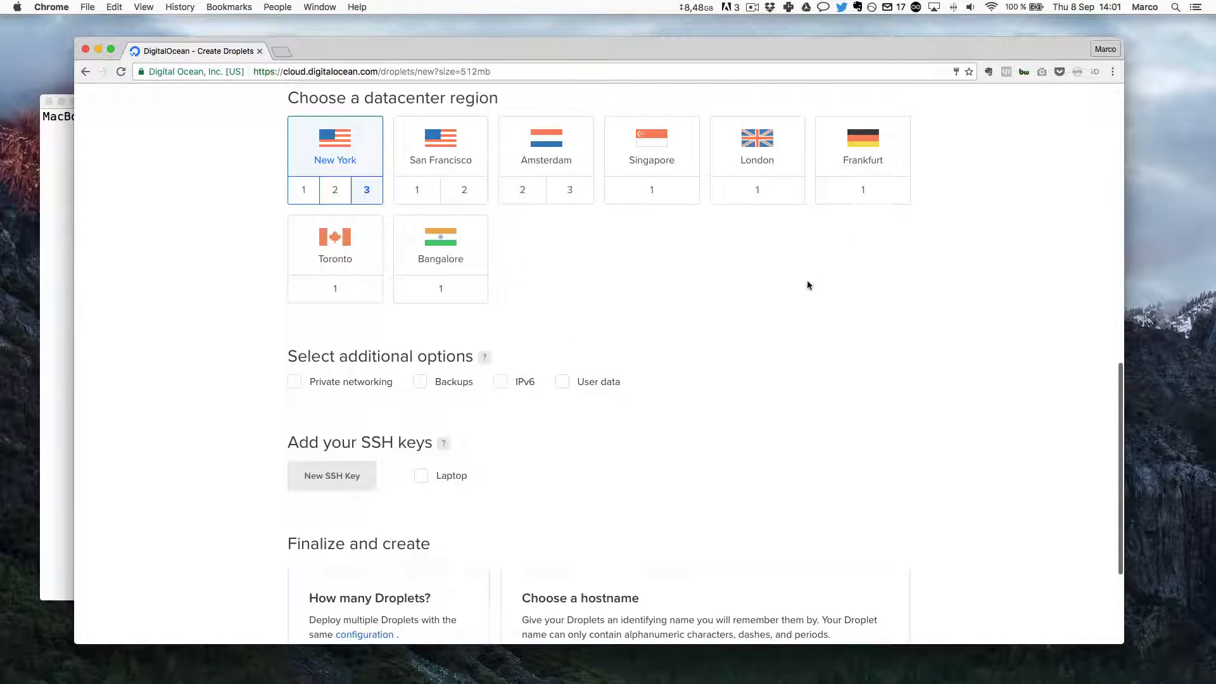
{"action": "mouse_move", "coordinate": [544, 272]}
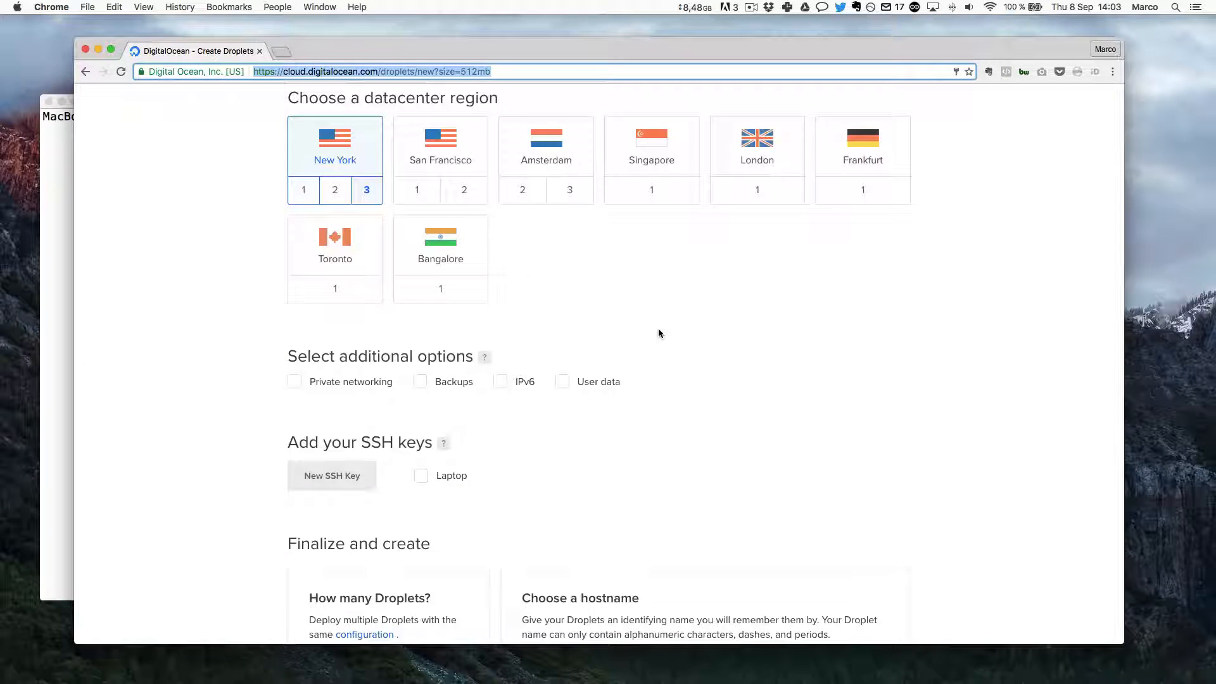
{"action": "mouse_move", "coordinate": [863, 164]}
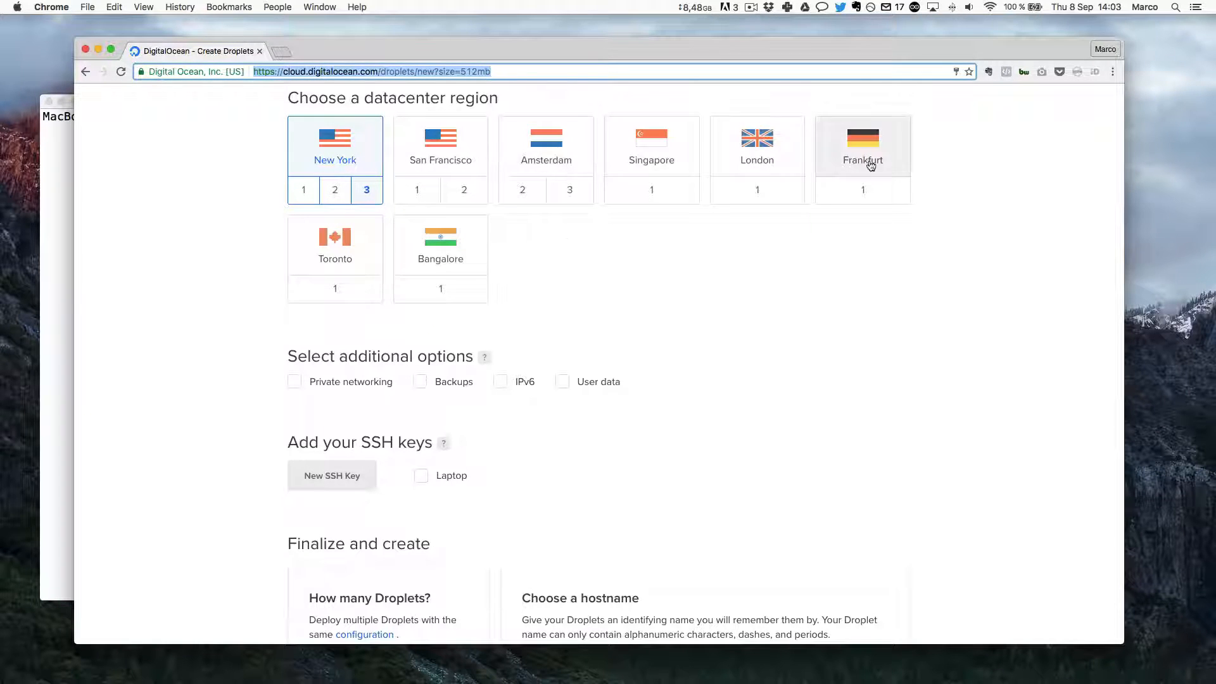
- Add the Laptop SSH key to the new droplet
{"action": "scroll", "scroll_direction": "down", "scroll_amount": 3}
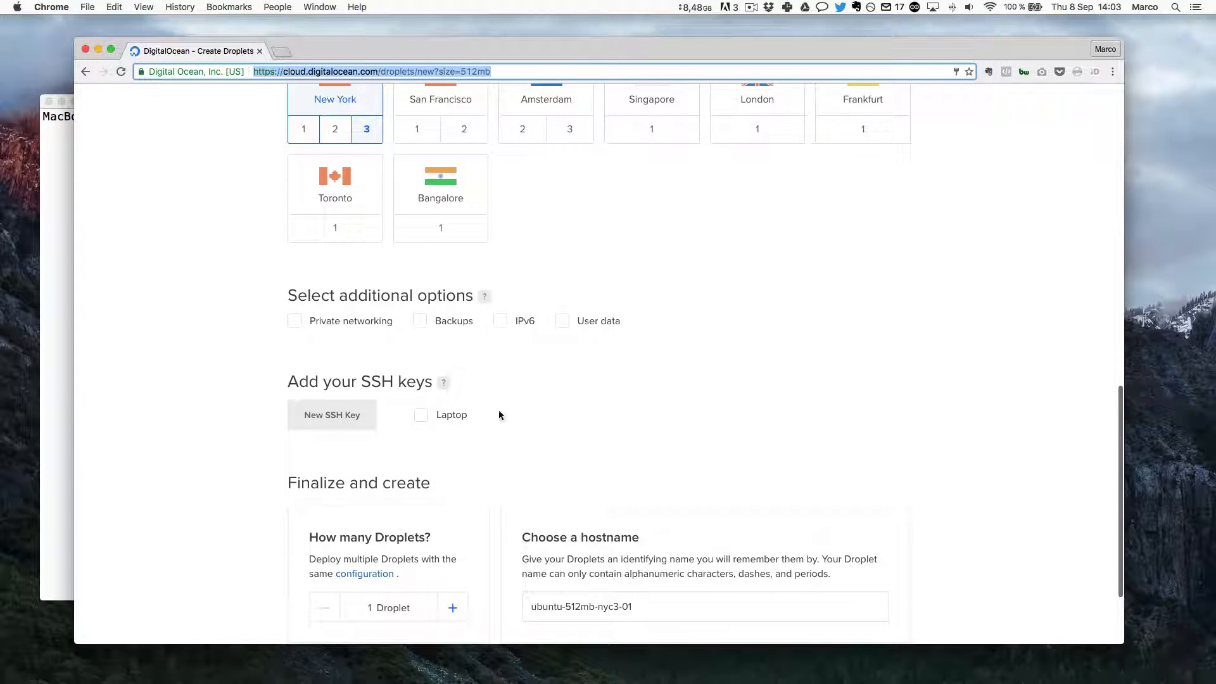
{"action": "left_click", "coordinate": [421, 414]}
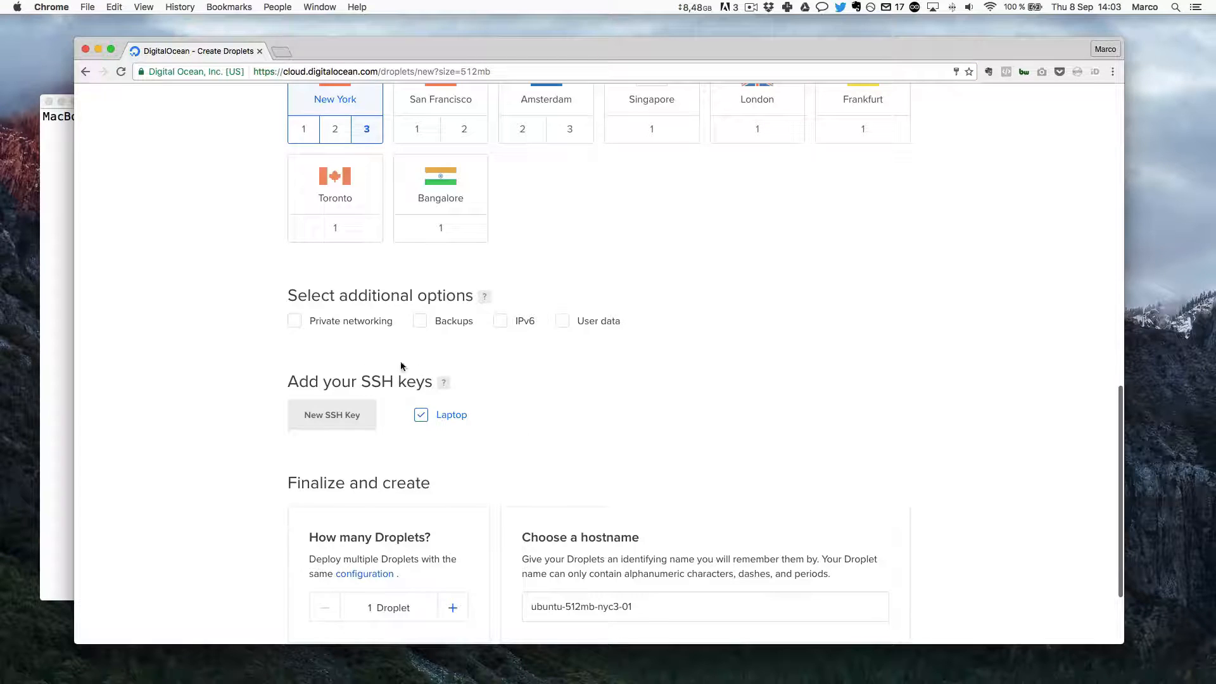
{"action": "mouse_move", "coordinate": [496, 432]}
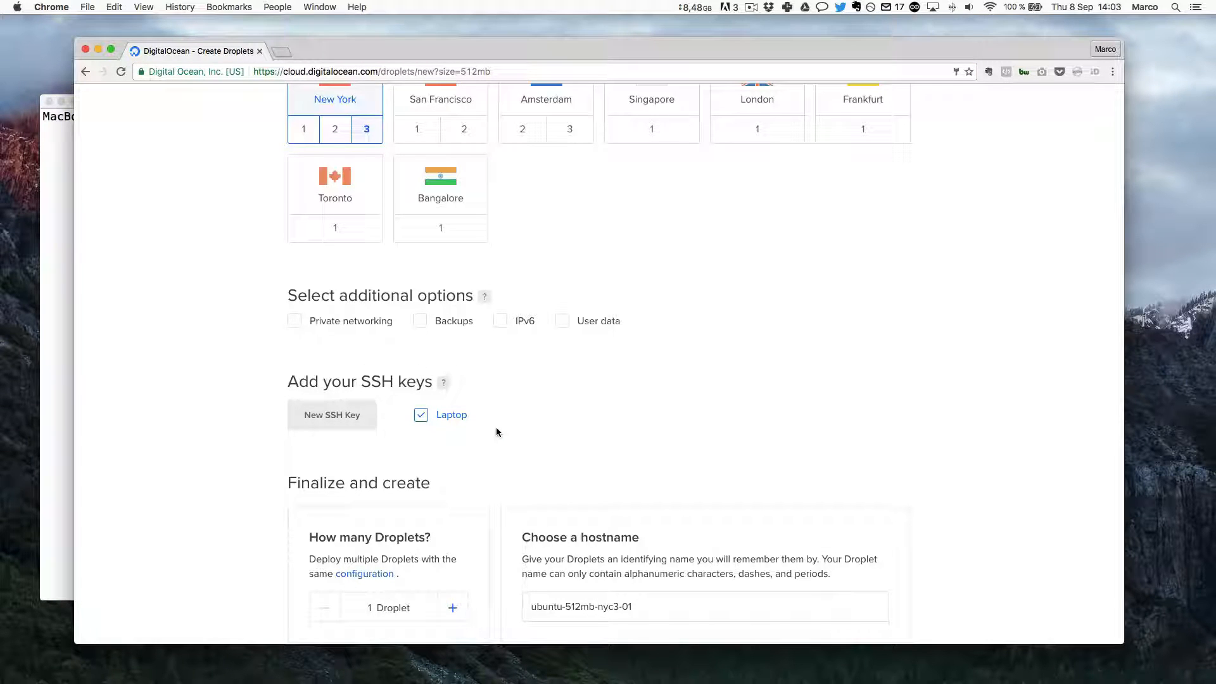
- Set the droplet hostname to WP-Test and create it
{"action": "scroll", "scroll_direction": "down", "scroll_amount": 3}
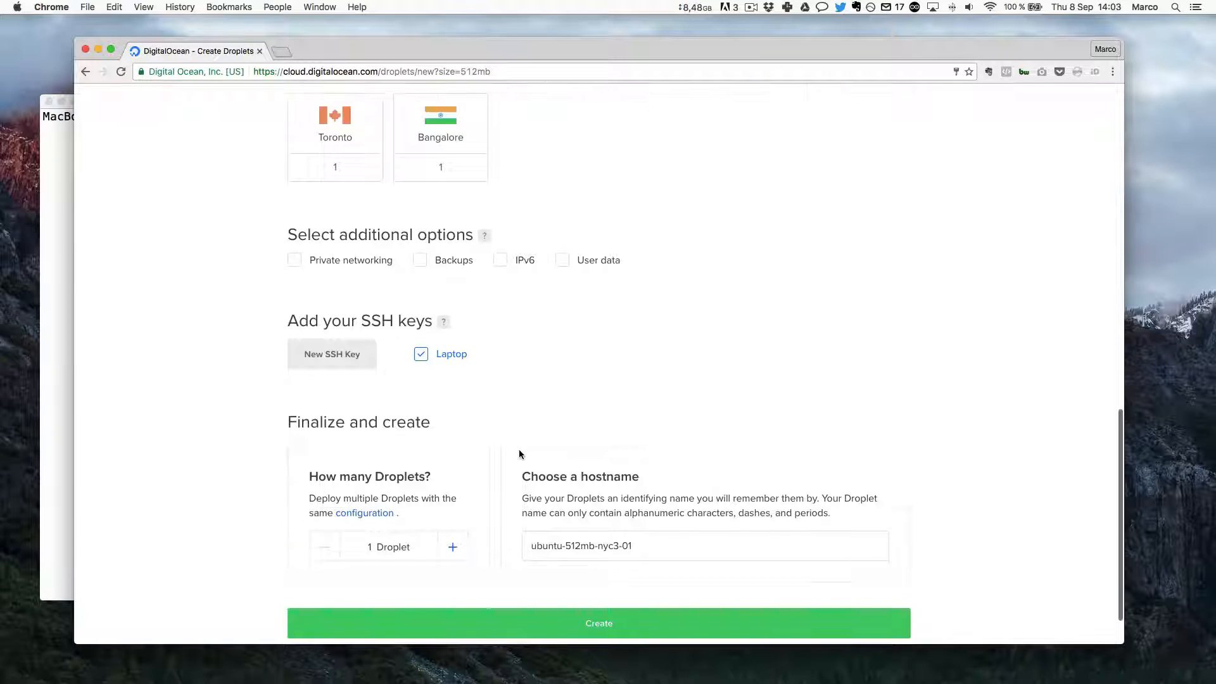
{"action": "scroll", "scroll_direction": "down", "scroll_amount": 3}
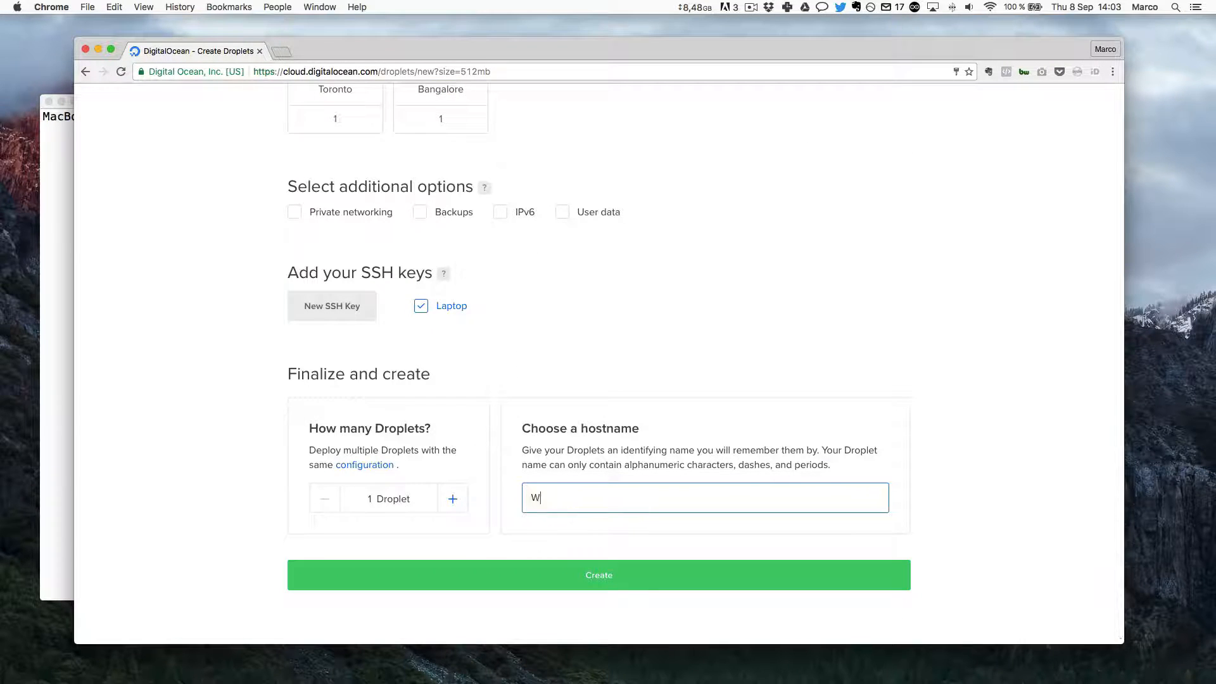
{"action": "type", "text": "P T"}
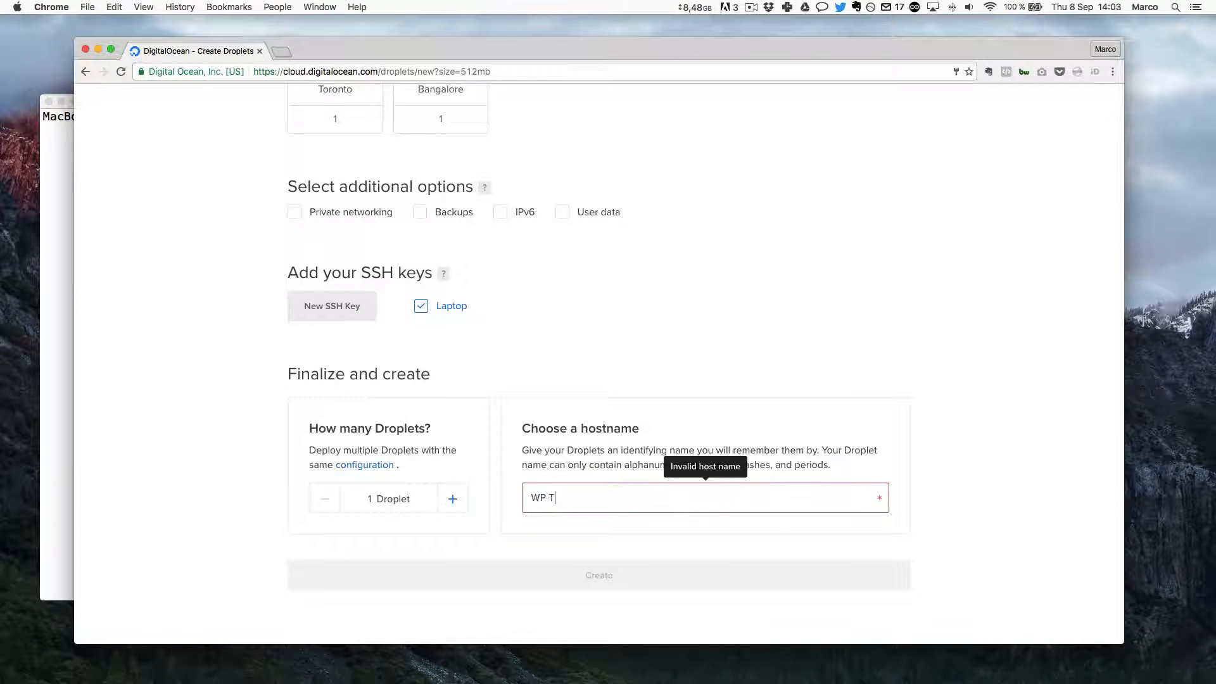
{"action": "type", "text": "est"}
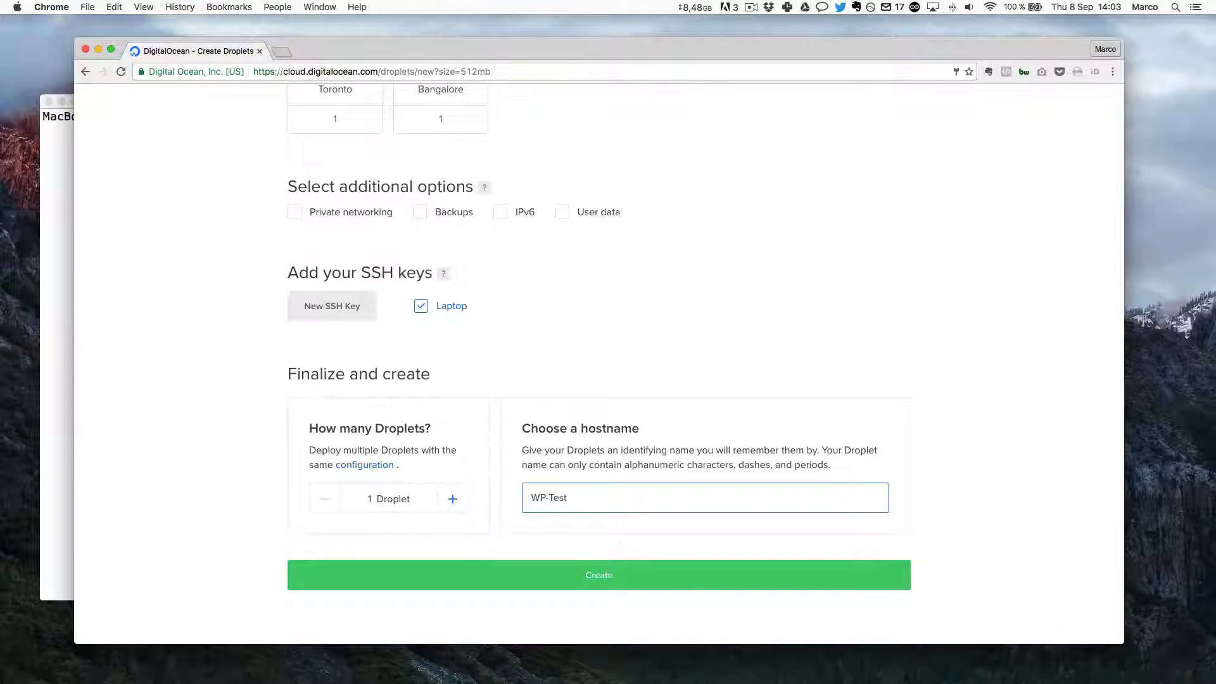
{"action": "left_click", "coordinate": [526, 479]}
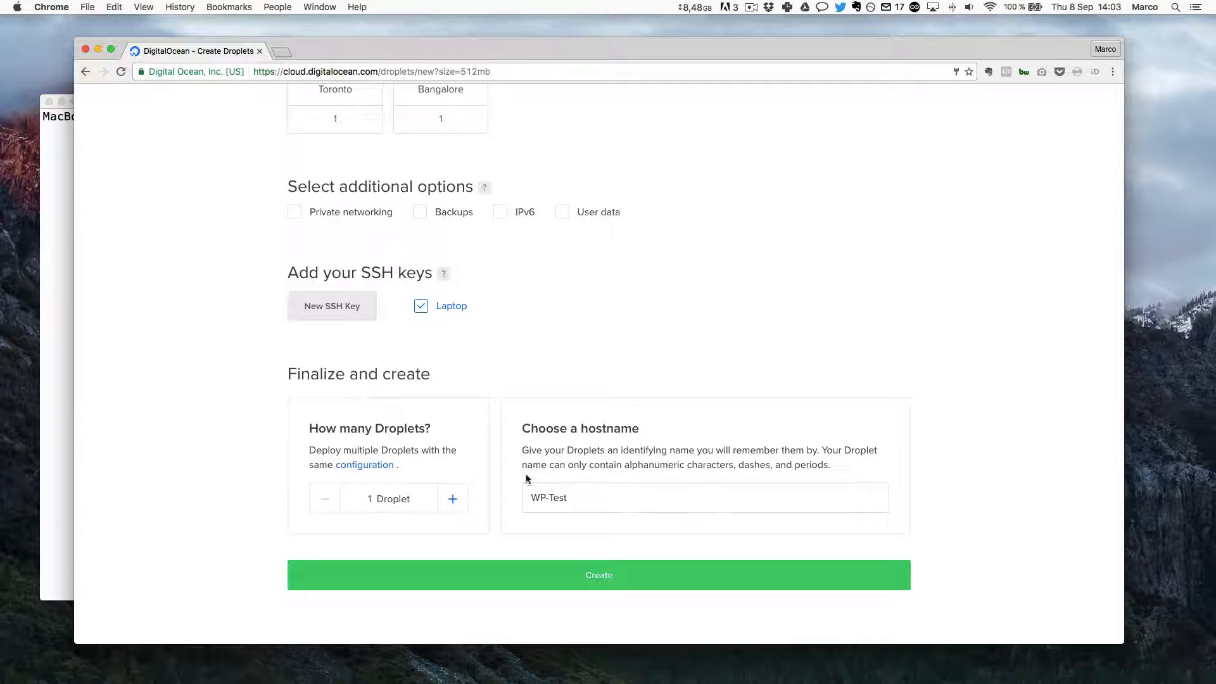
{"action": "left_click", "coordinate": [598, 576]}
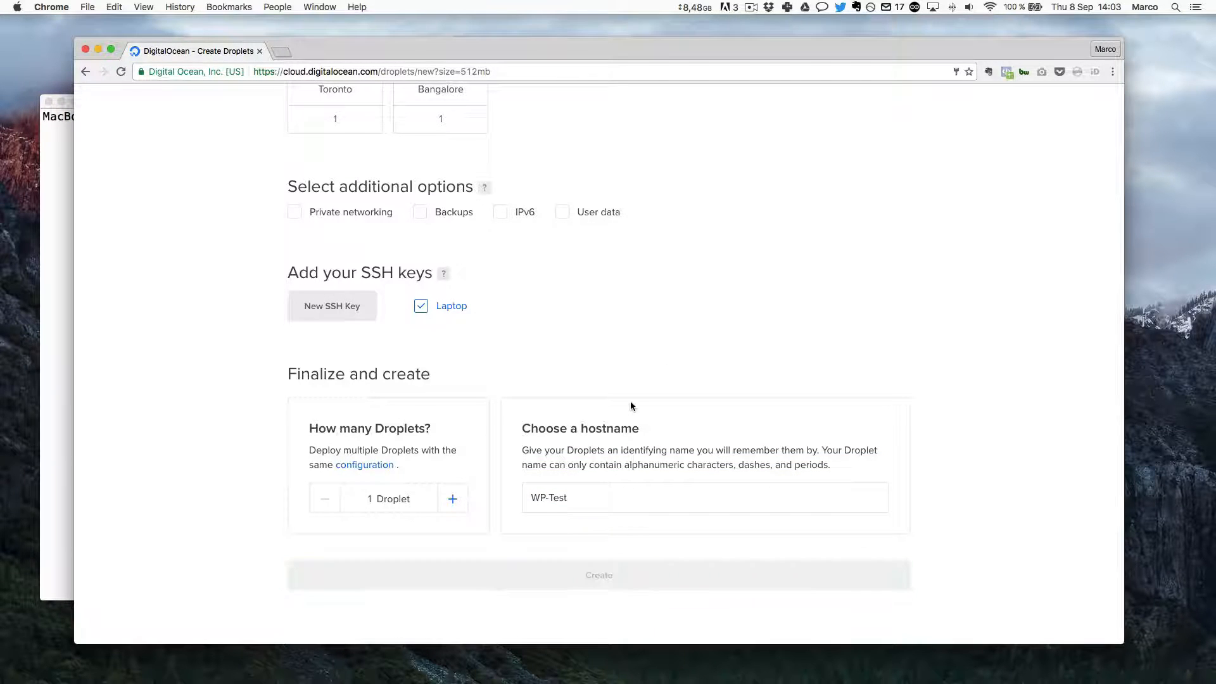
{"action": "left_click", "coordinate": [599, 575]}
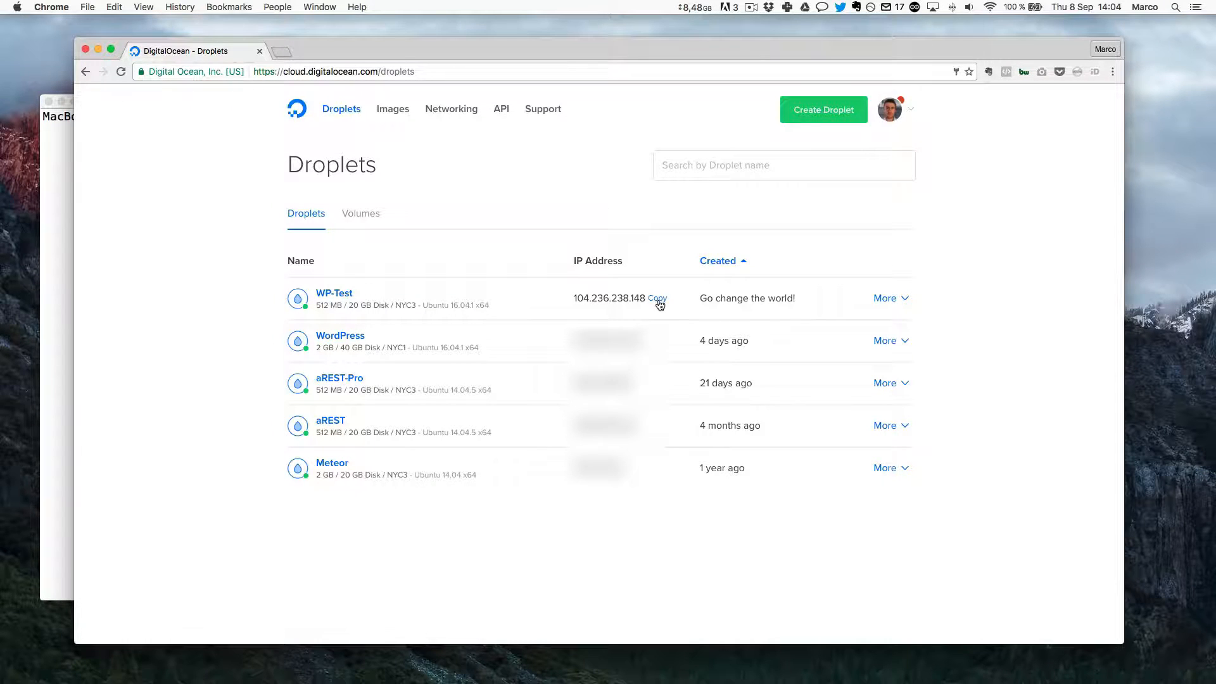
{"action": "mouse_move", "coordinate": [649, 413]}
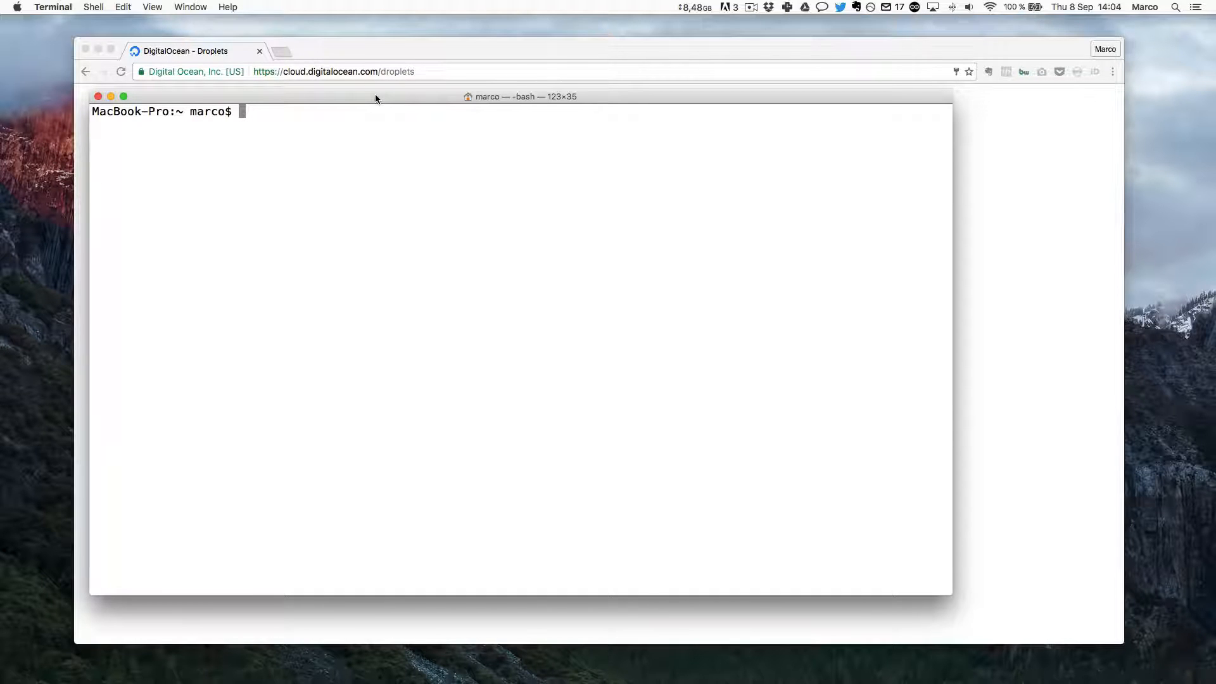
- SSH as root into 104.236.238.148, accepting the unknown host fingerprint with yes
{"action": "type", "text": "s"}
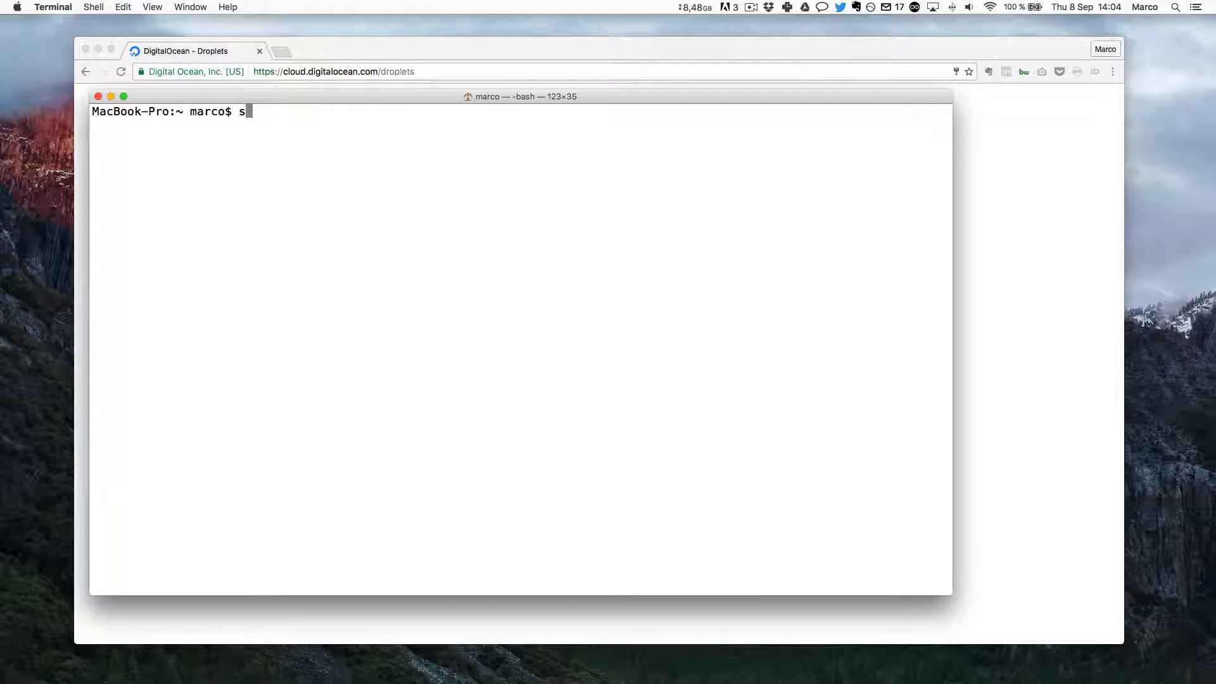
{"action": "type", "text": "sh root@"}
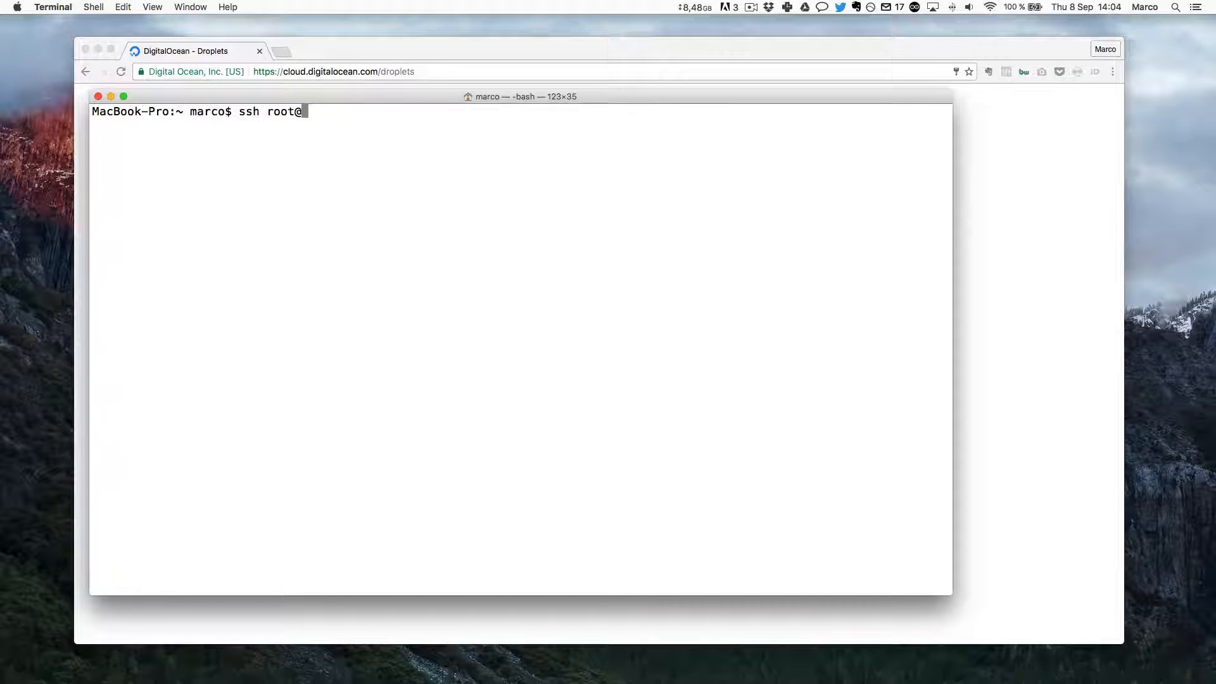
{"action": "type", "text": "104.236.238.148"}
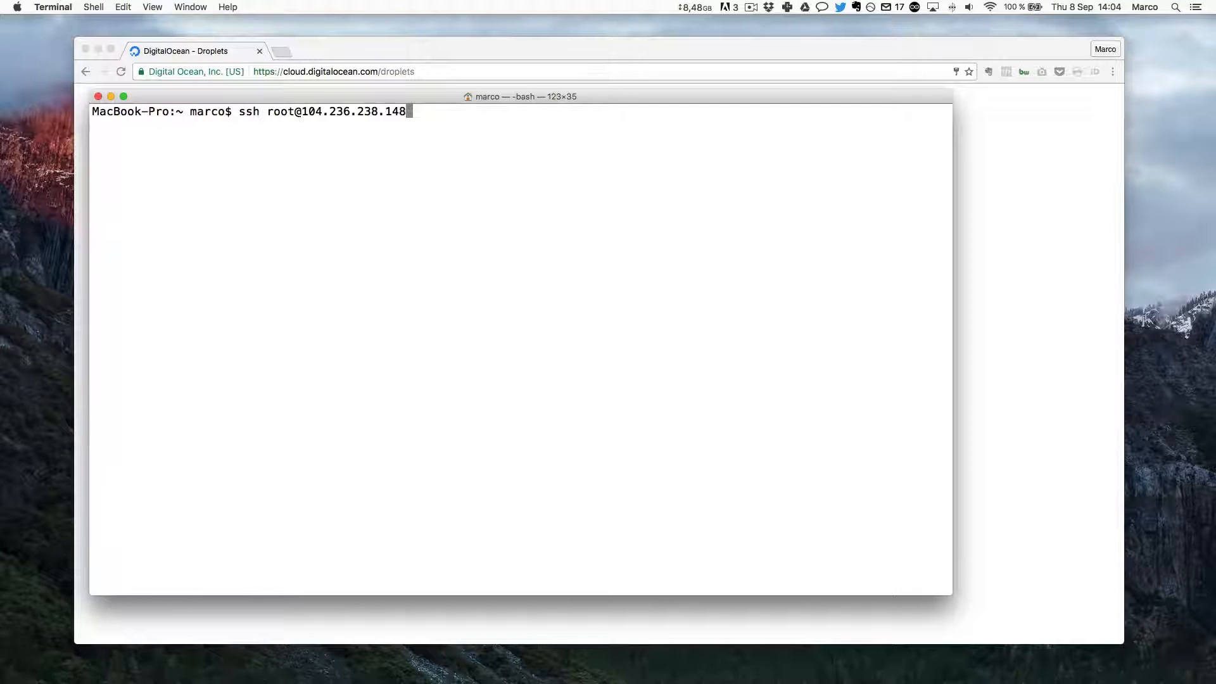
{"action": "key", "text": "Return"}
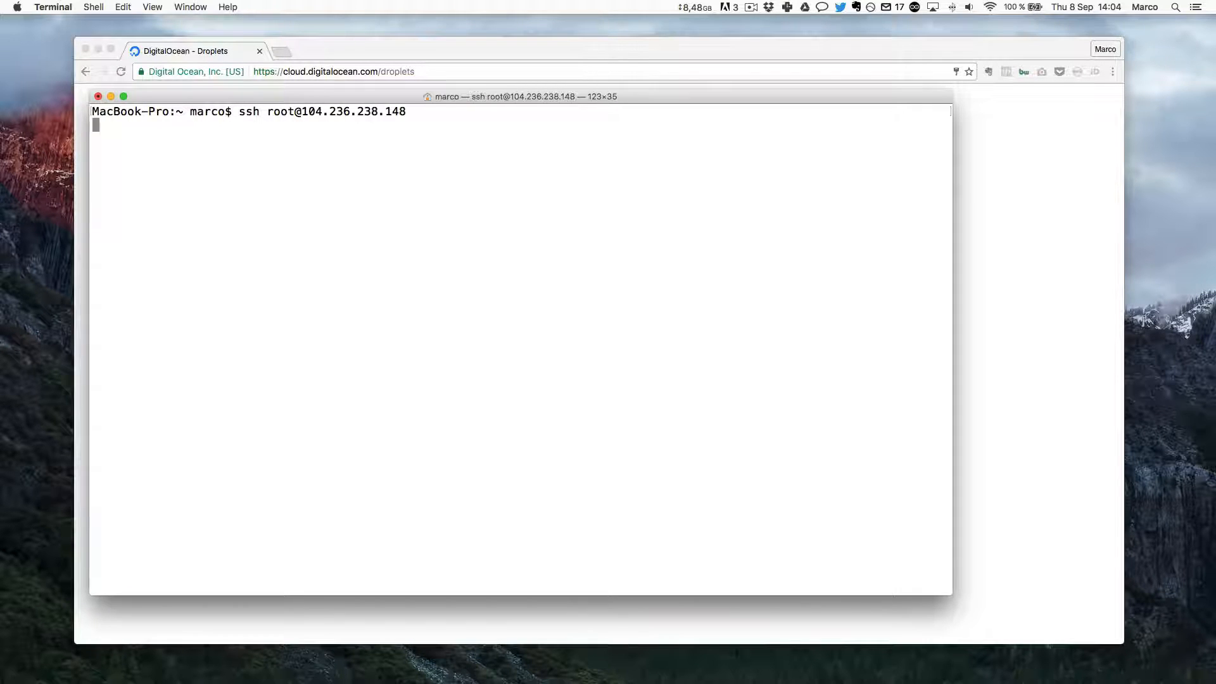
{"action": "key", "text": "Return"}
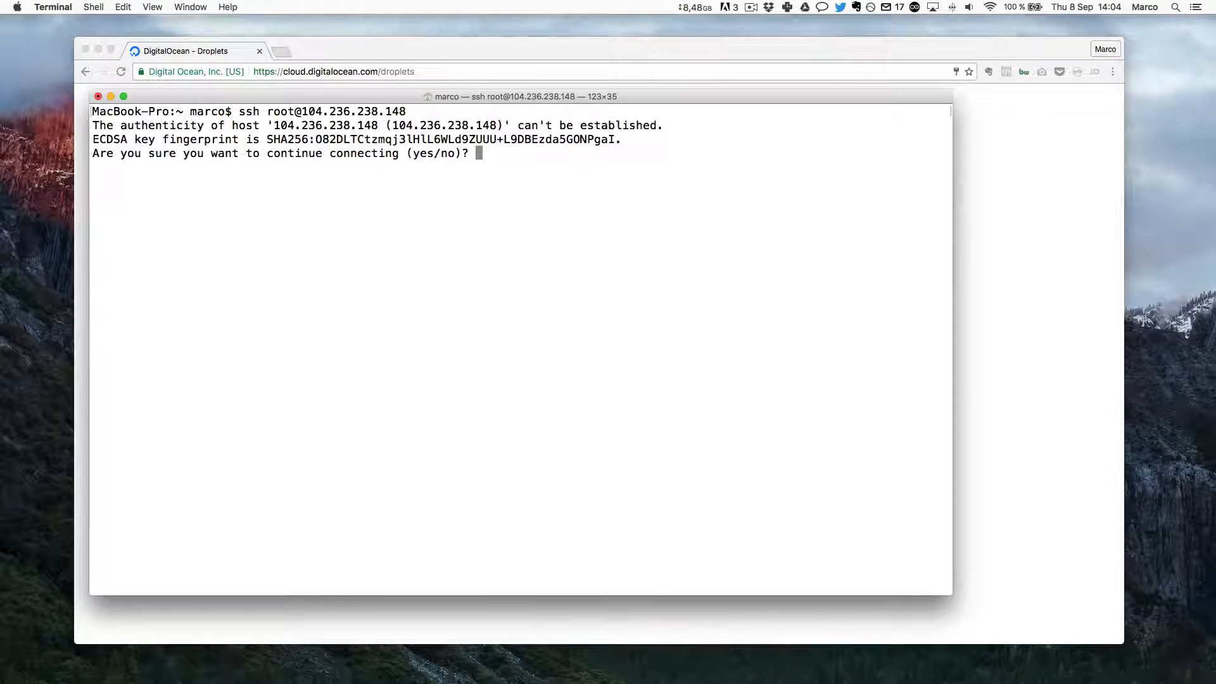
{"action": "type", "text": "yes"}
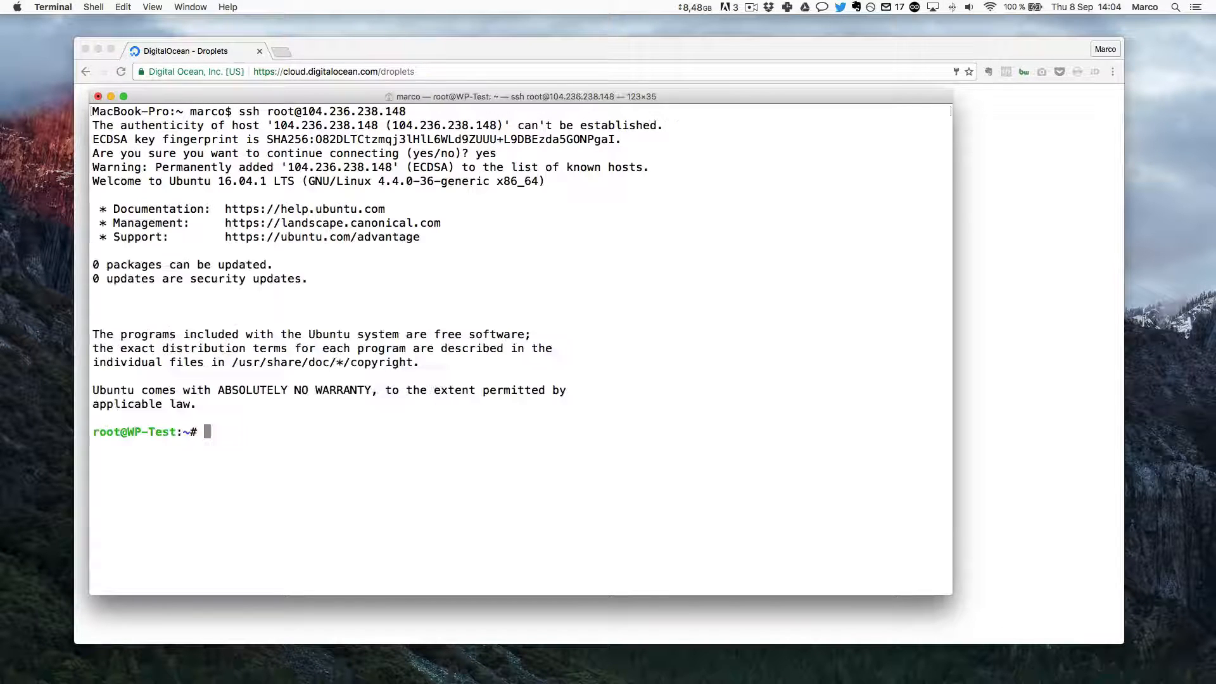
{"action": "mouse_move", "coordinate": [375, 288]}
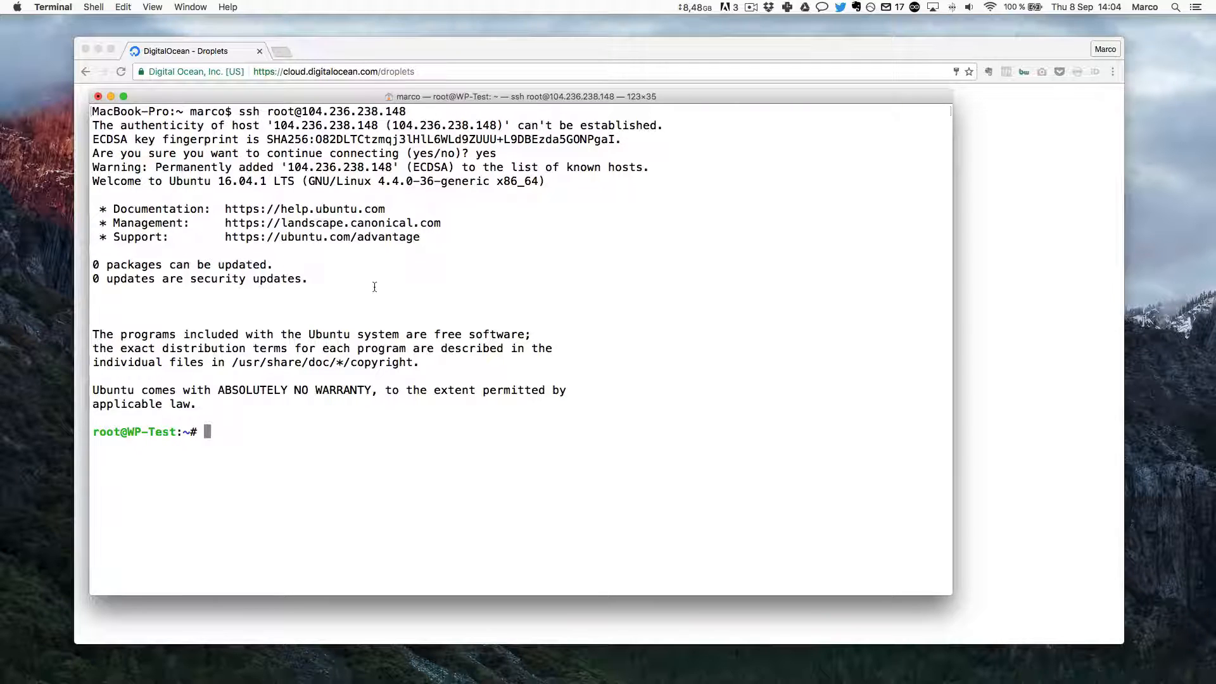
{"action": "mouse_move", "coordinate": [389, 313]}
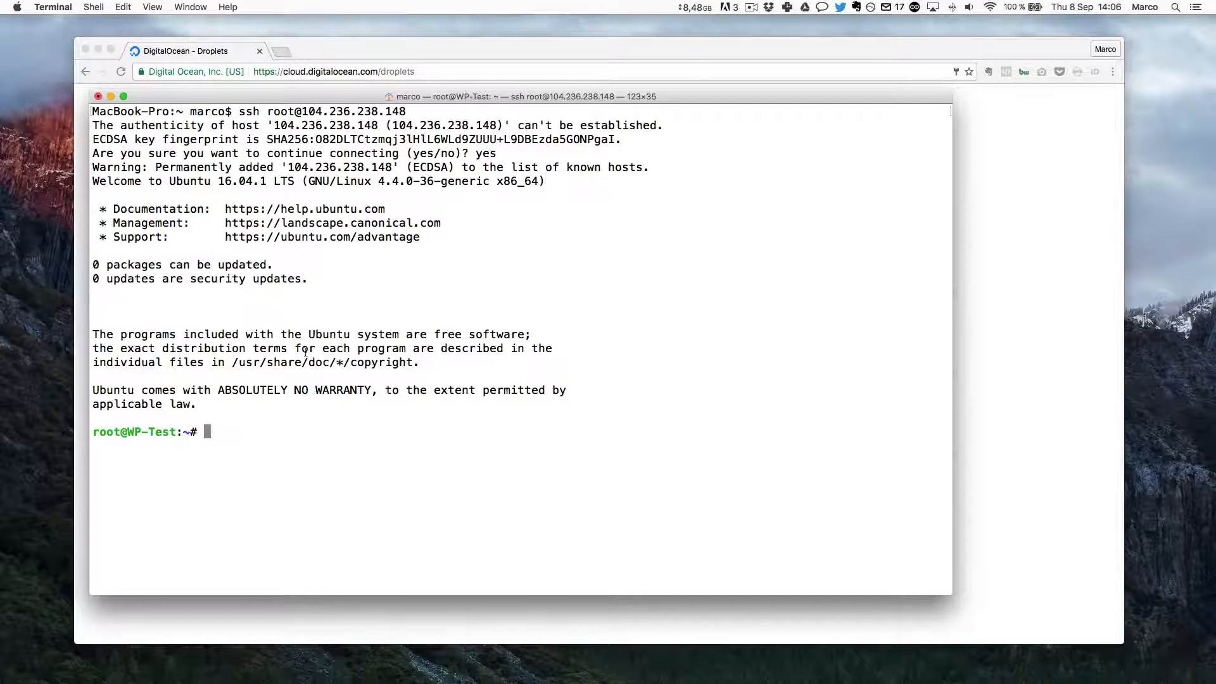
{"action": "mouse_move", "coordinate": [369, 446]}
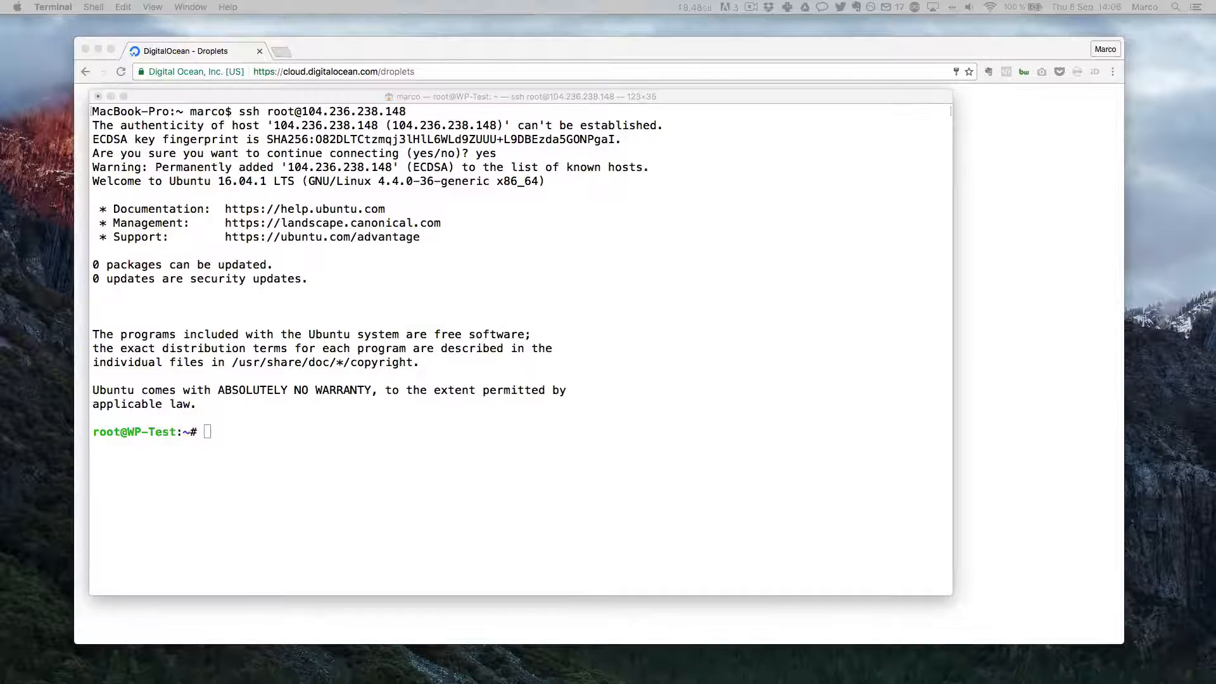
{"action": "mouse_move", "coordinate": [574, 349]}
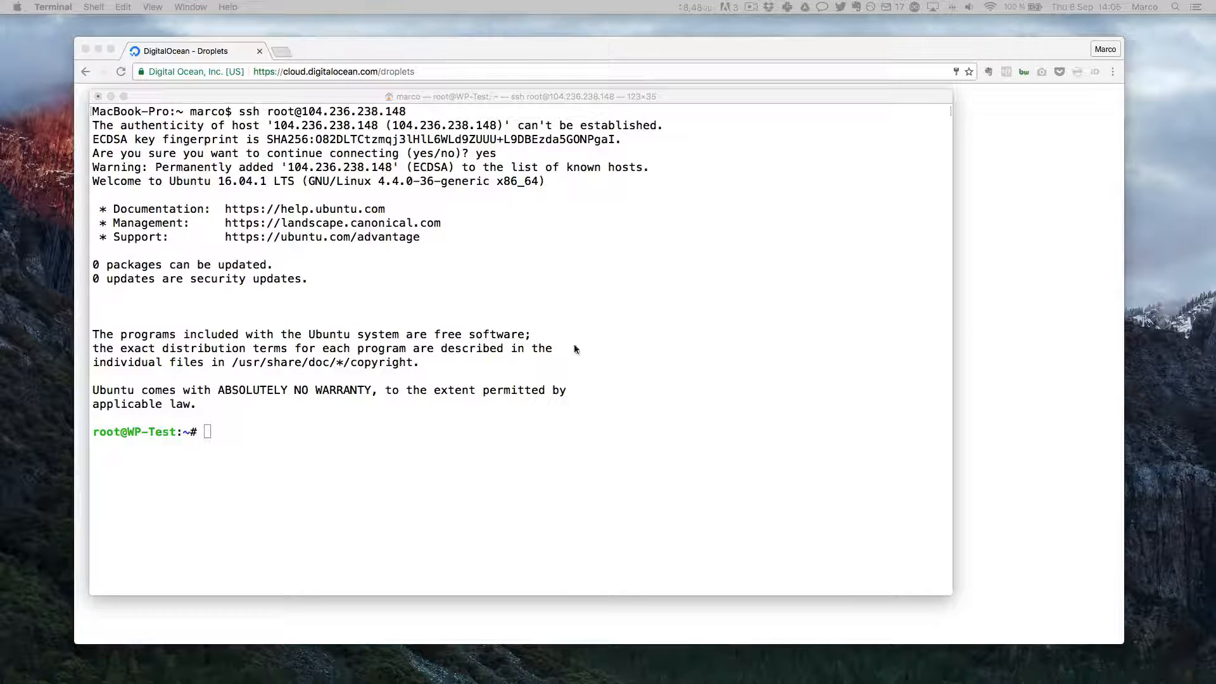
- Import the Docker release signing key 58118E8 from the sks keyserver with apt-key
{"action": "type", "text": "sudo apt-key adv --keyserver hkp://p80.pool.sks-keyservers.net:80 --recv-keys 58118E89F3A912897C070ADBF76221572C52609D"}
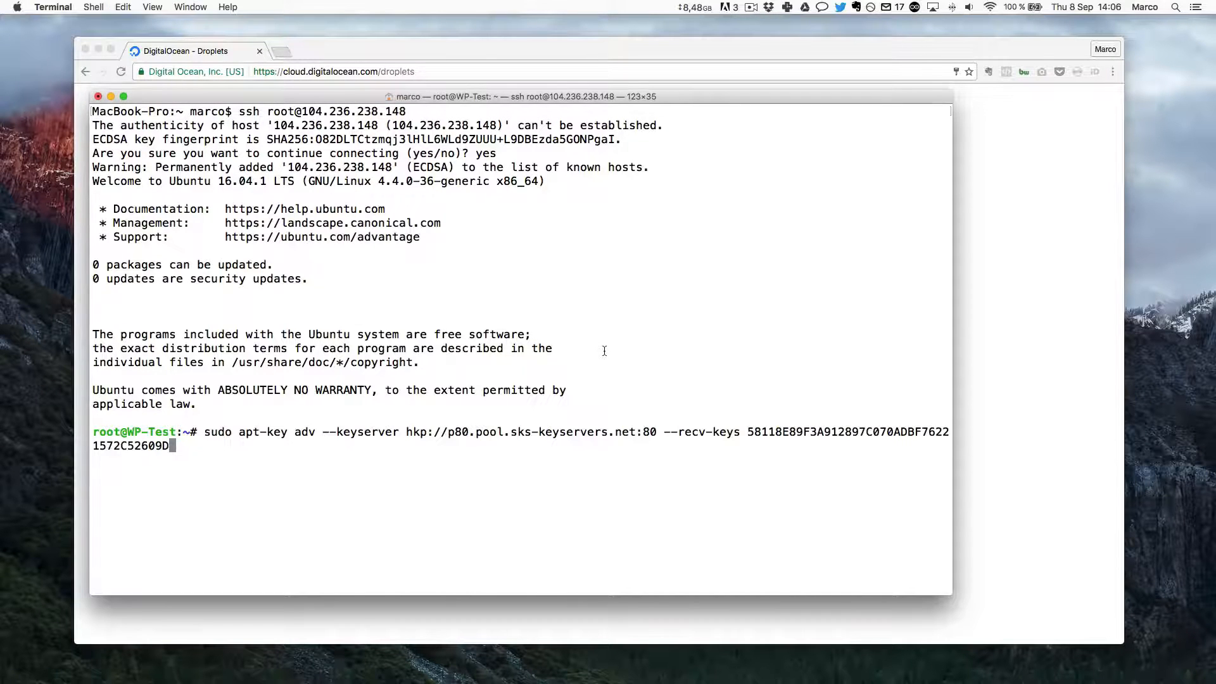
{"action": "key", "text": "Return"}
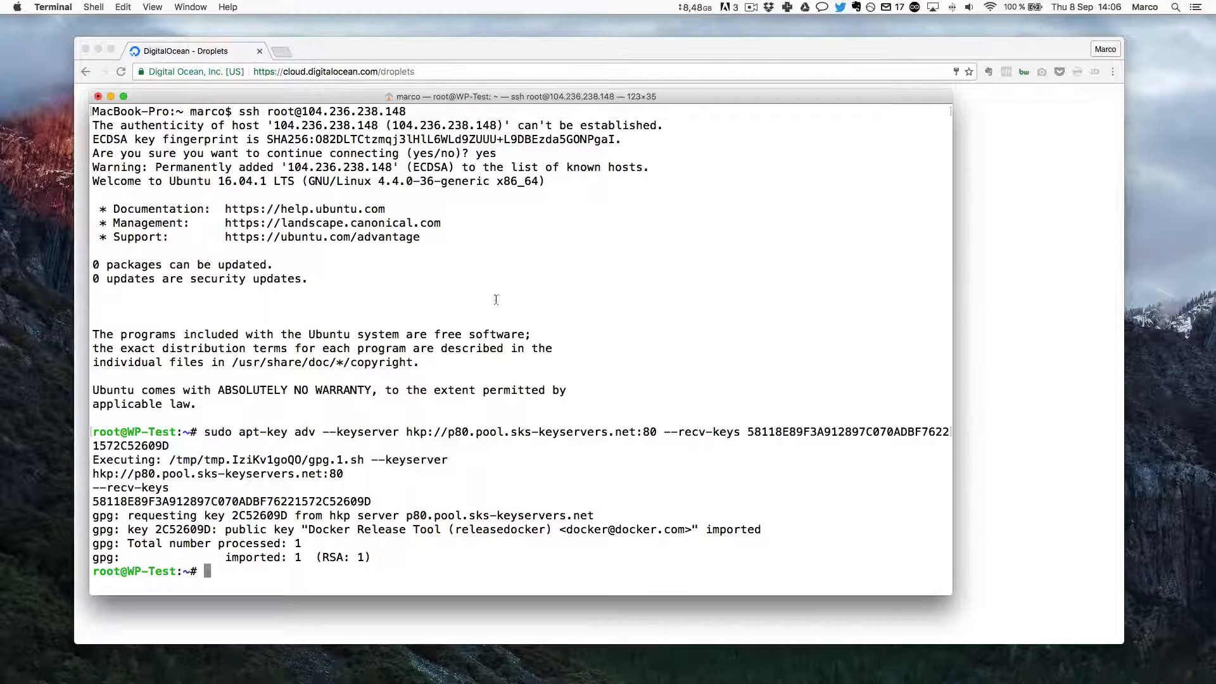
- Add the apt.dockerproject.org ubuntu-xenial repo to /etc/apt/sources.list.d/docker.list and clear the screen
{"action": "type", "text": "echo \"deb https://apt.dockerproject.org/repo ubuntu-xenial main\" | sudo tee /etc/apt/sources.list.d/docker.list"}
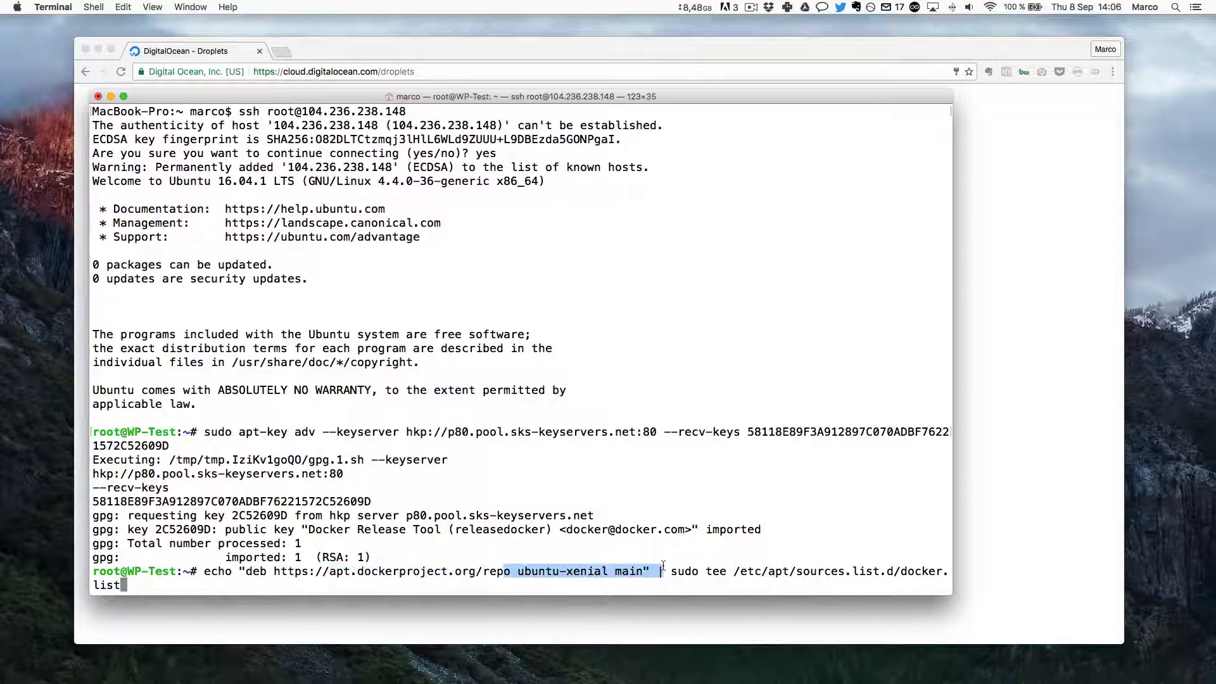
{"action": "key", "text": "Return"}
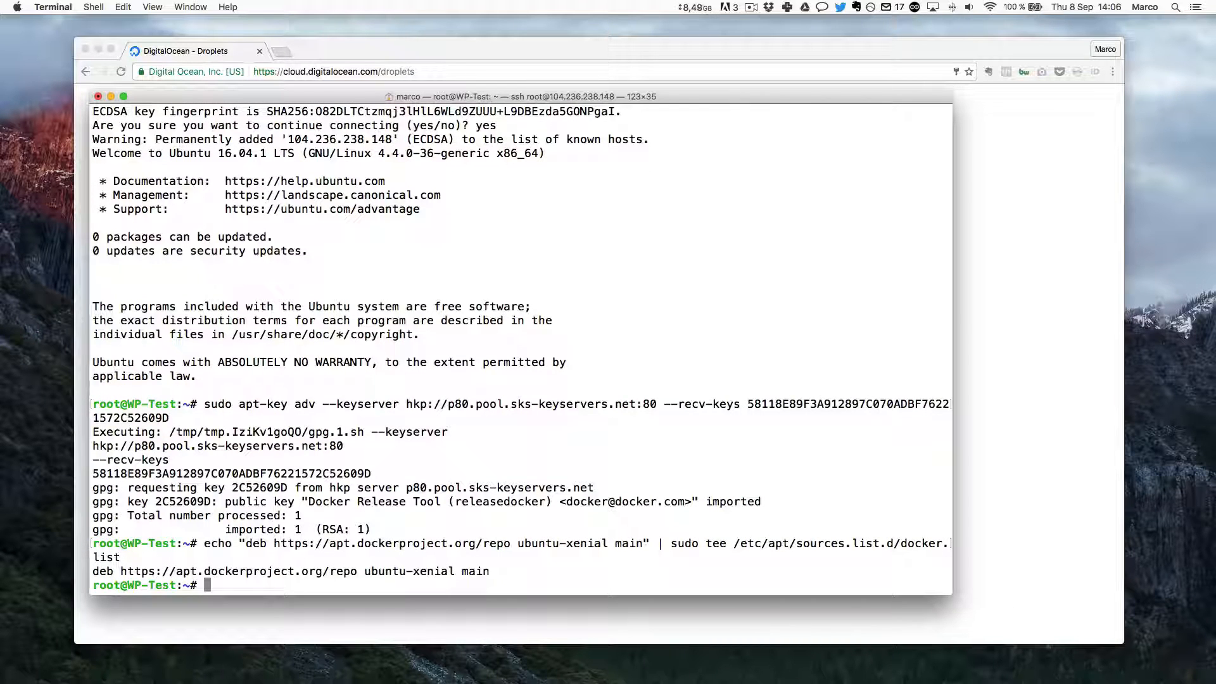
{"action": "type", "text": "clea"}
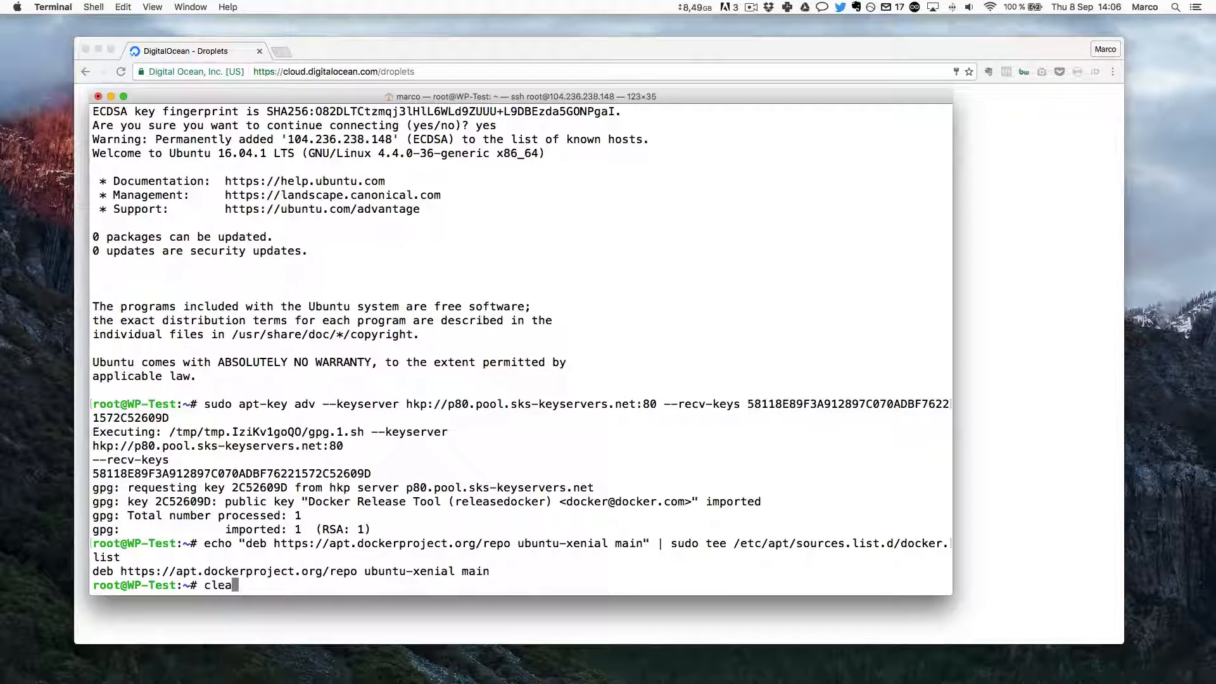
{"action": "key", "text": "Return"}
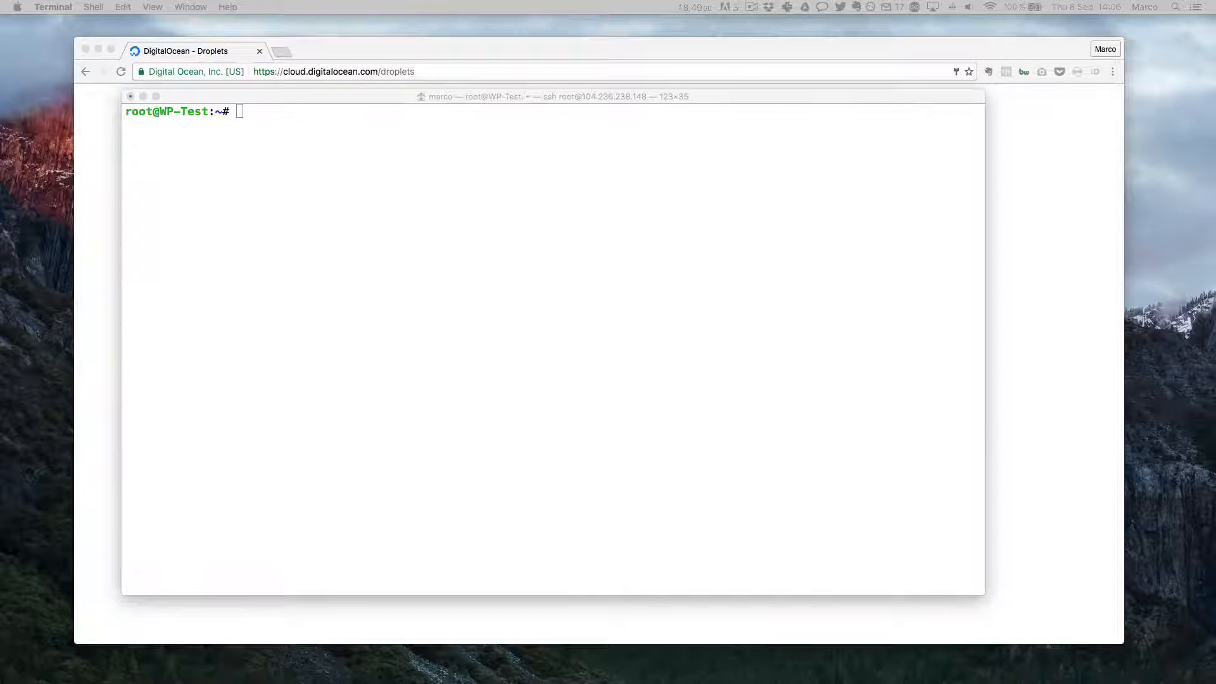
- Run sudo apt-get update, then enter sudo apt-get install -y docker-engine
{"action": "type", "text": "su"}
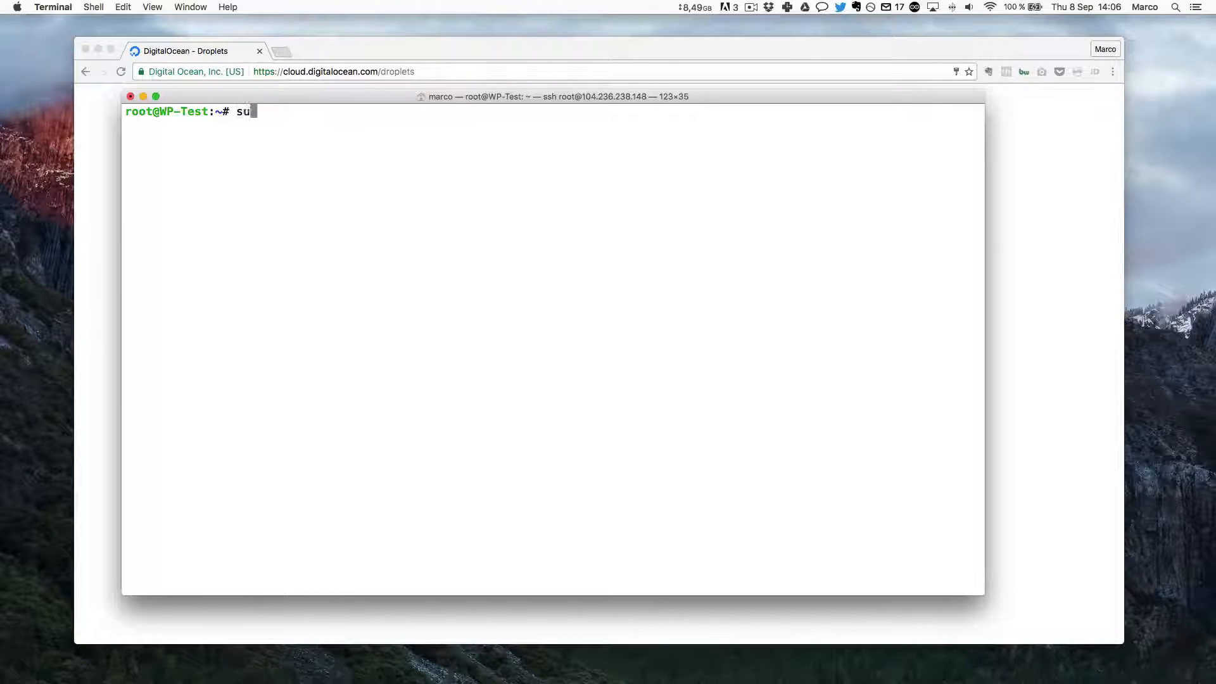
{"action": "type", "text": "do ap0"}
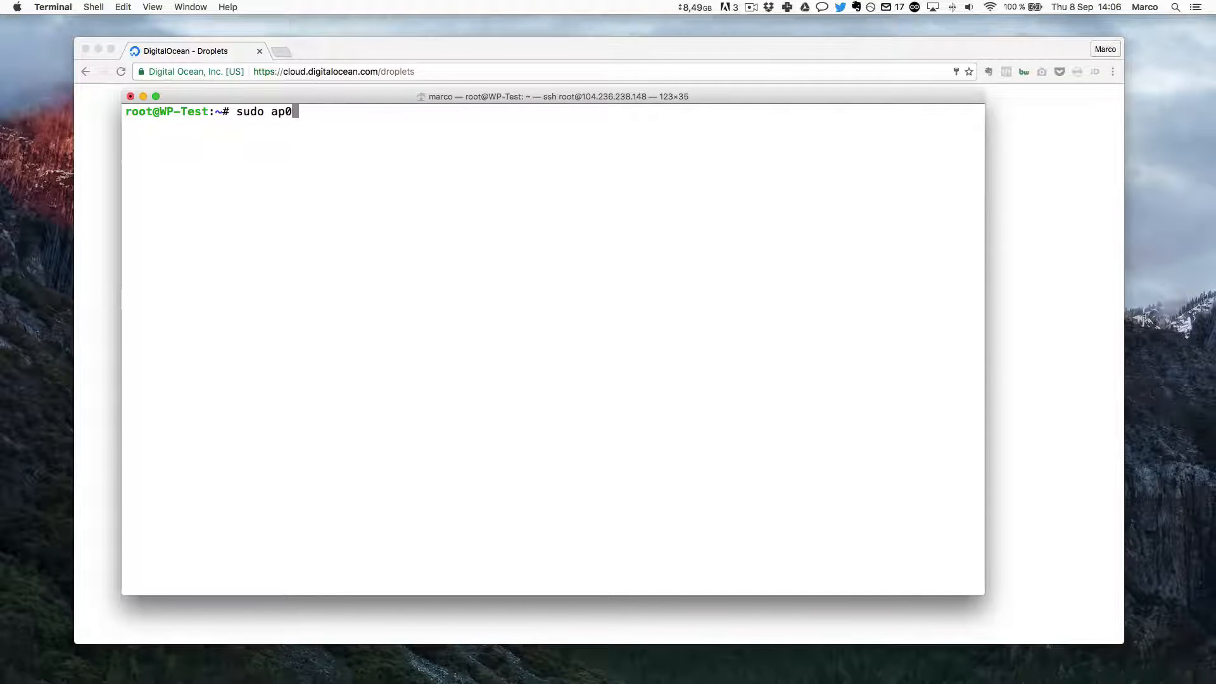
{"action": "type", "text": "t-get updaye"}
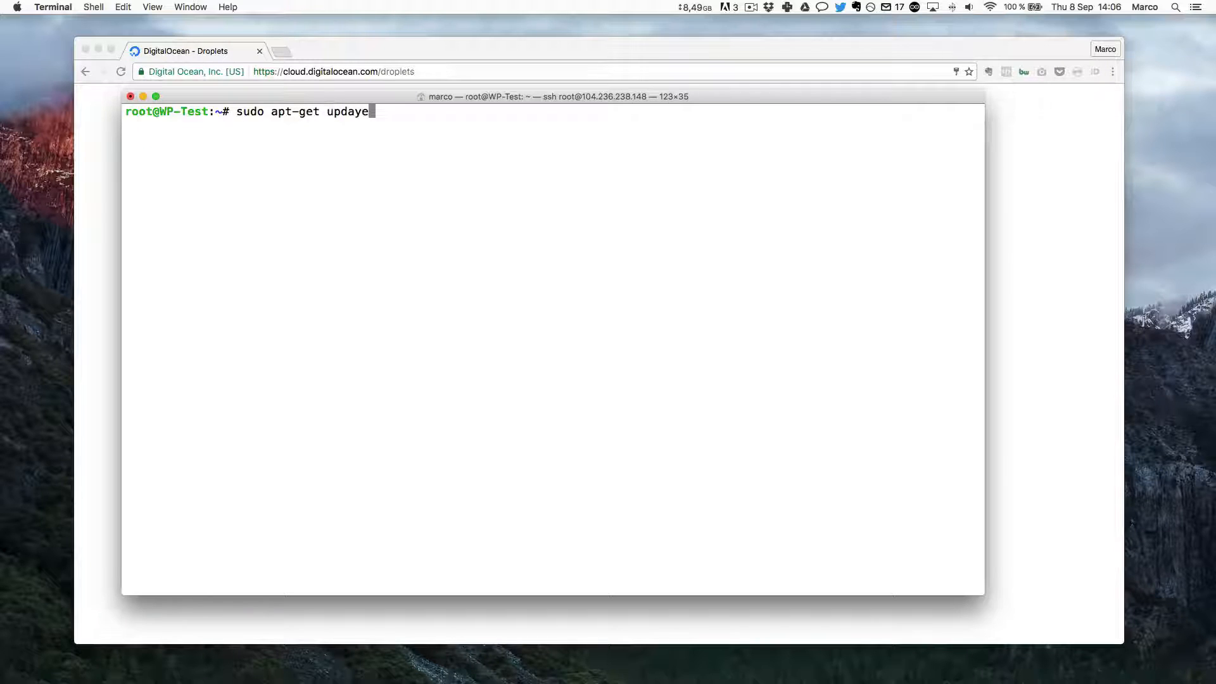
{"action": "key", "text": "Return"}
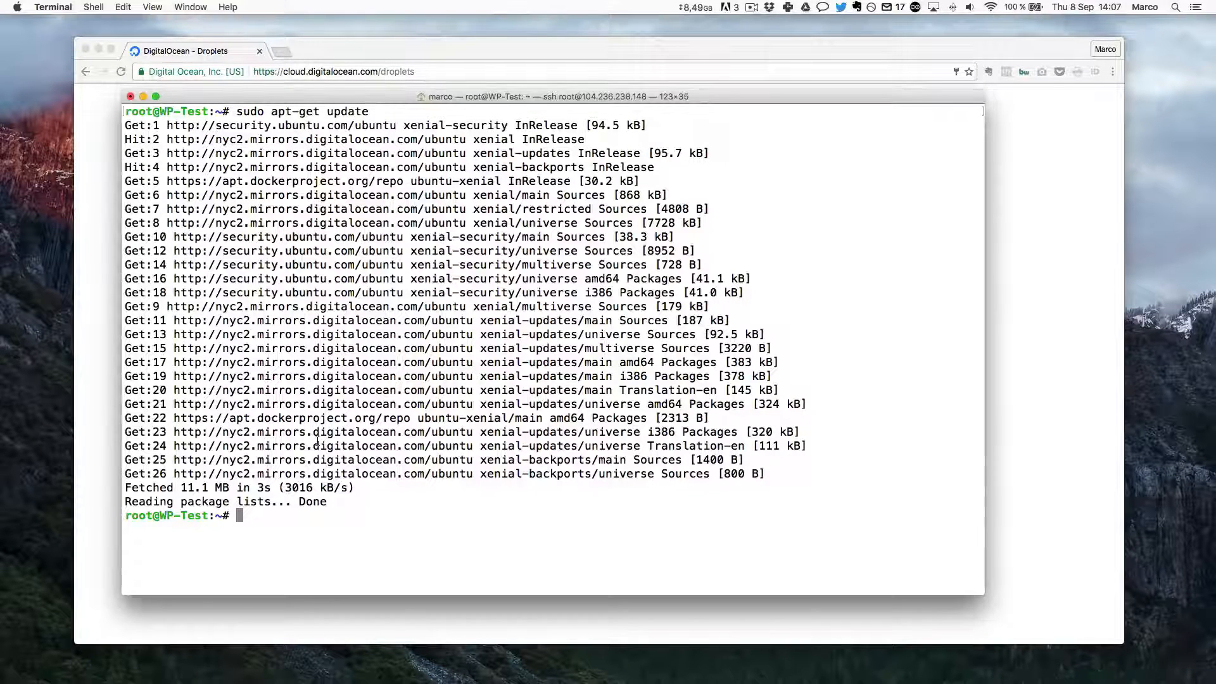
{"action": "type", "text": "sudo apt-get install -y docker-engine"}
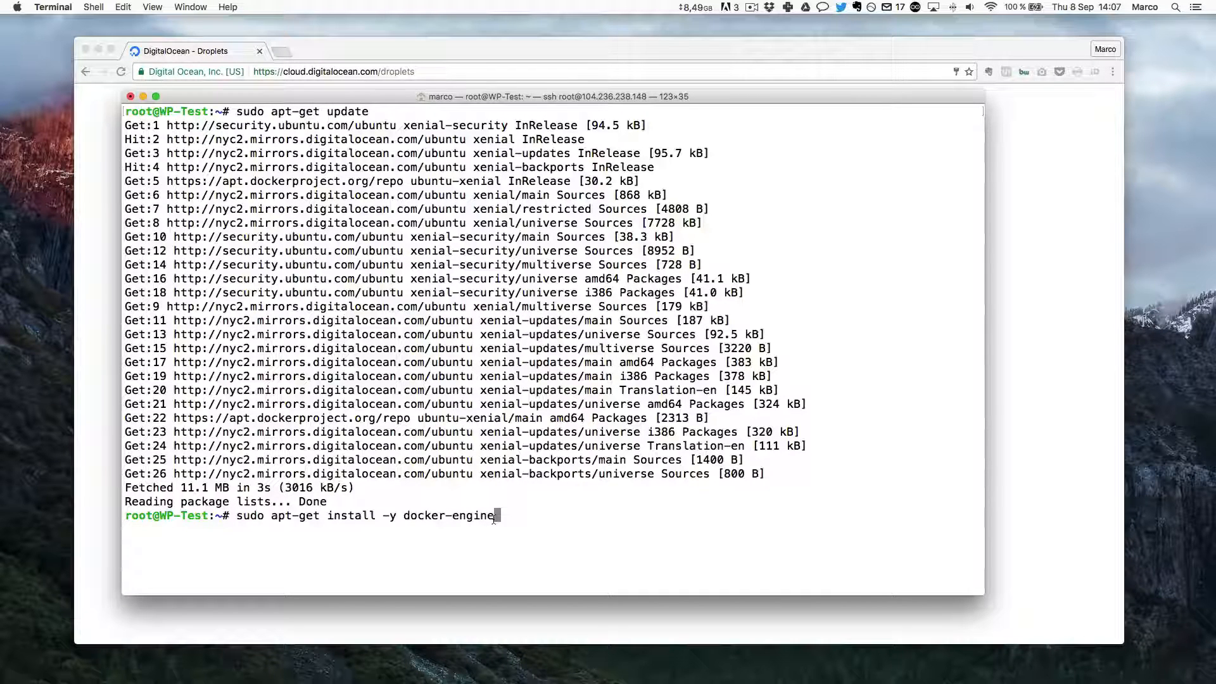
- Run the docker-engine install and wait for setup to finish
{"action": "key", "text": "Return"}
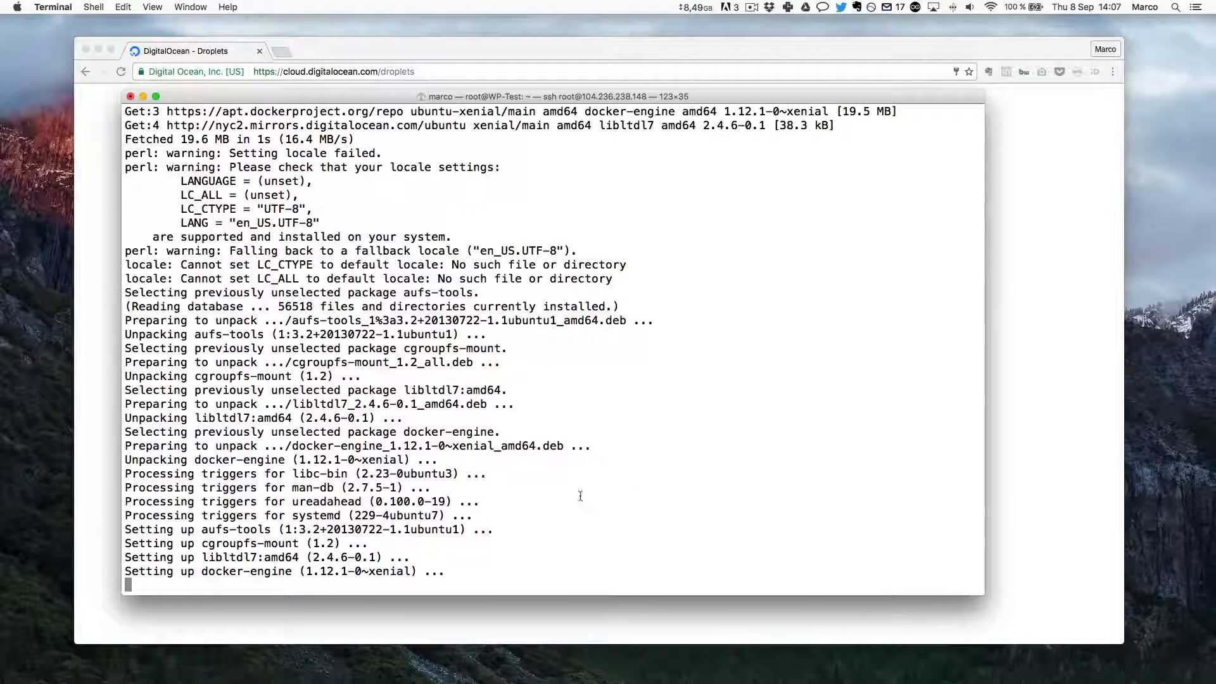
{"action": "scroll", "scroll_direction": "down", "scroll_amount": 3}
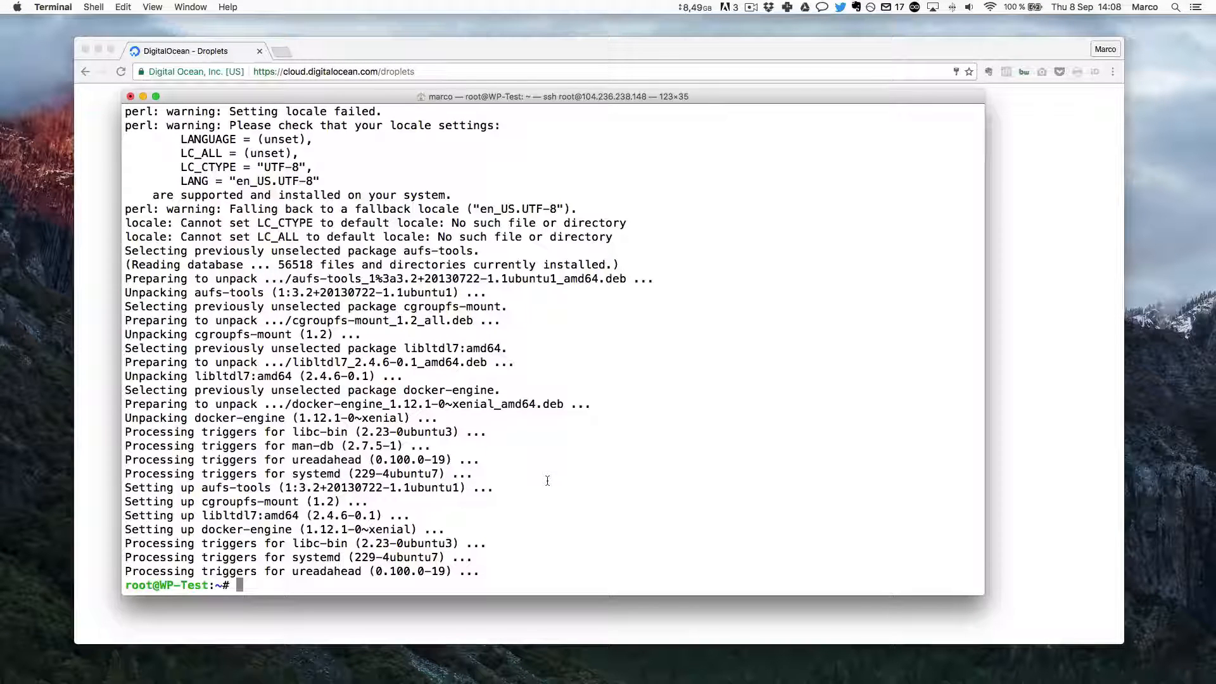
{"action": "mouse_move", "coordinate": [530, 442]}
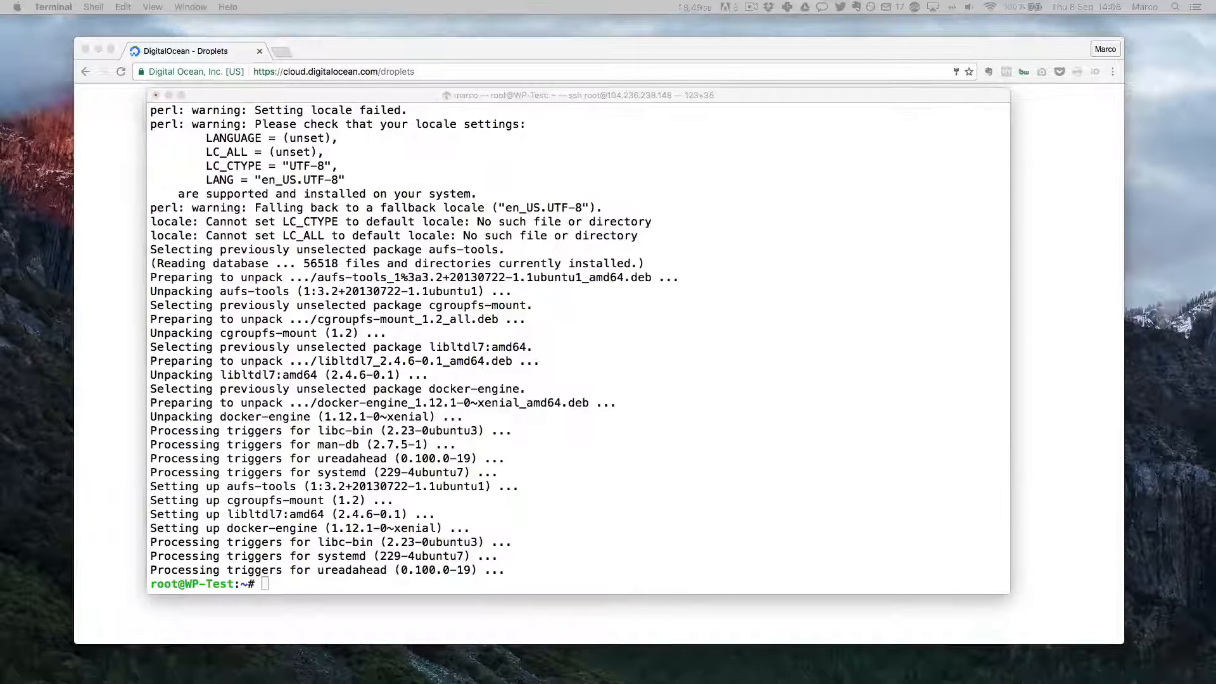
- Check sudo systemctl status docker shows it active, then leave the pager with q
{"action": "type", "text": "sudo systemctl status docker"}
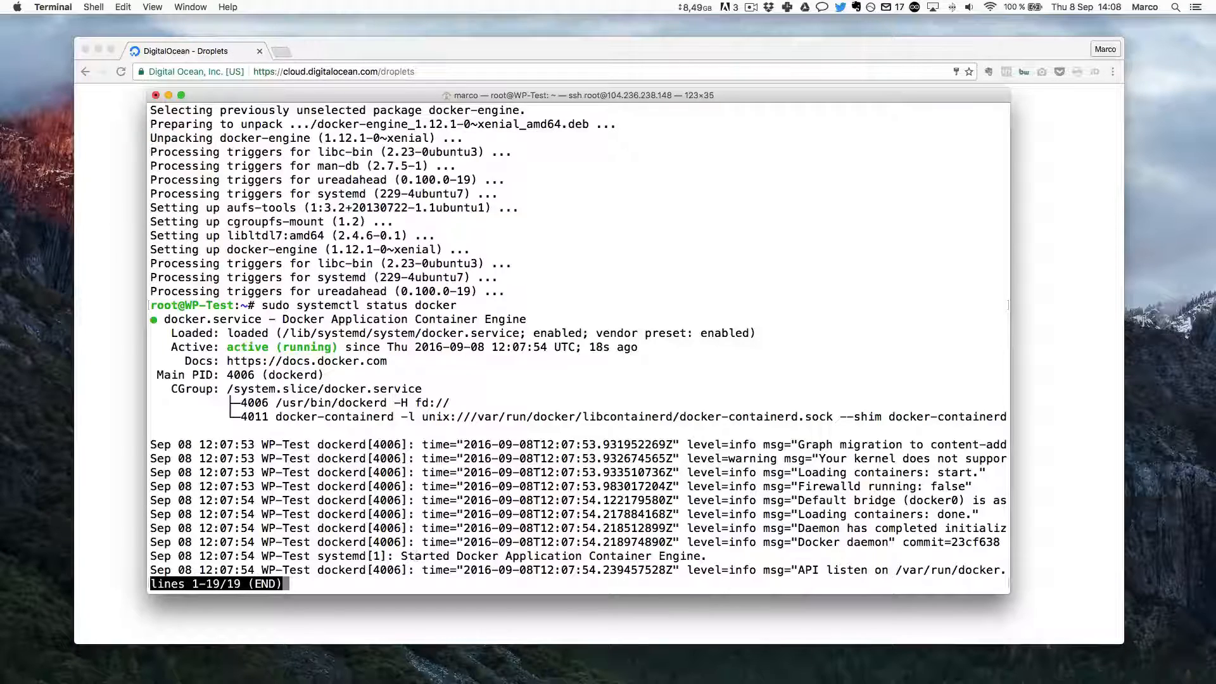
{"action": "key", "text": "q"}
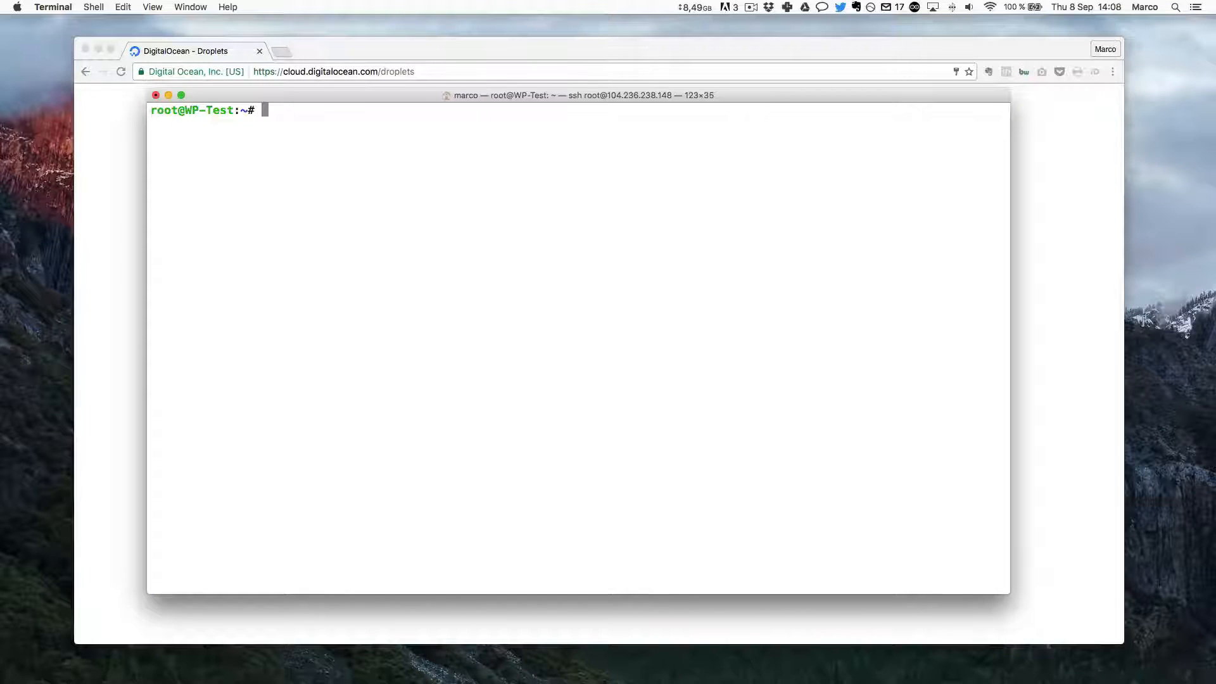
- Run sudo apt-get install docker-compose and confirm with y
{"action": "type", "text": "sudo apt-get"}
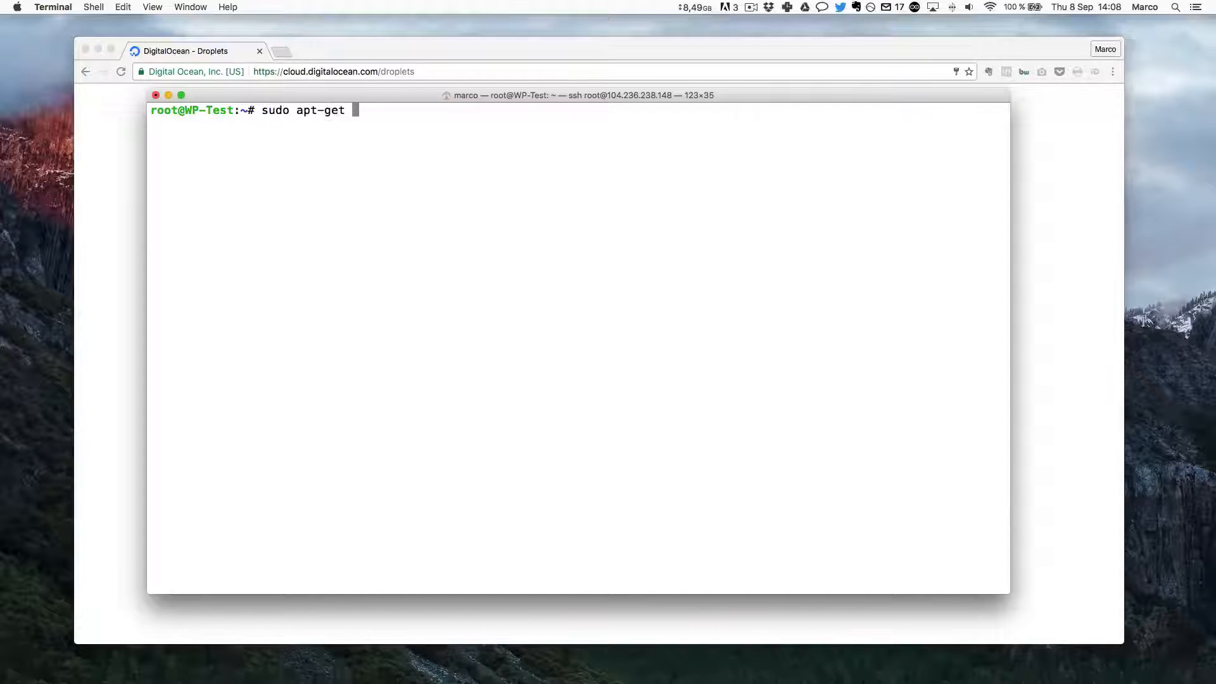
{"action": "type", "text": "install doc"}
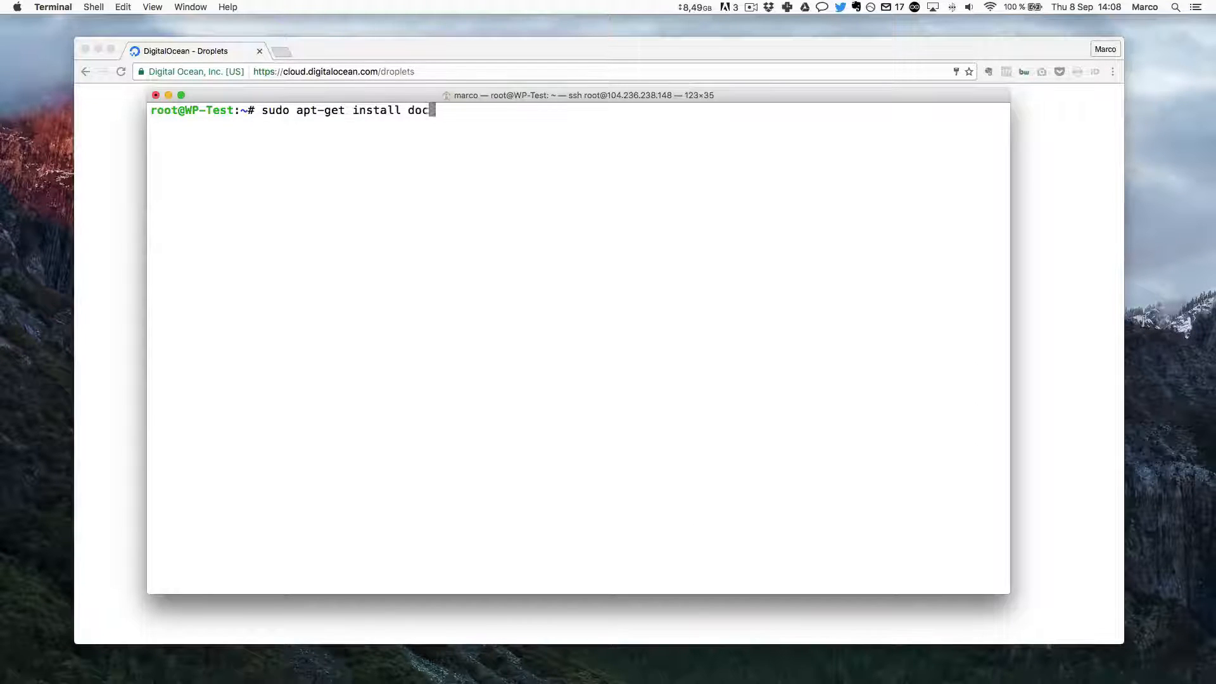
{"action": "key", "text": "Return"}
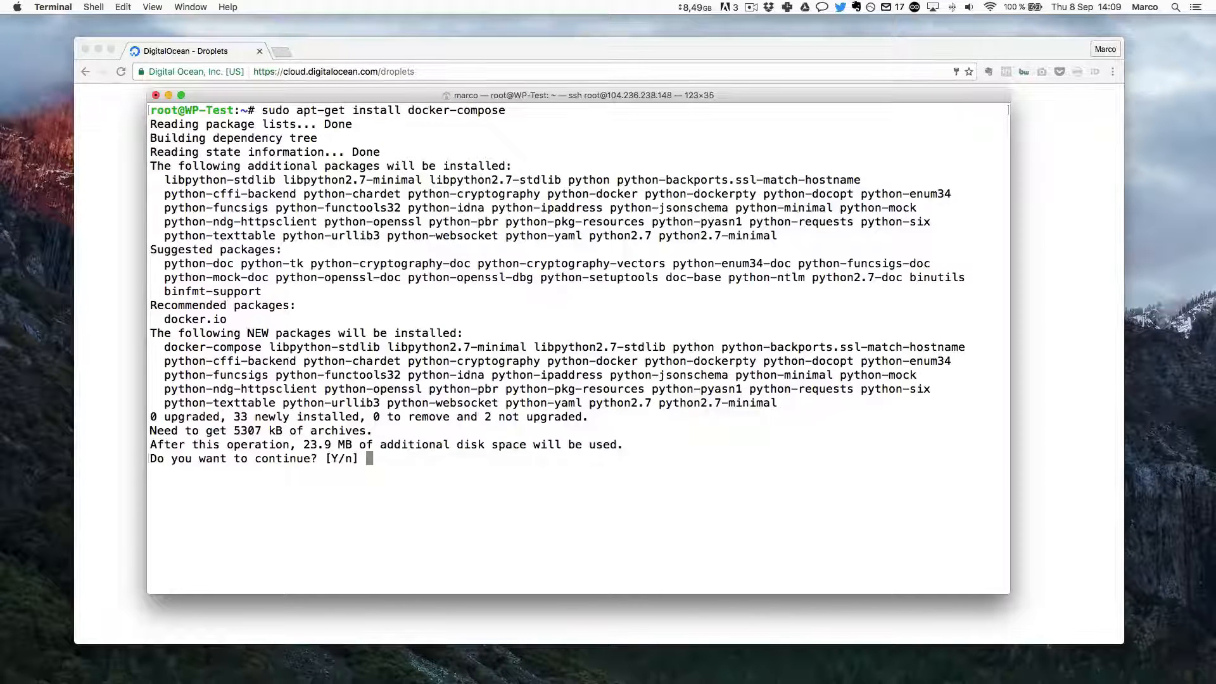
{"action": "type", "text": "y"}
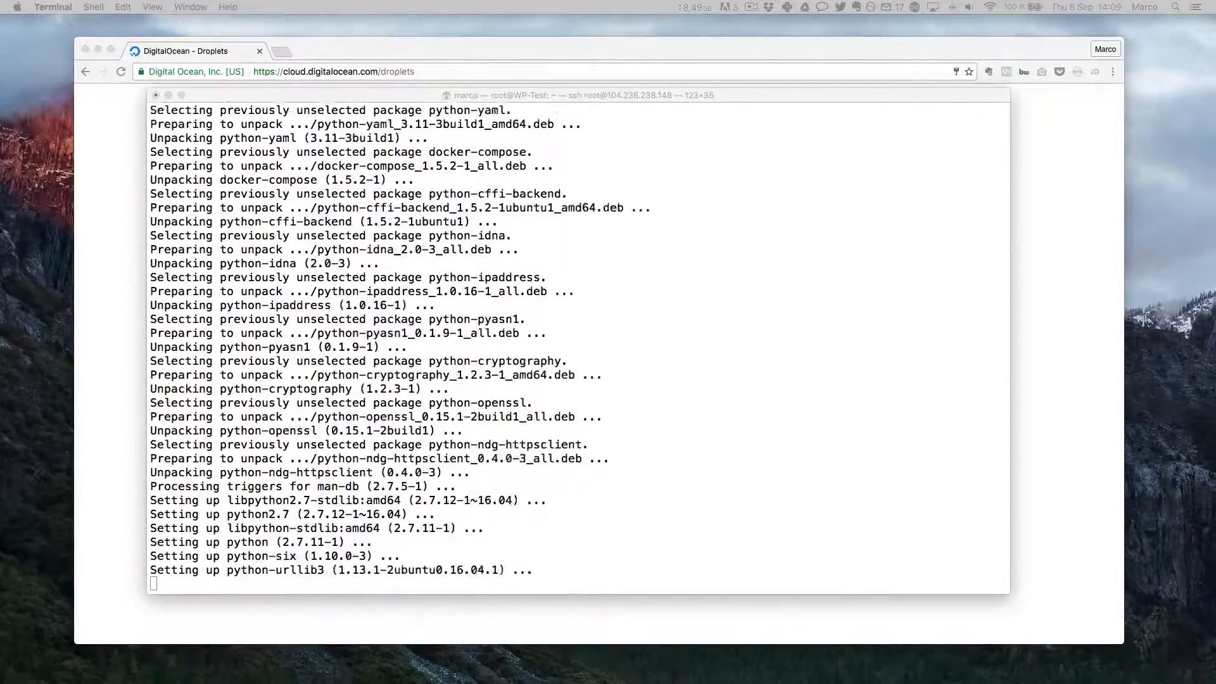
{"action": "scroll", "scroll_direction": "down", "scroll_amount": 3}
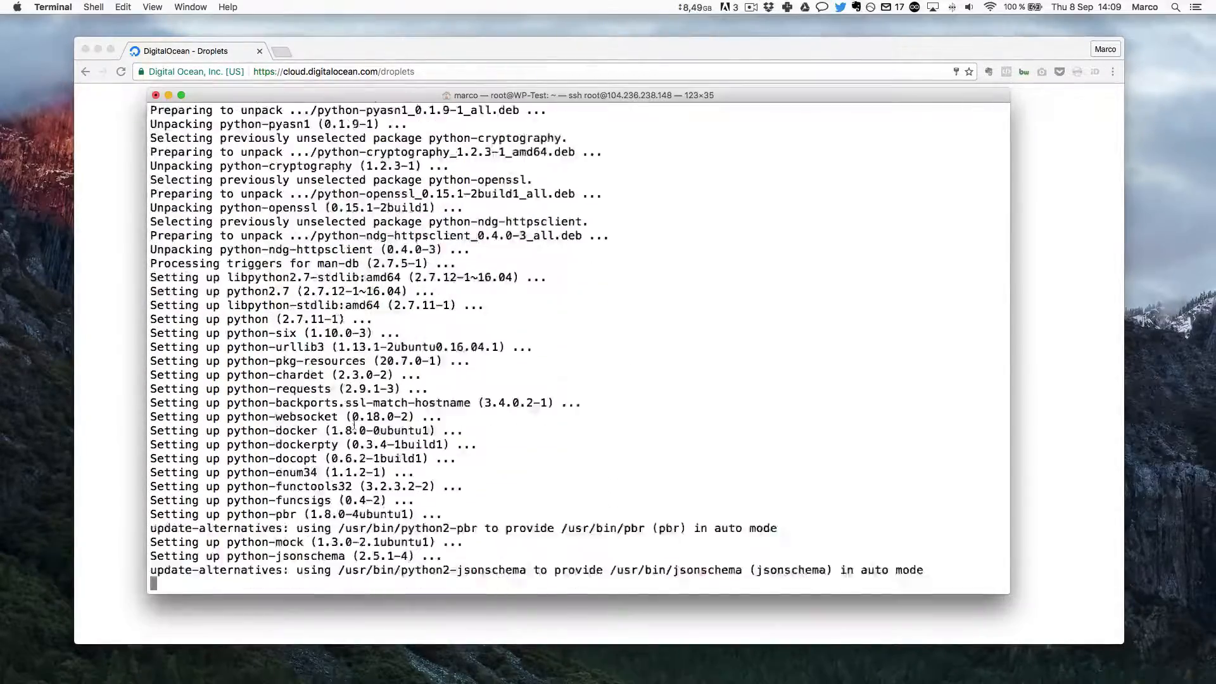
{"action": "scroll", "scroll_direction": "down", "scroll_amount": 3}
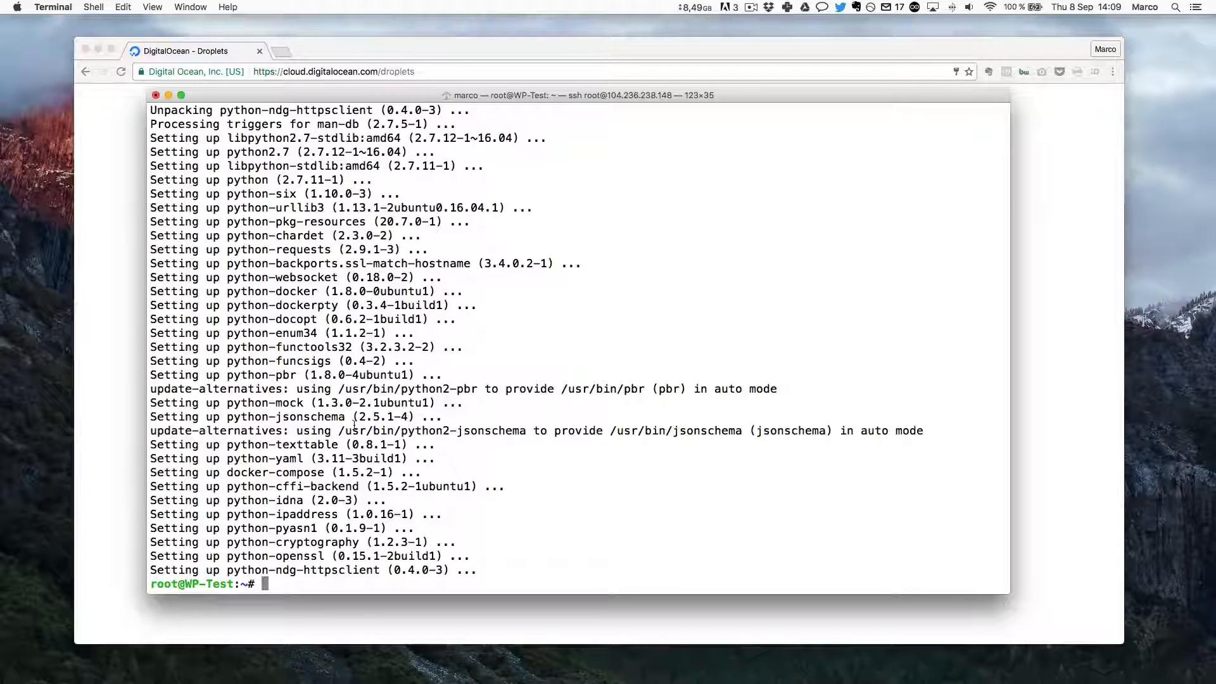
- Create docker-compose.yml with touch and confirm it with ls
{"action": "type", "text": "touch"}
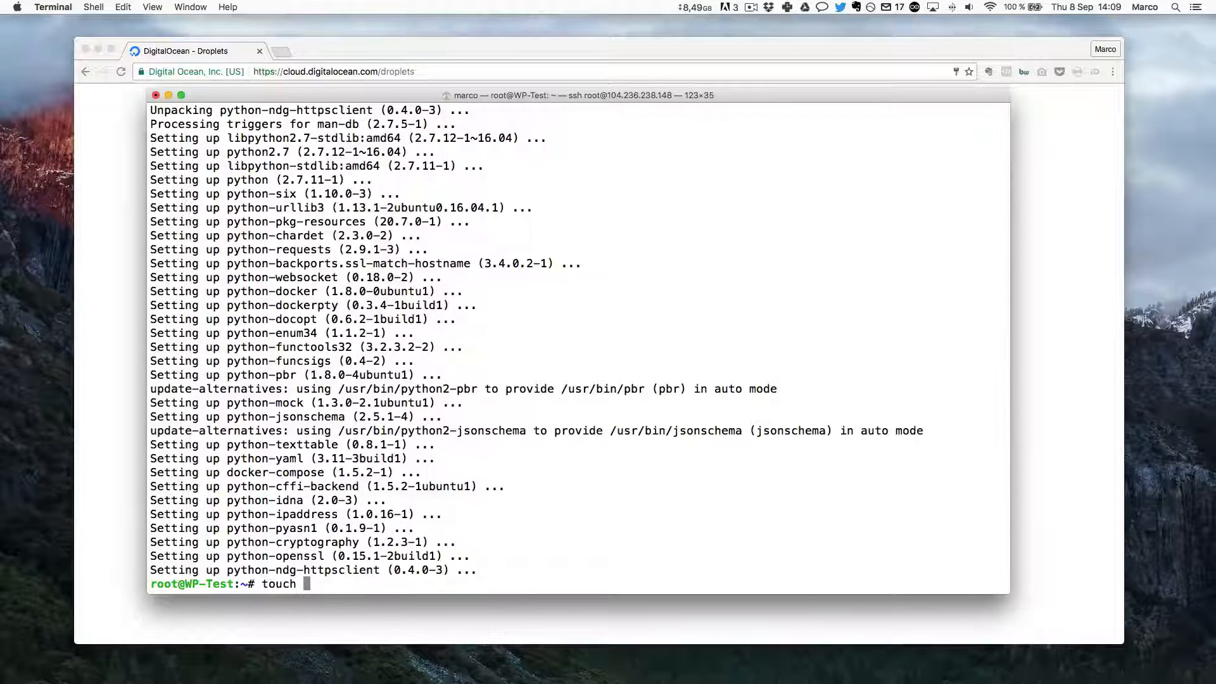
{"action": "type", "text": "docker-"}
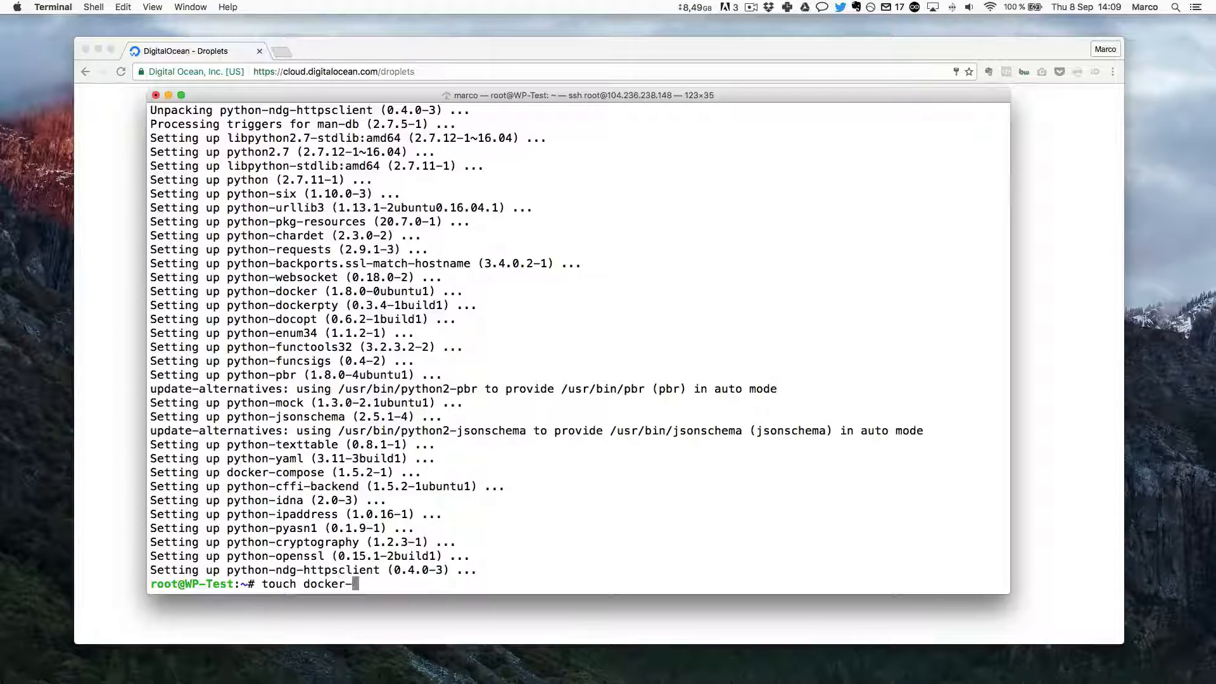
{"action": "type", "text": "compose."}
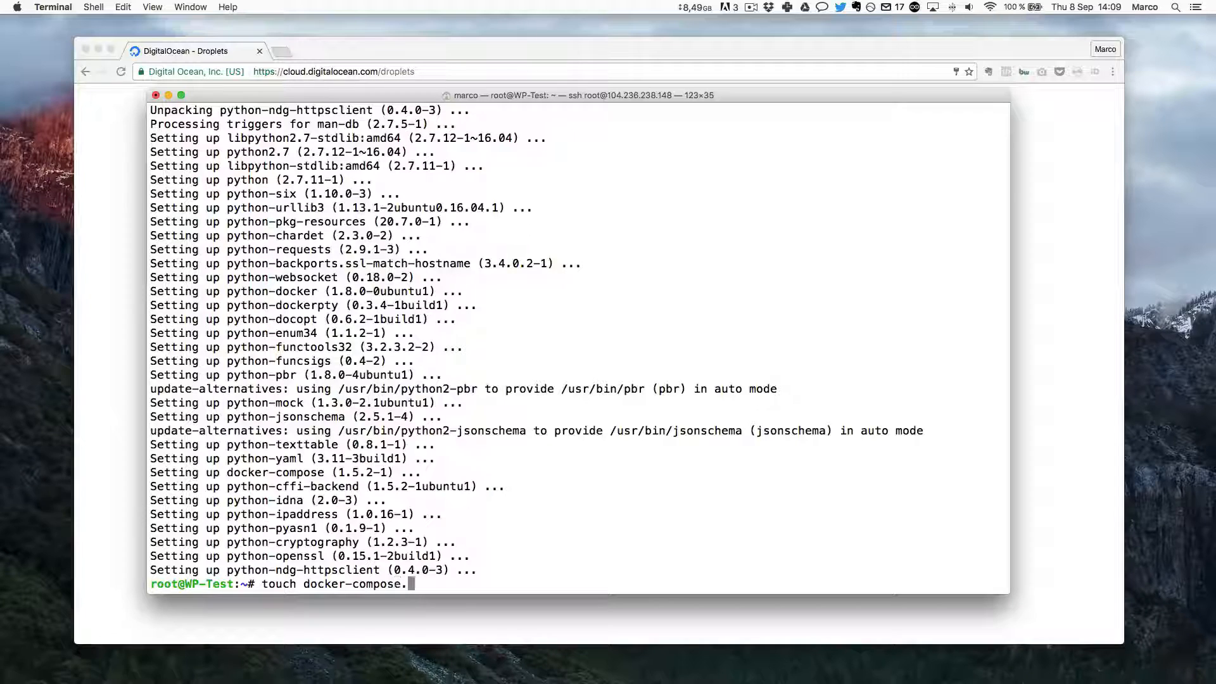
{"action": "type", "text": "yml"}
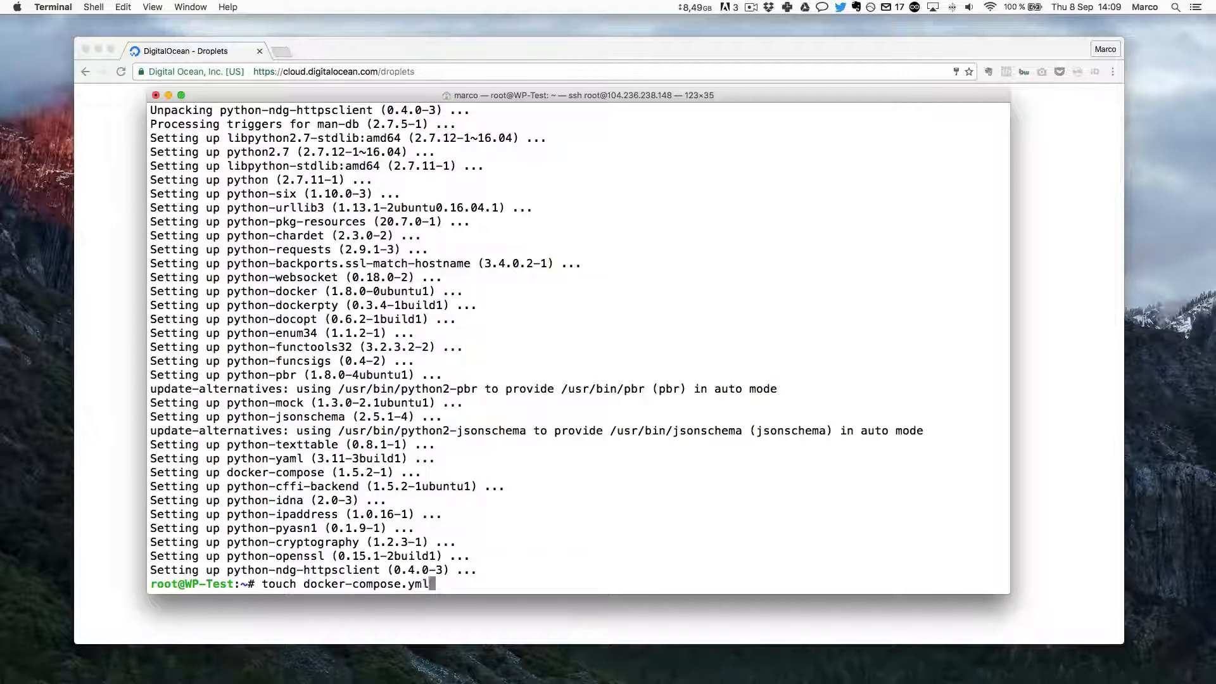
{"action": "key", "text": "Return"}
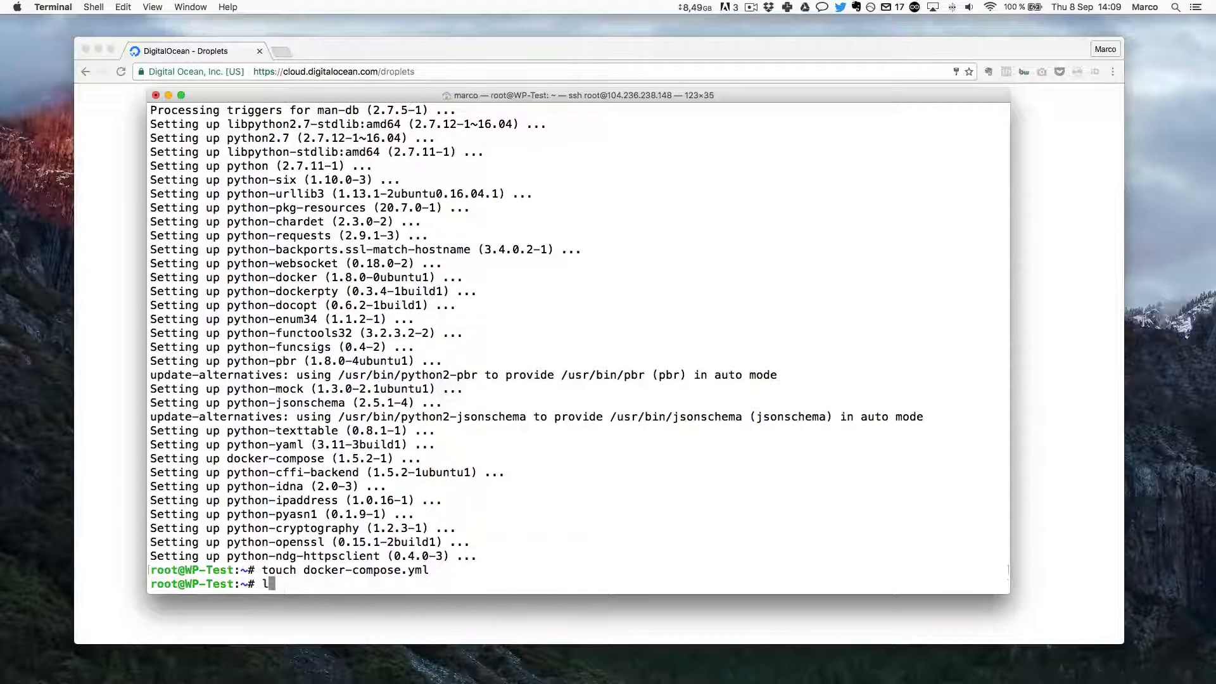
{"action": "key", "text": "Return"}
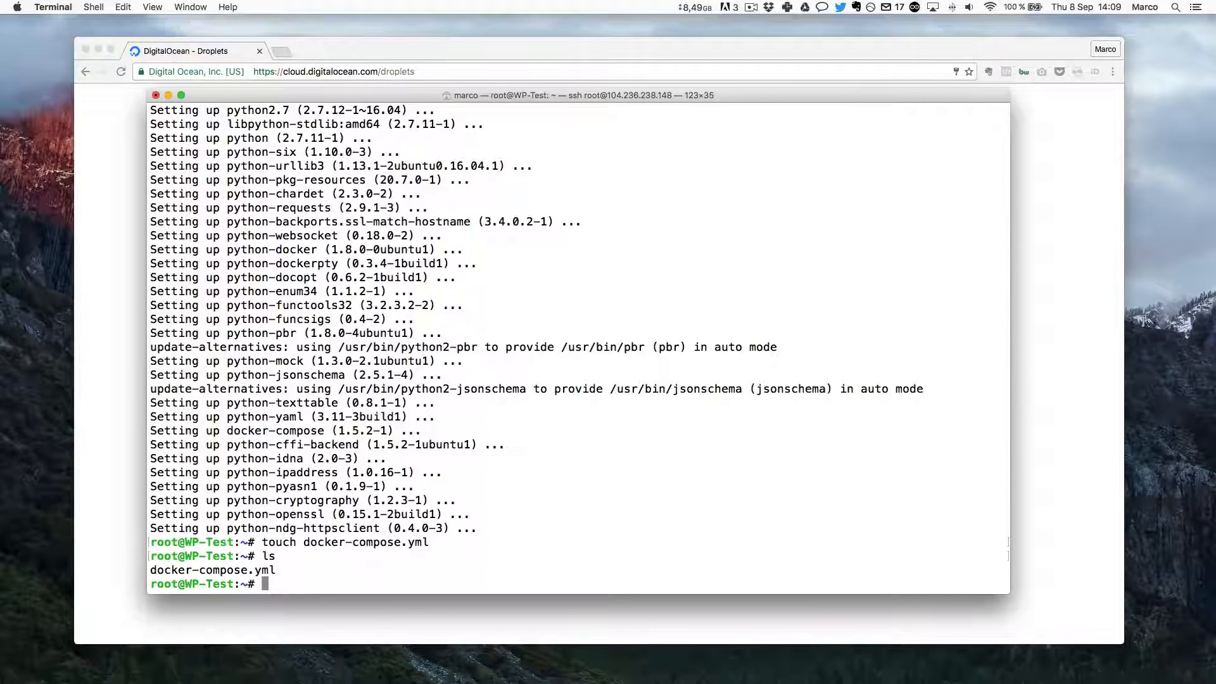
- Open docker-compose.yml in nano for editing
{"action": "type", "text": "nano"}
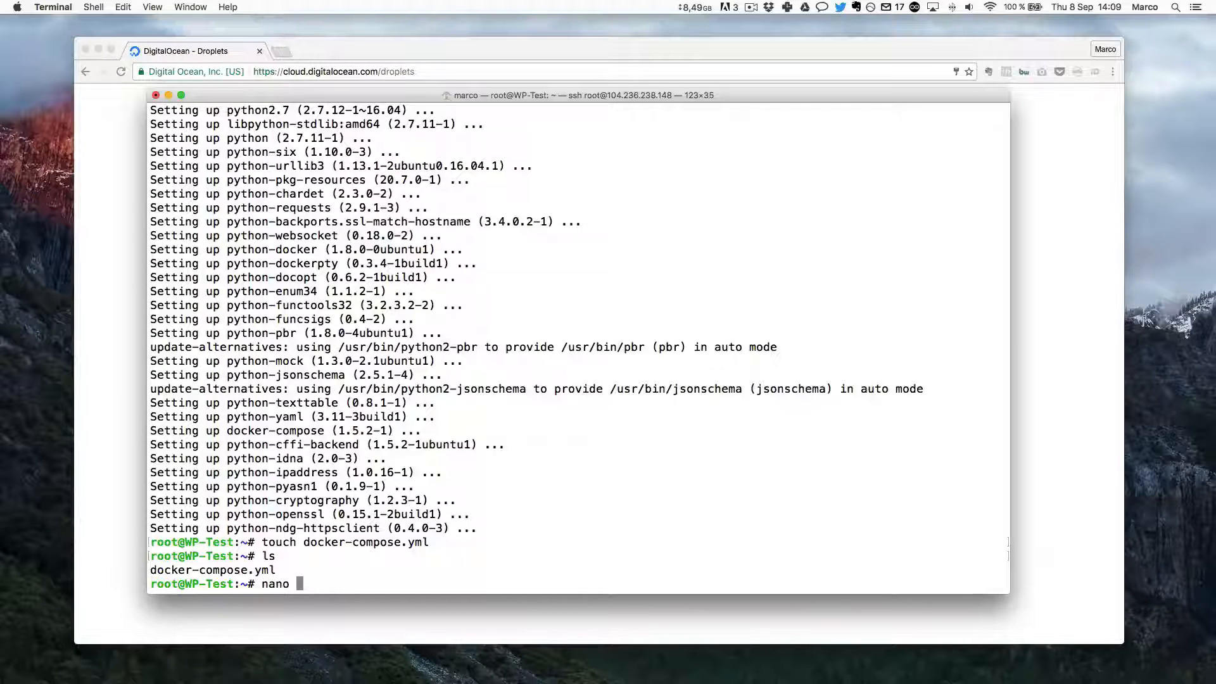
{"action": "type", "text": "docker-compose.yml"}
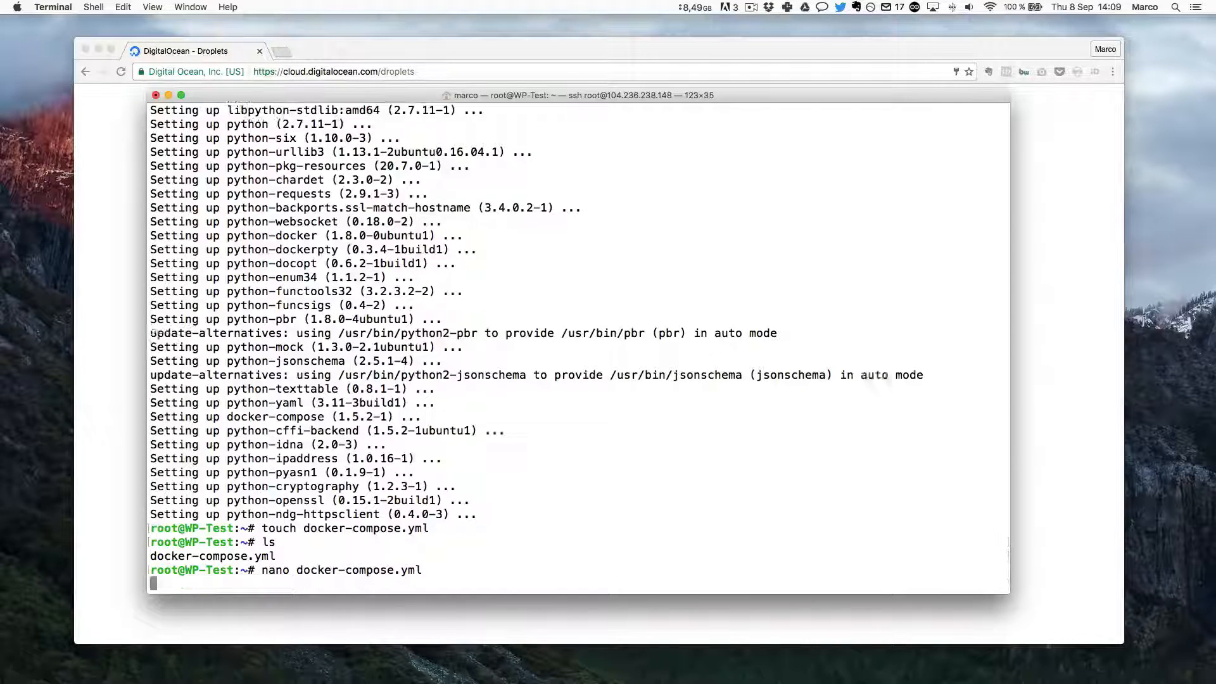
{"action": "key", "text": "Return"}
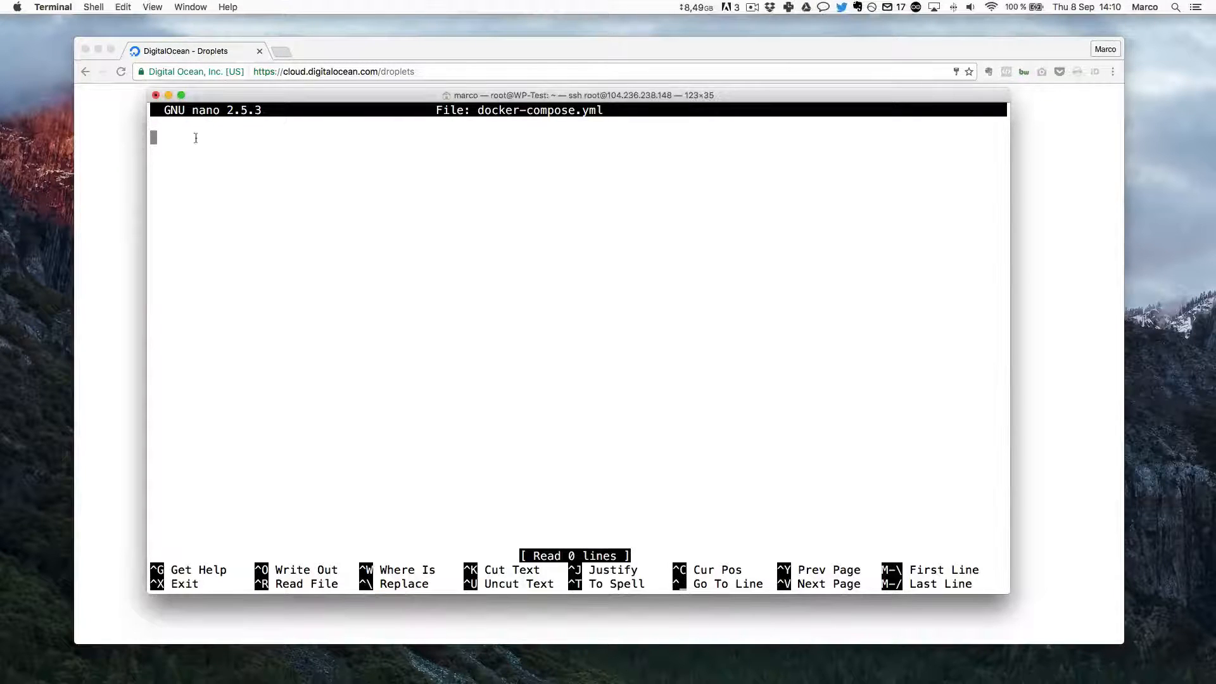
- Paste the website service block using the wordpress image, wpdb link, volume and port 80
{"action": "right_click", "coordinate": [197, 139]}
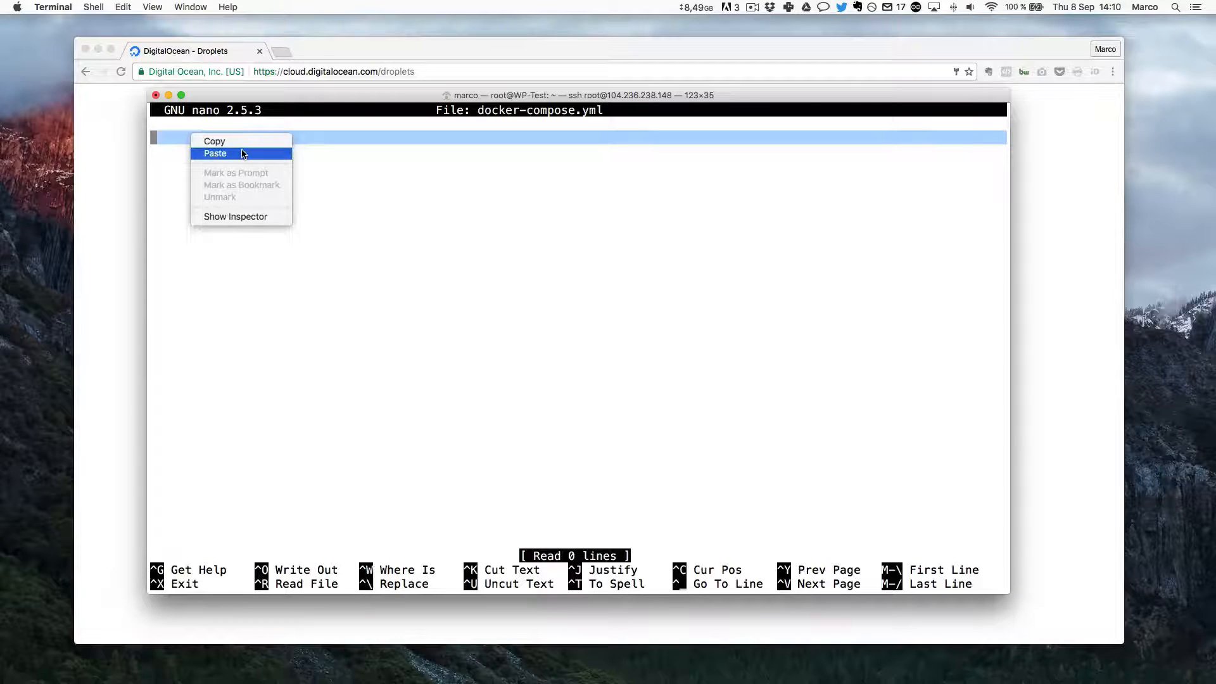
{"action": "left_click", "coordinate": [216, 154]}
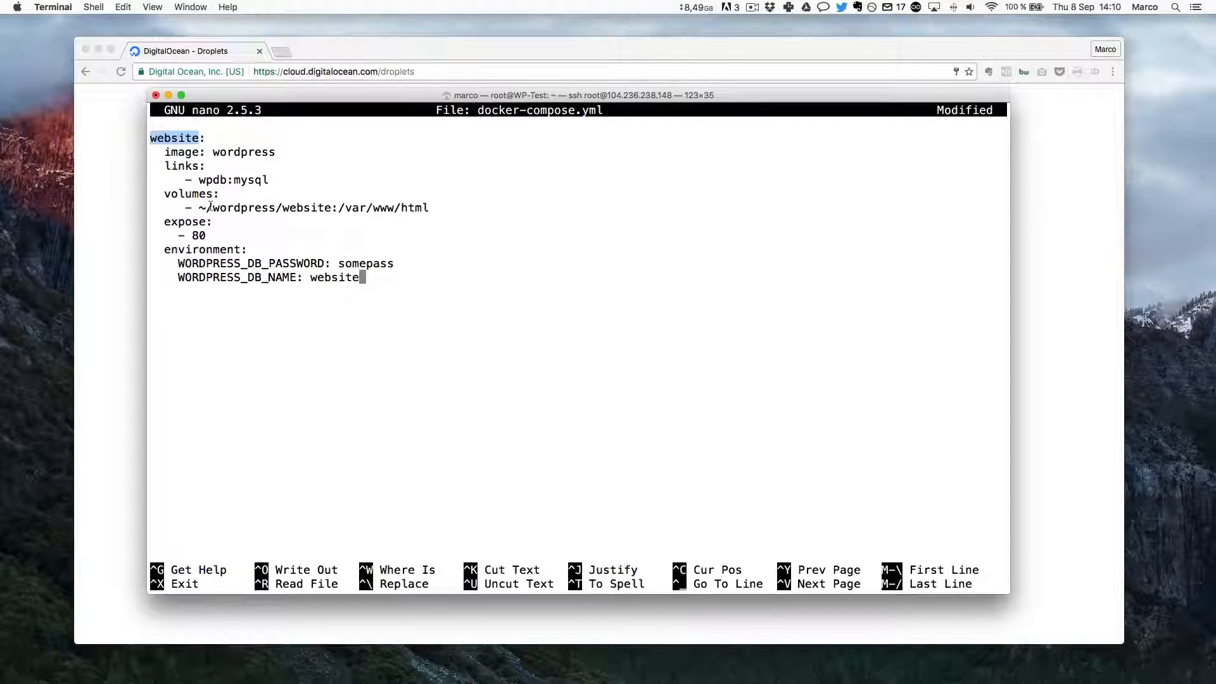
{"action": "mouse_move", "coordinate": [288, 212]}
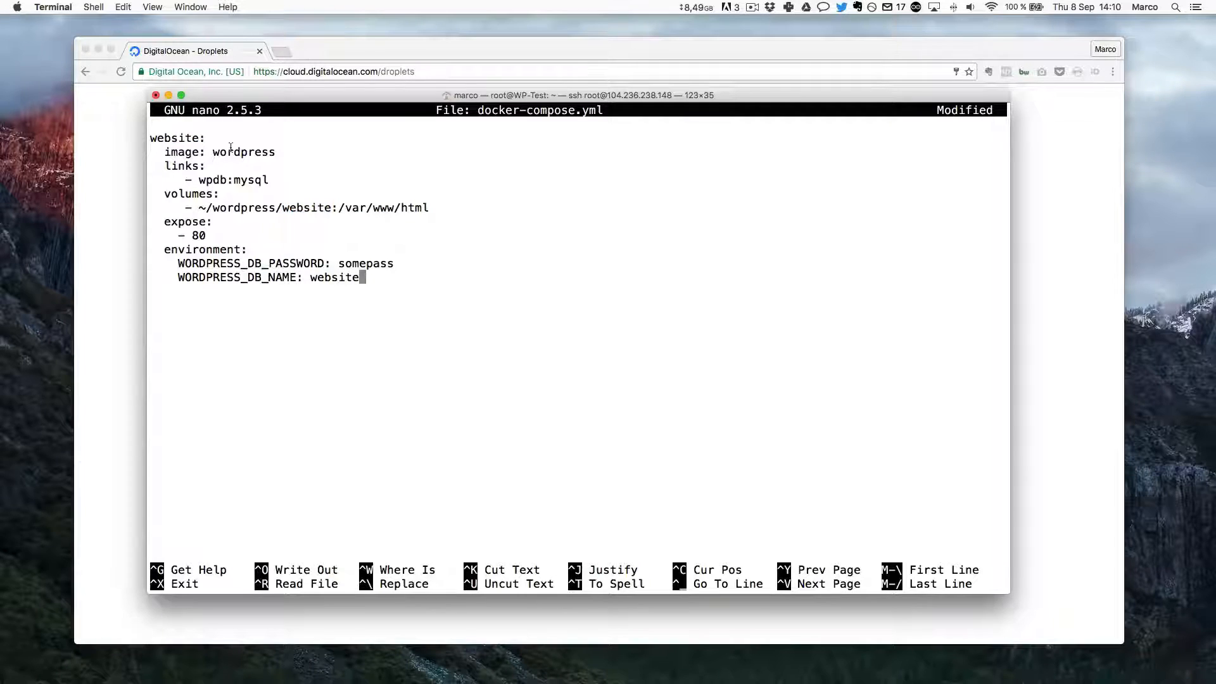
{"action": "double_click", "coordinate": [243, 152]}
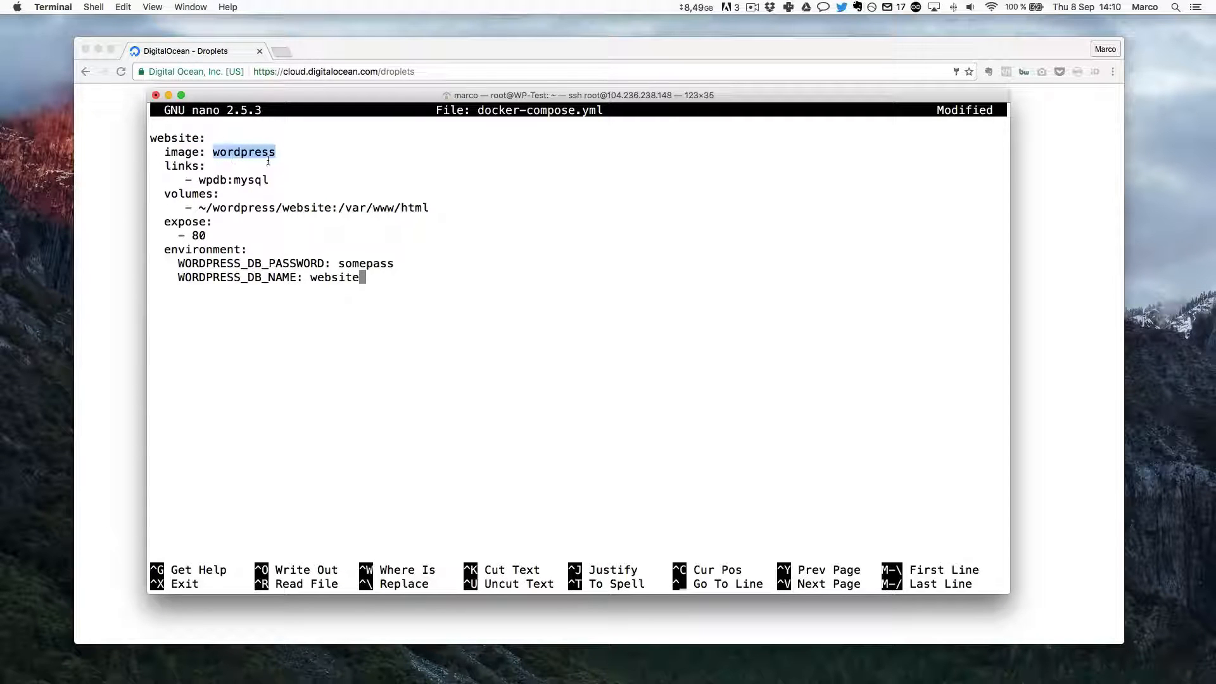
{"action": "mouse_move", "coordinate": [291, 153]}
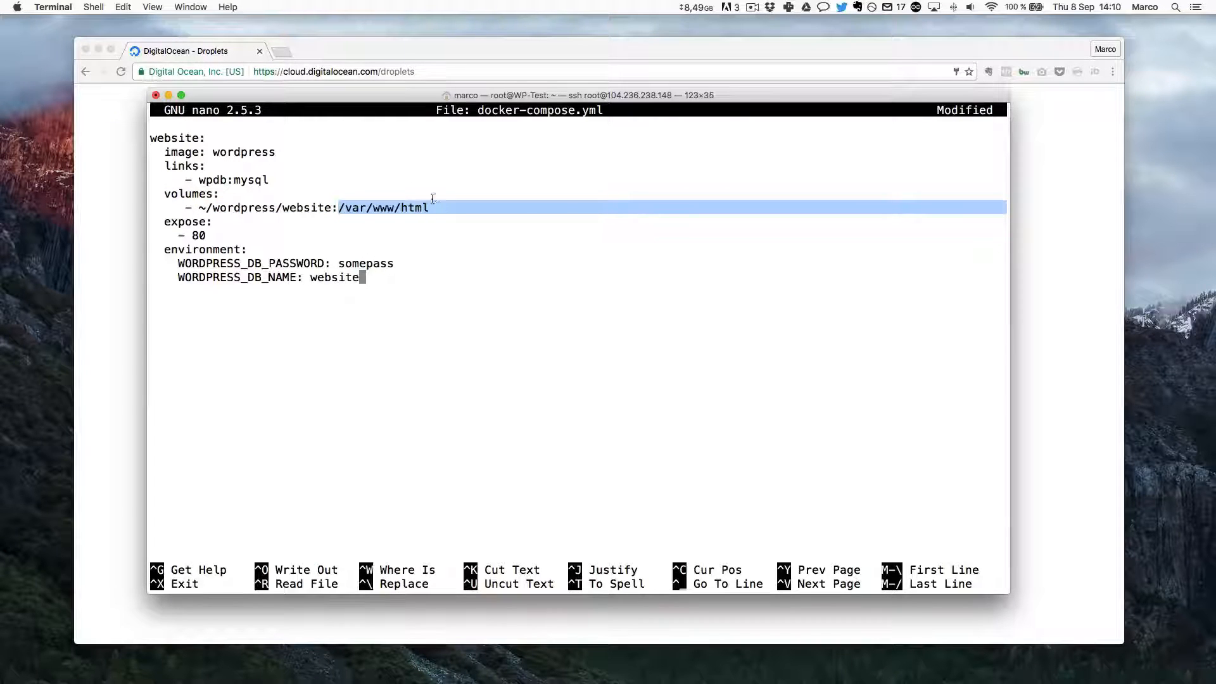
{"action": "left_click", "coordinate": [406, 219]}
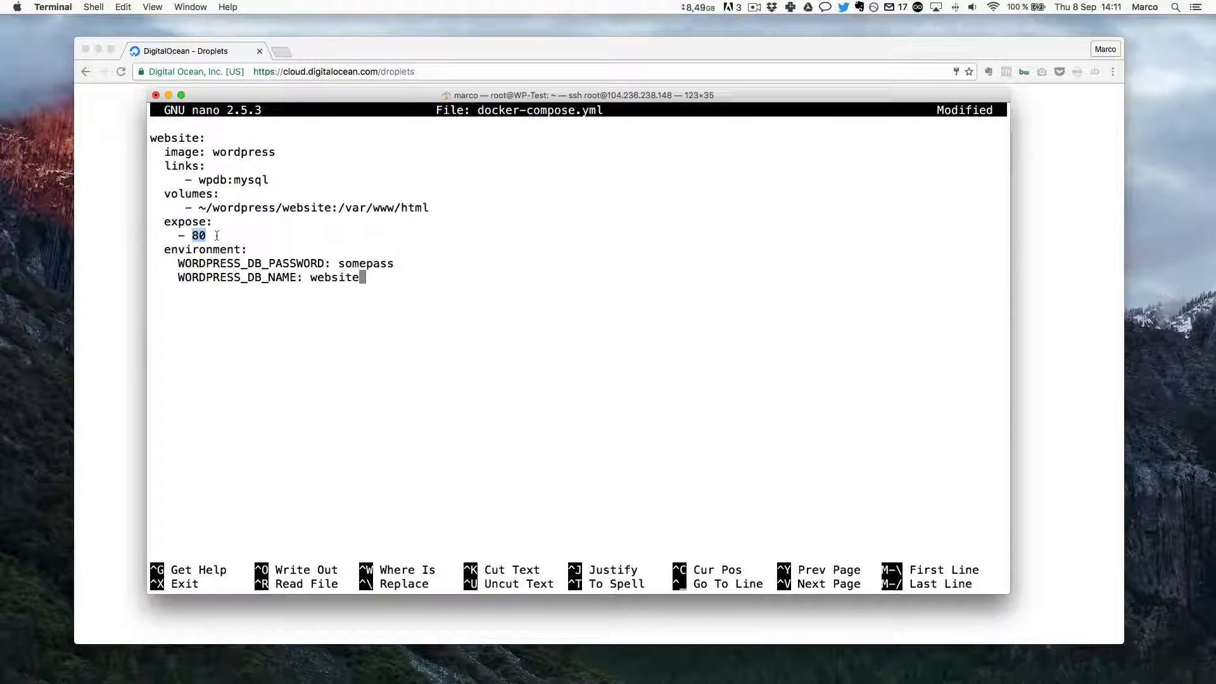
{"action": "mouse_move", "coordinate": [603, 283]}
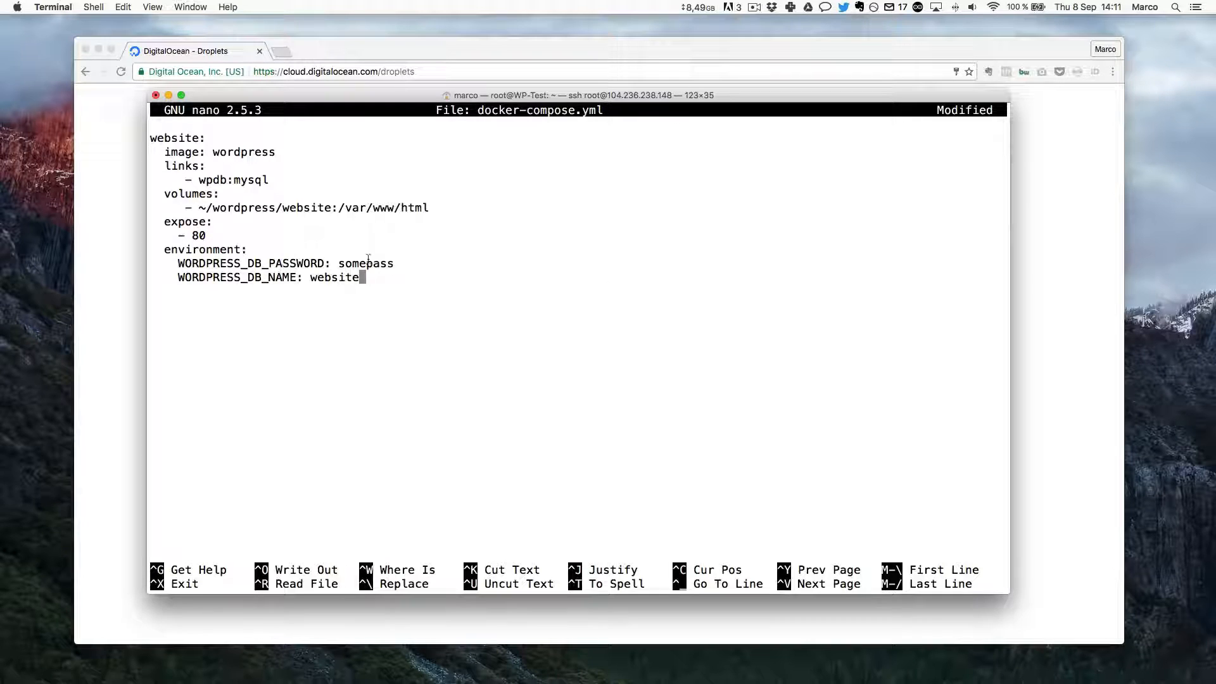
{"action": "double_click", "coordinate": [365, 263]}
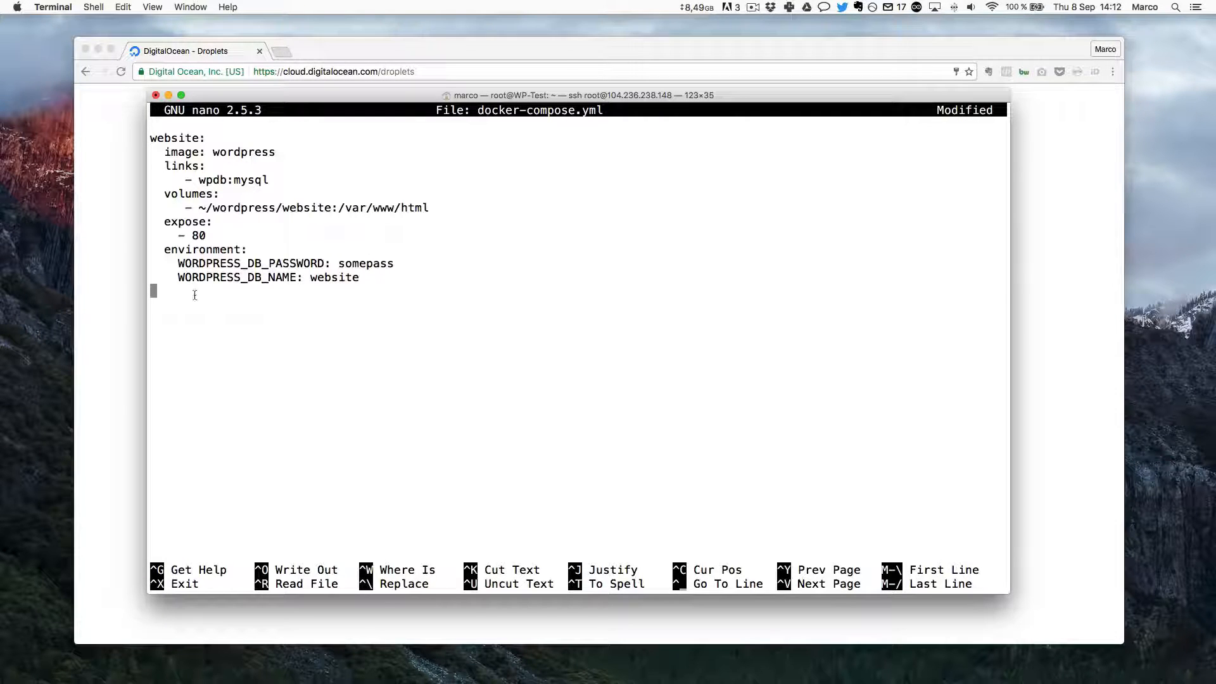
{"action": "type", "text": "wpdb:"}
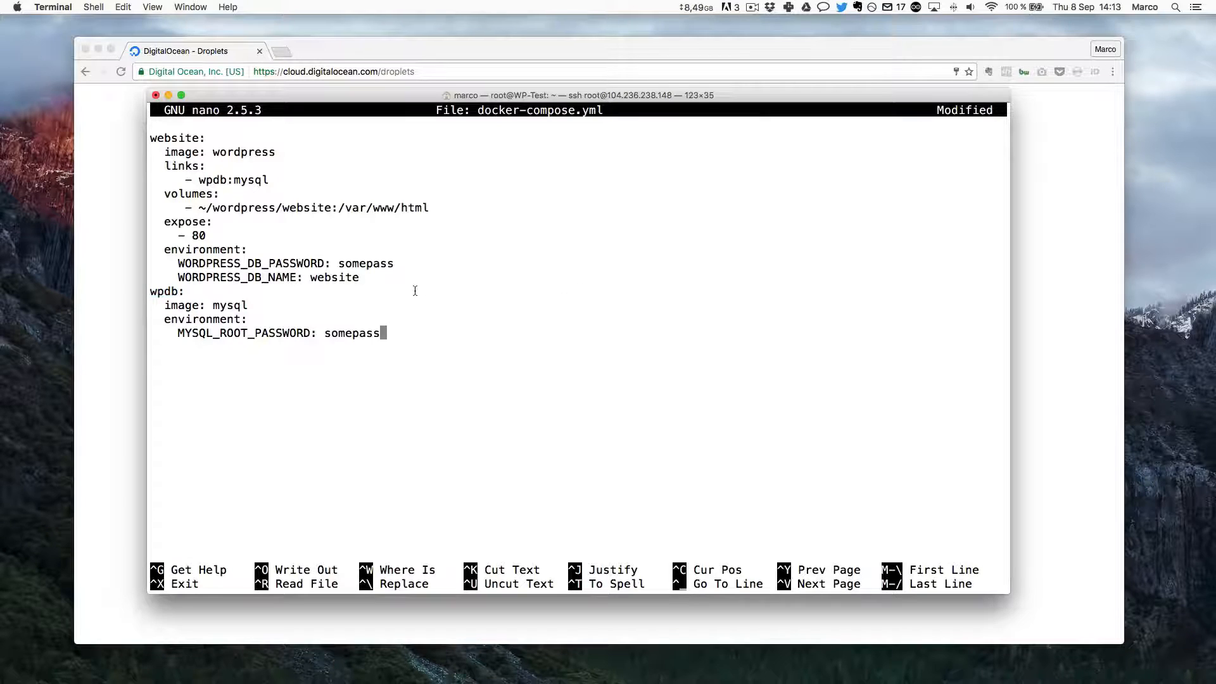
{"action": "type", "text": "$"}
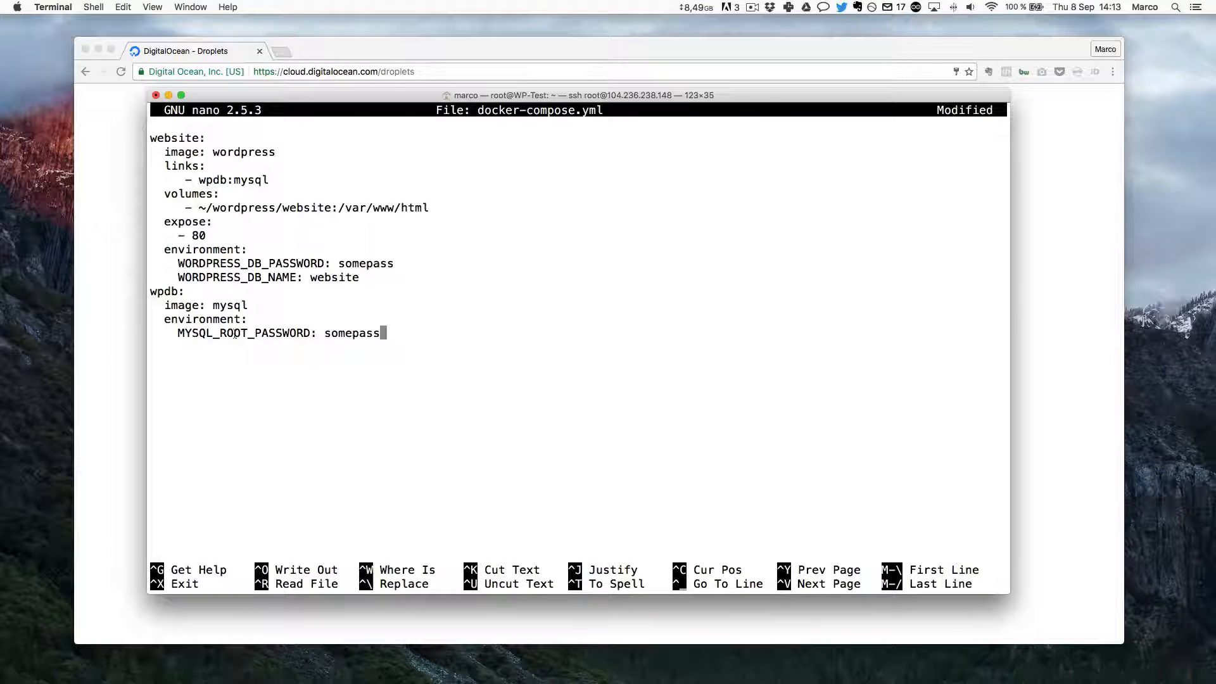
{"action": "double_click", "coordinate": [365, 264]}
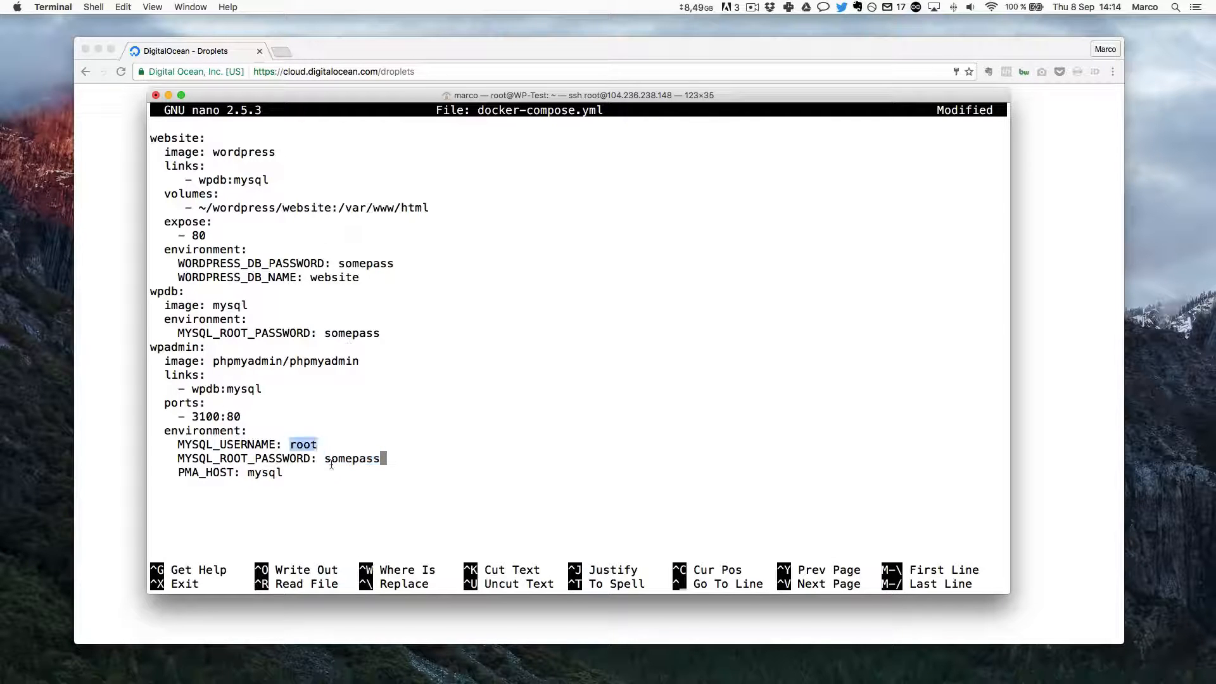
- Finish the wpadmin phpmyadmin service on ports 3100:80 and exit nano
{"action": "double_click", "coordinate": [351, 459]}
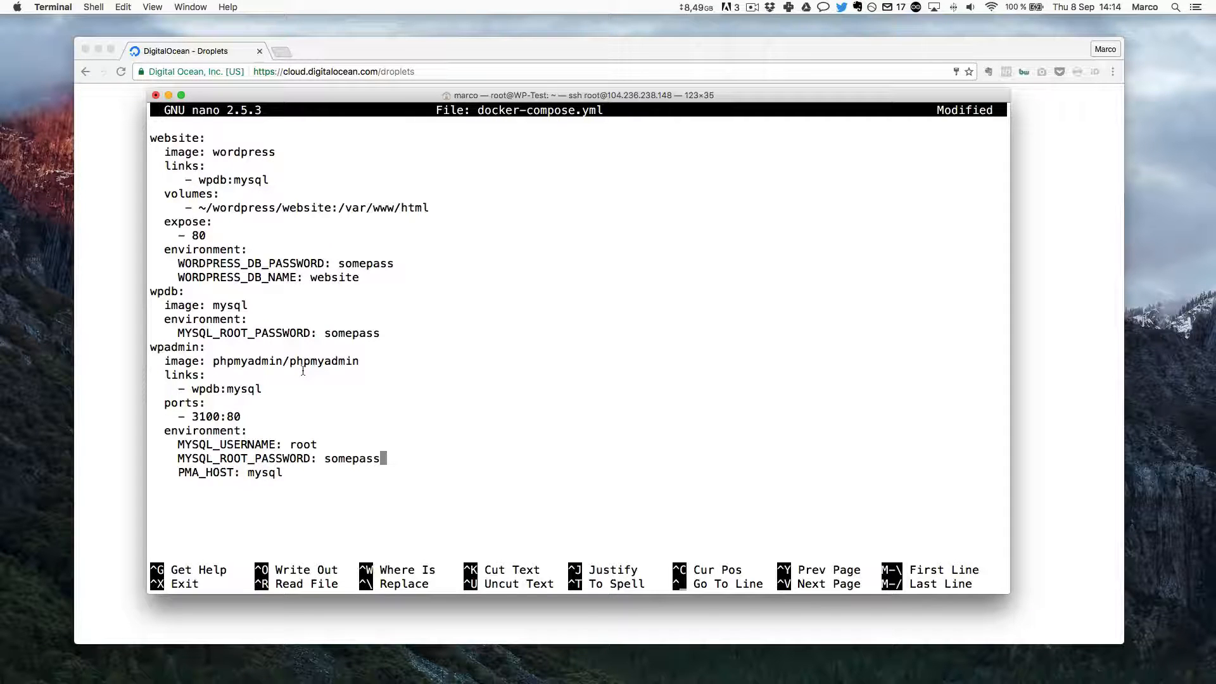
{"action": "key", "text": "ctrl+x"}
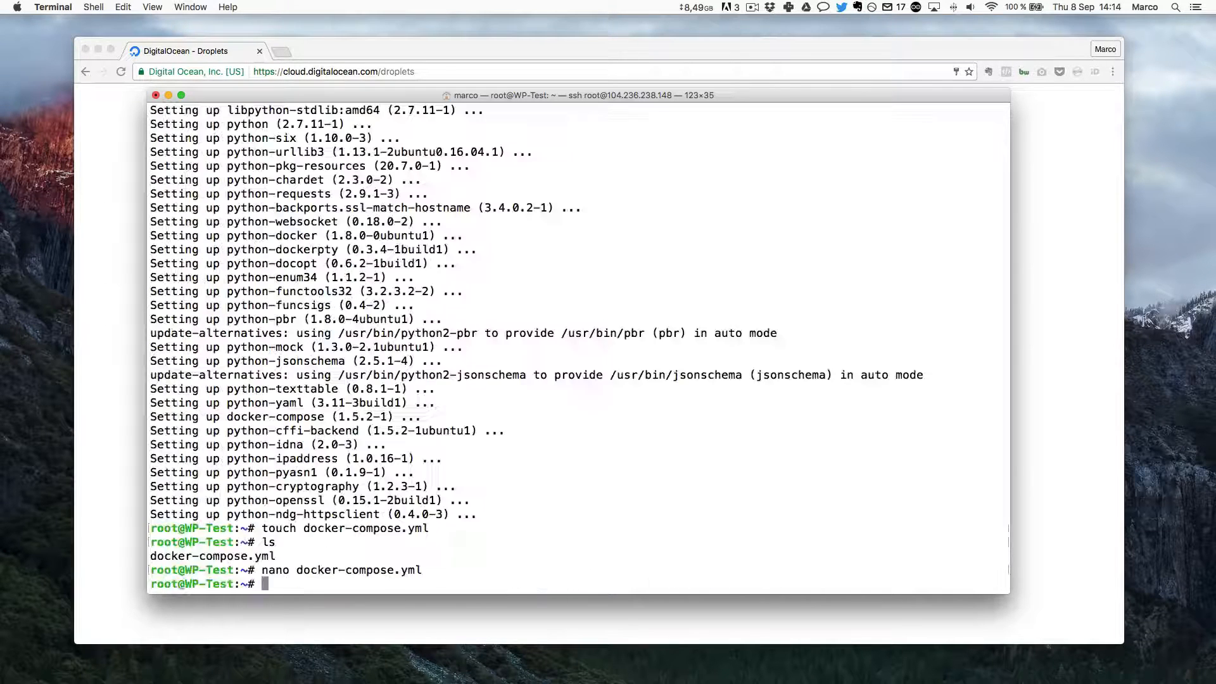
- Display docker-compose.yml with cat to check the three service definitions
{"action": "type", "text": "cat"}
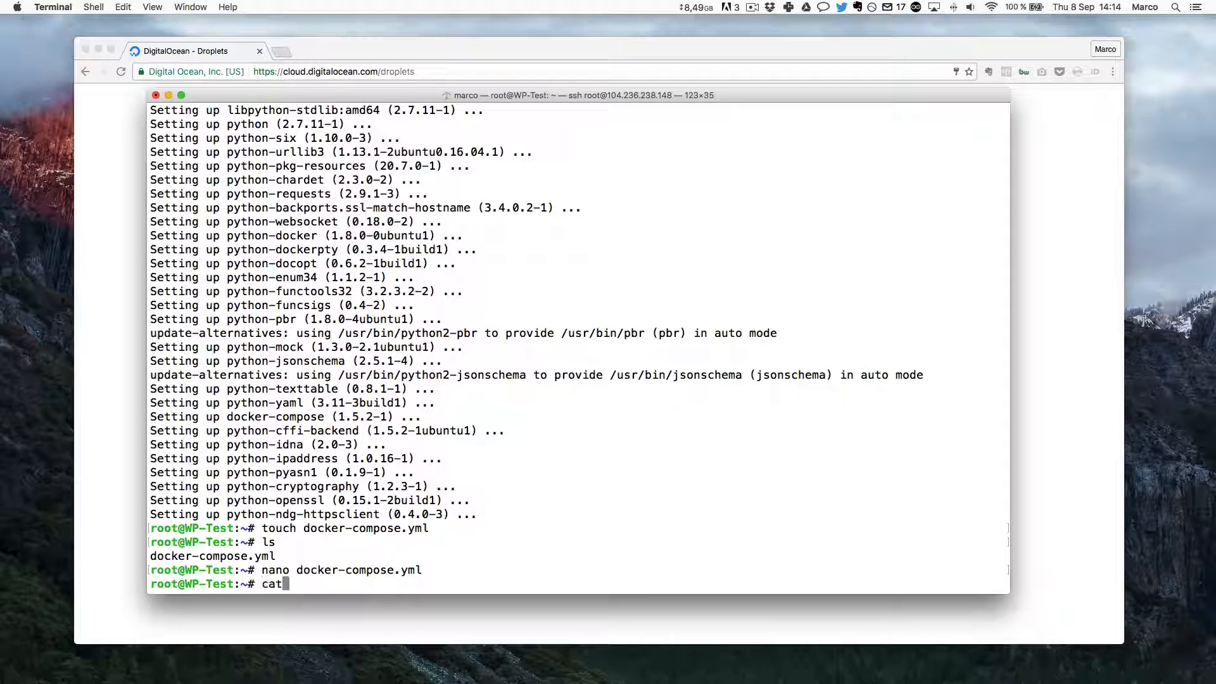
{"action": "key", "text": "Return"}
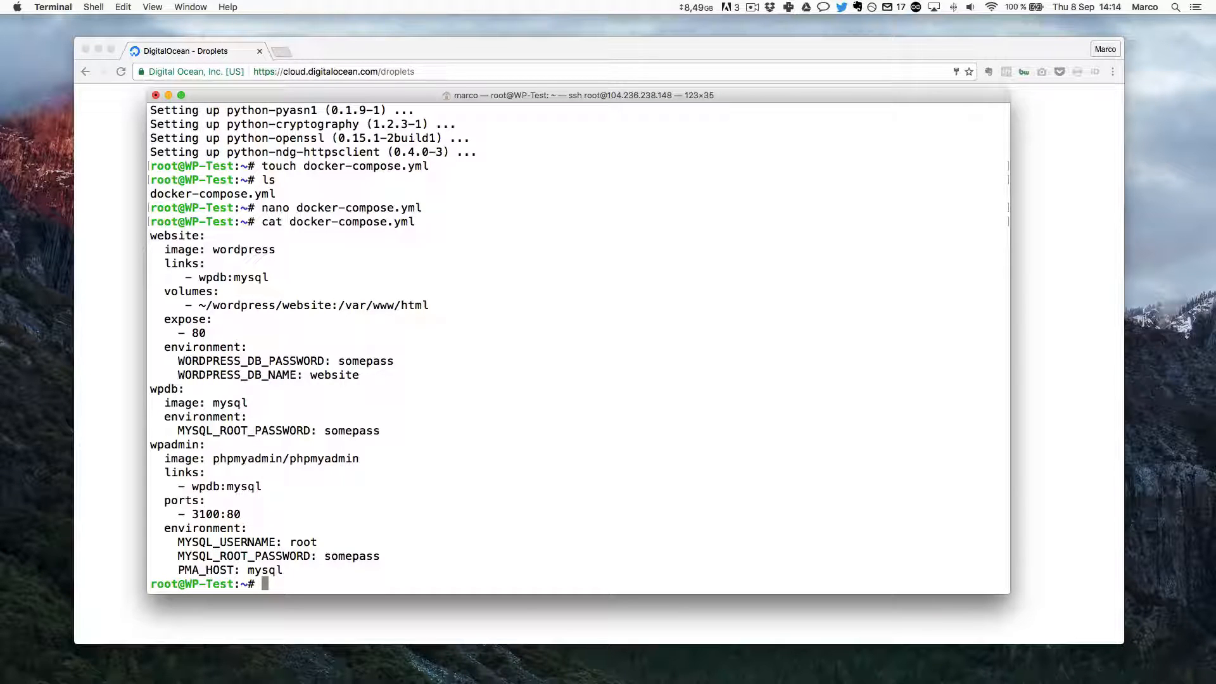
- Run docker-compose up -d to pull the images and create the containers in the background
{"action": "type", "text": "do"}
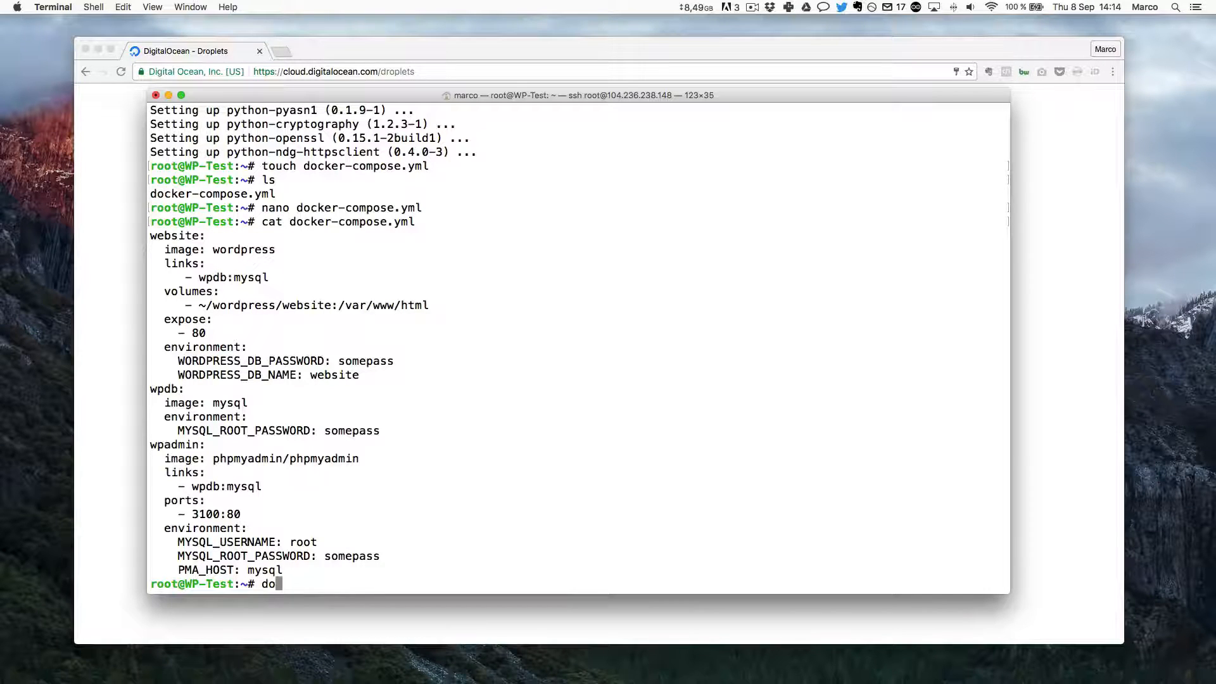
{"action": "type", "text": "cker-containerd"}
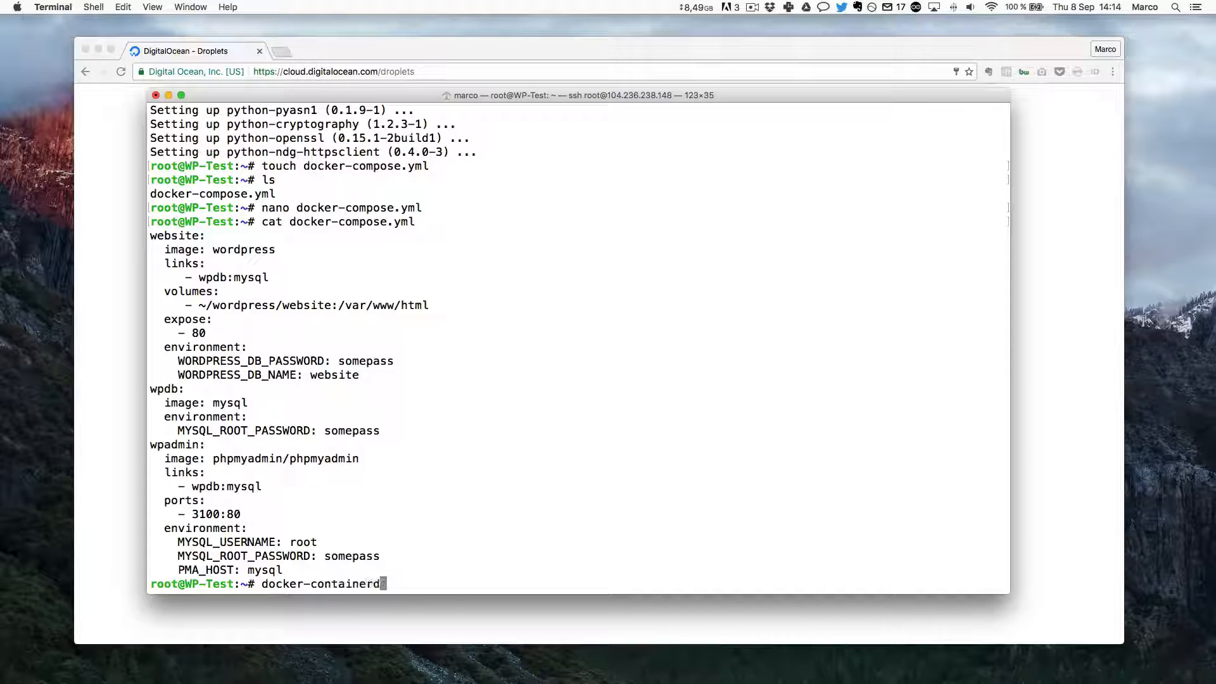
{"action": "key", "text": "Backspace"}
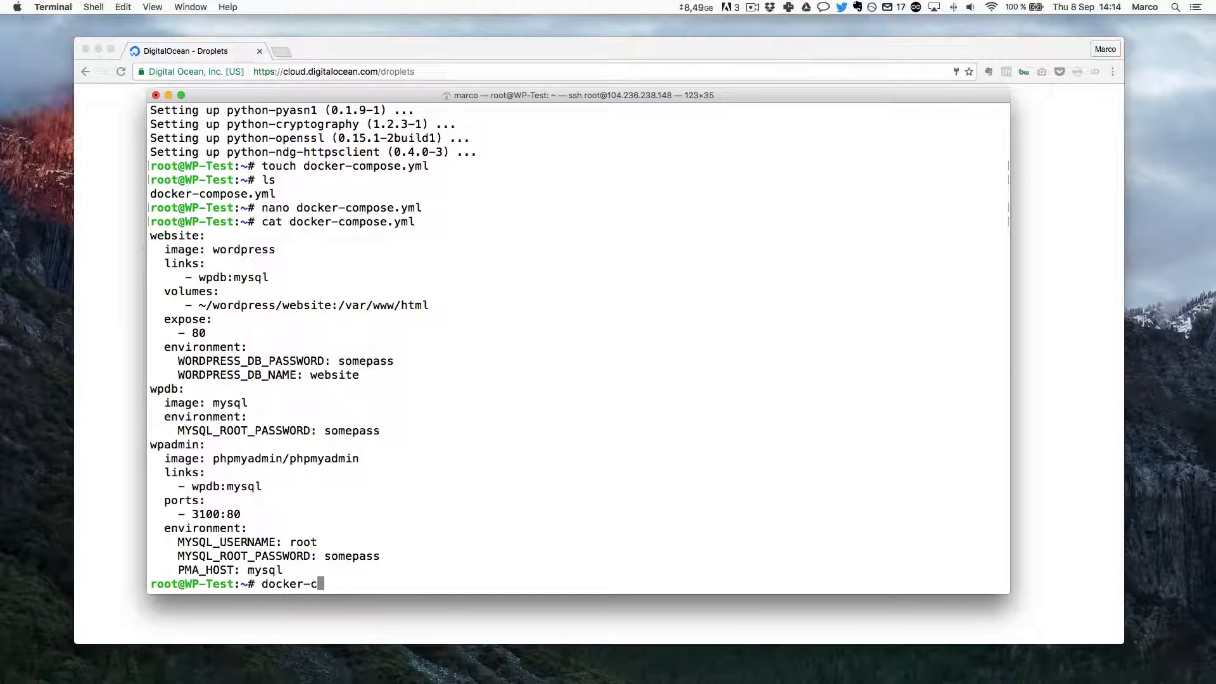
{"action": "type", "text": "ompose"}
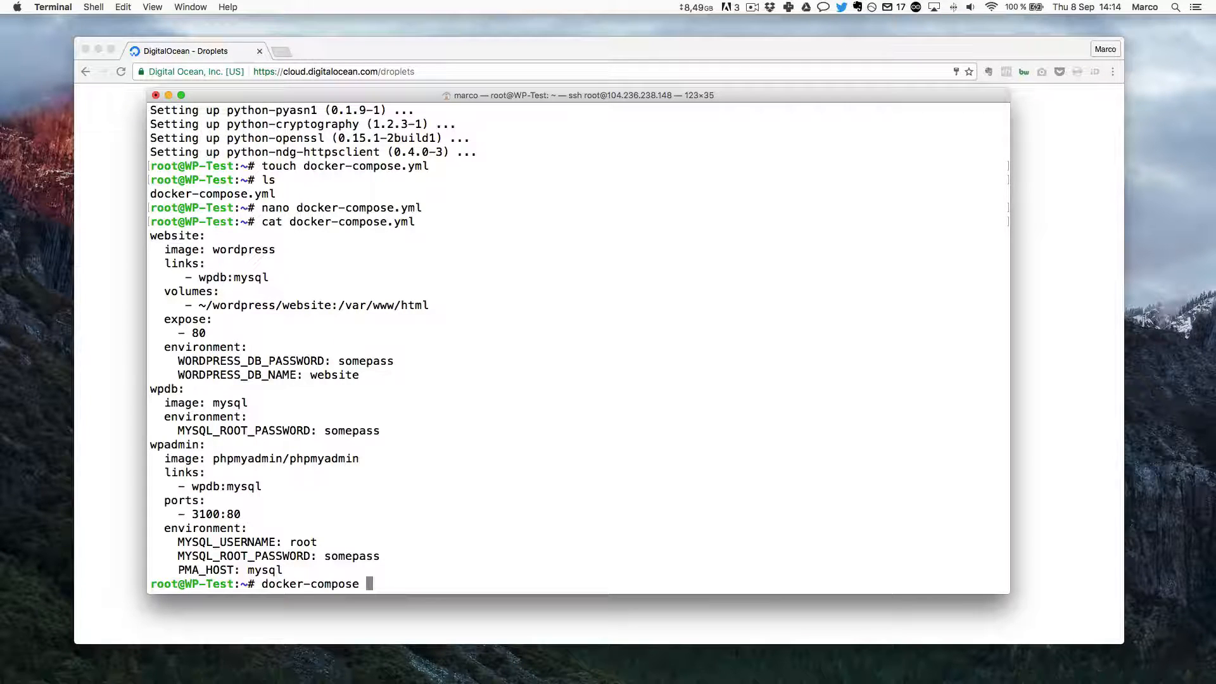
{"action": "type", "text": "up"}
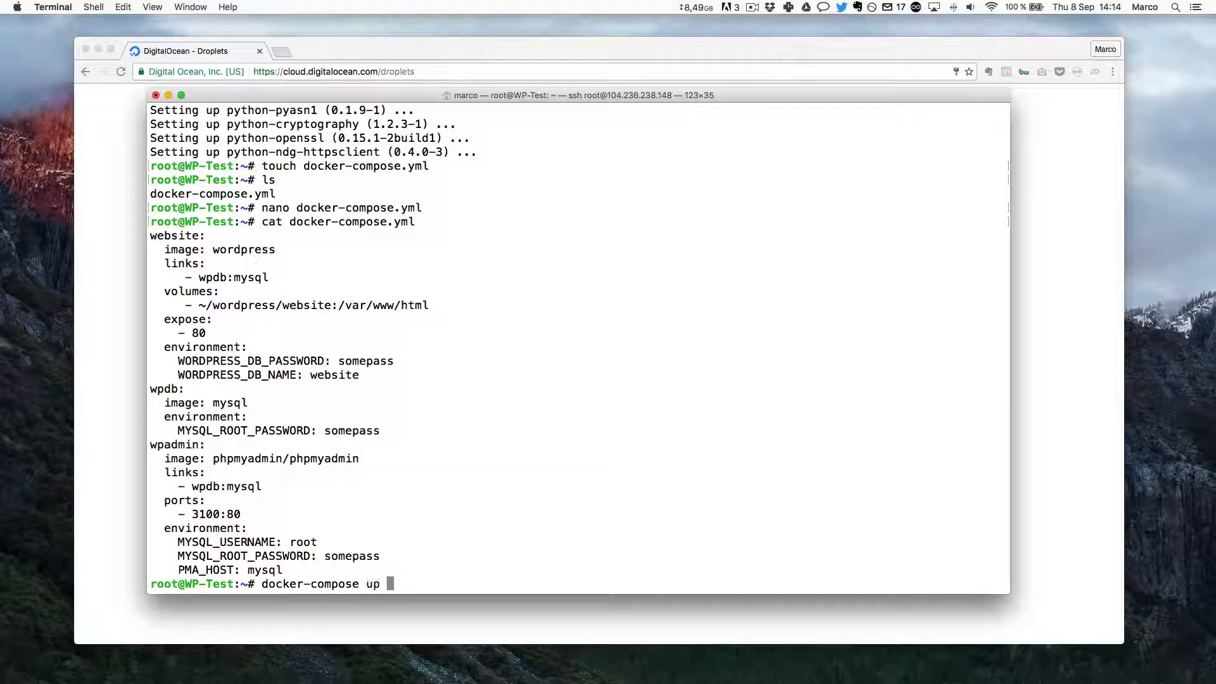
{"action": "type", "text": "-d"}
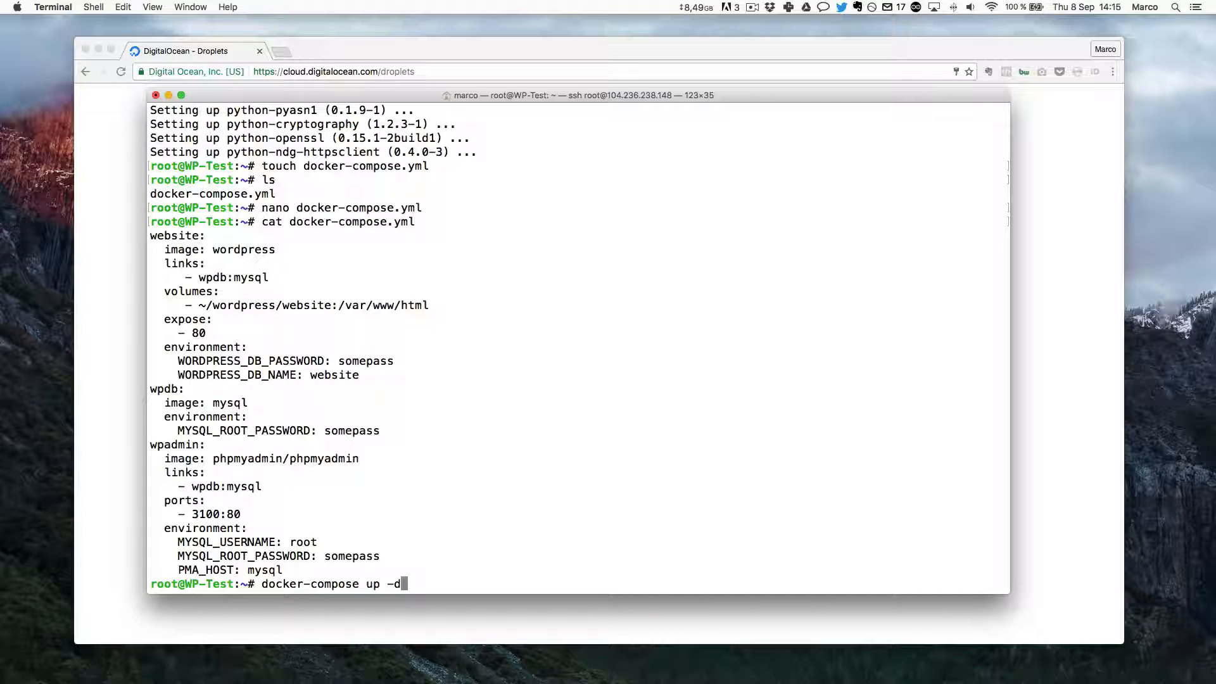
{"action": "key", "text": "Return"}
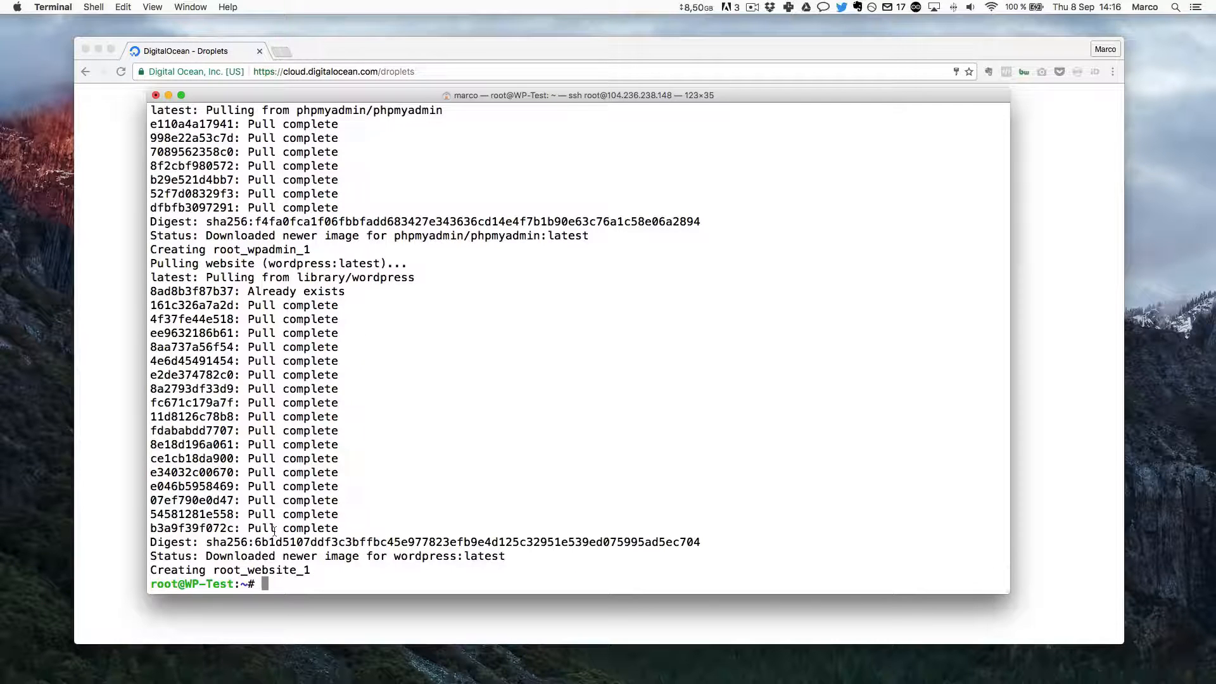
- List running containers with docker ps, showing website, wpadmin and wpdb up
{"action": "type", "text": "d"}
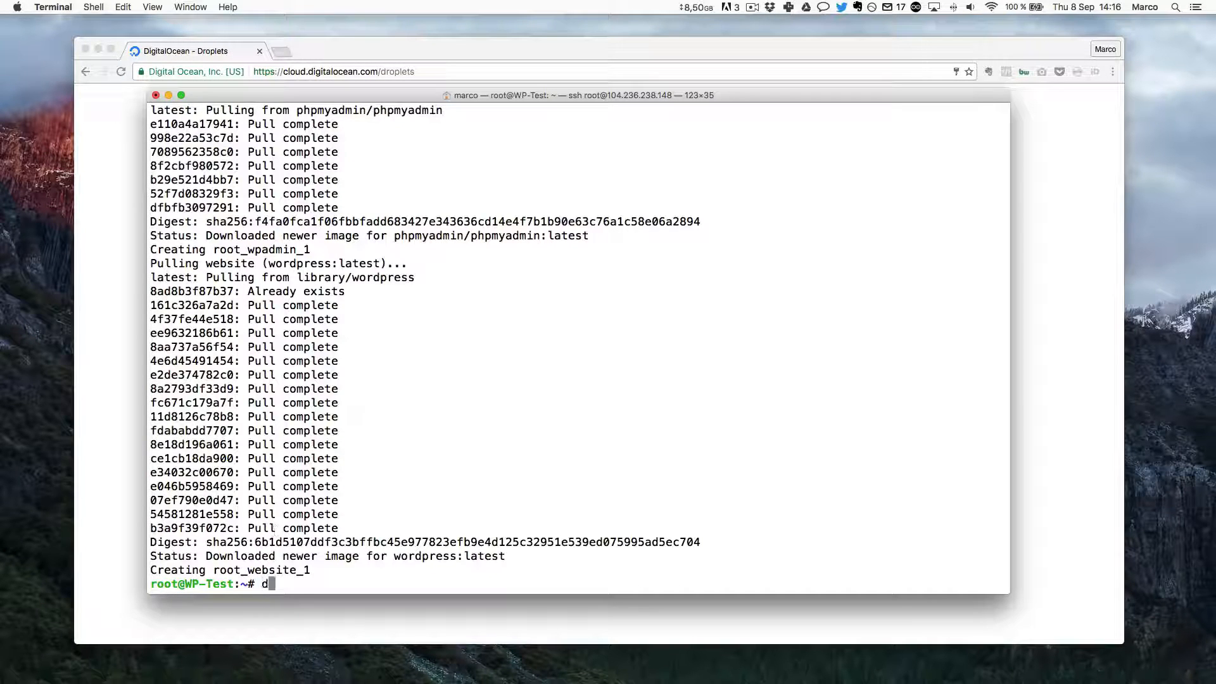
{"action": "type", "text": "ocker ps"}
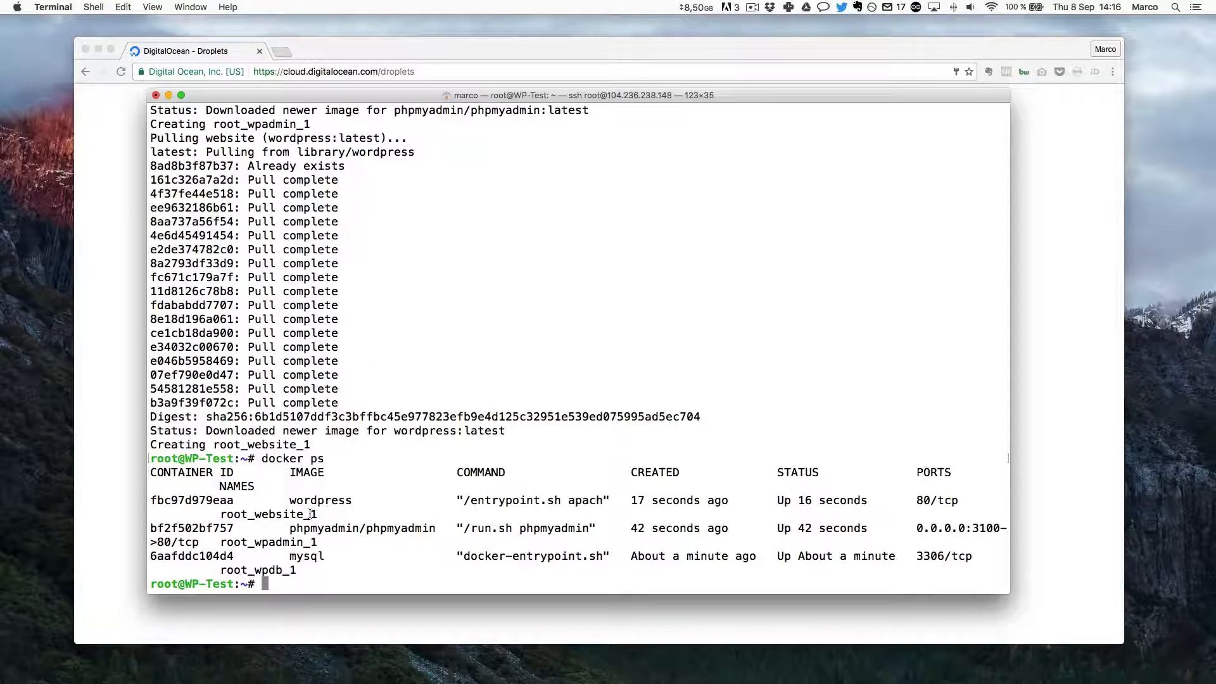
{"action": "double_click", "coordinate": [268, 514]}
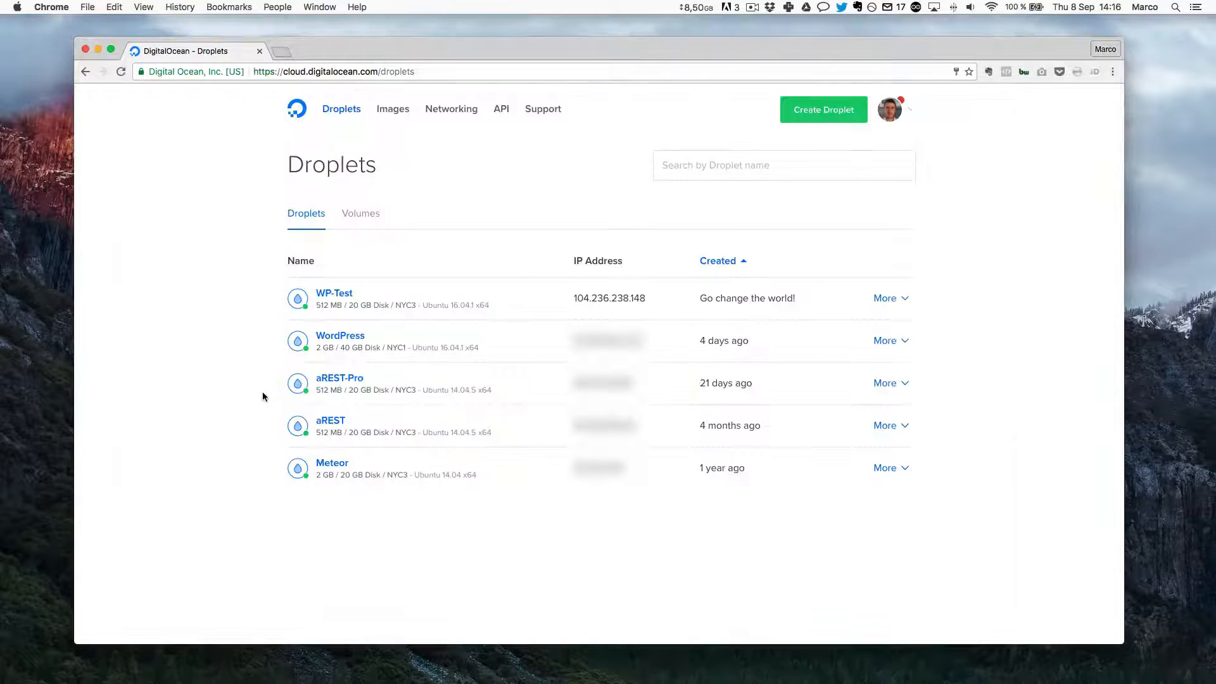
{"action": "mouse_move", "coordinate": [473, 332]}
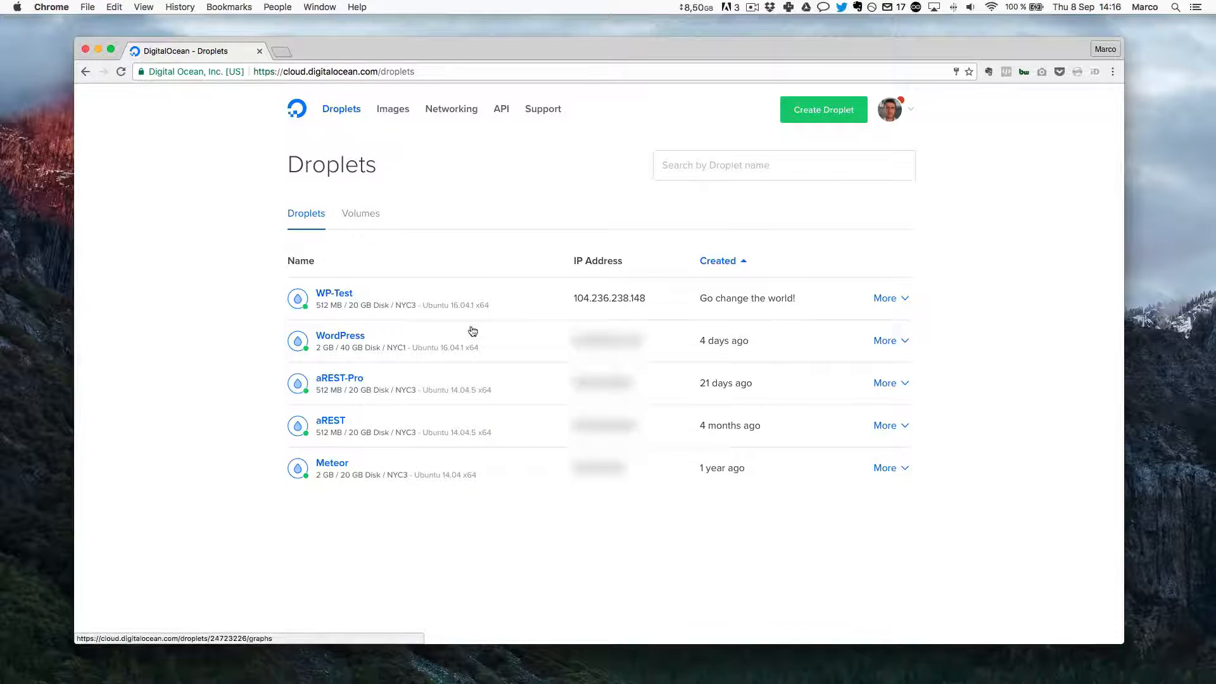
{"action": "mouse_move", "coordinate": [164, 106]}
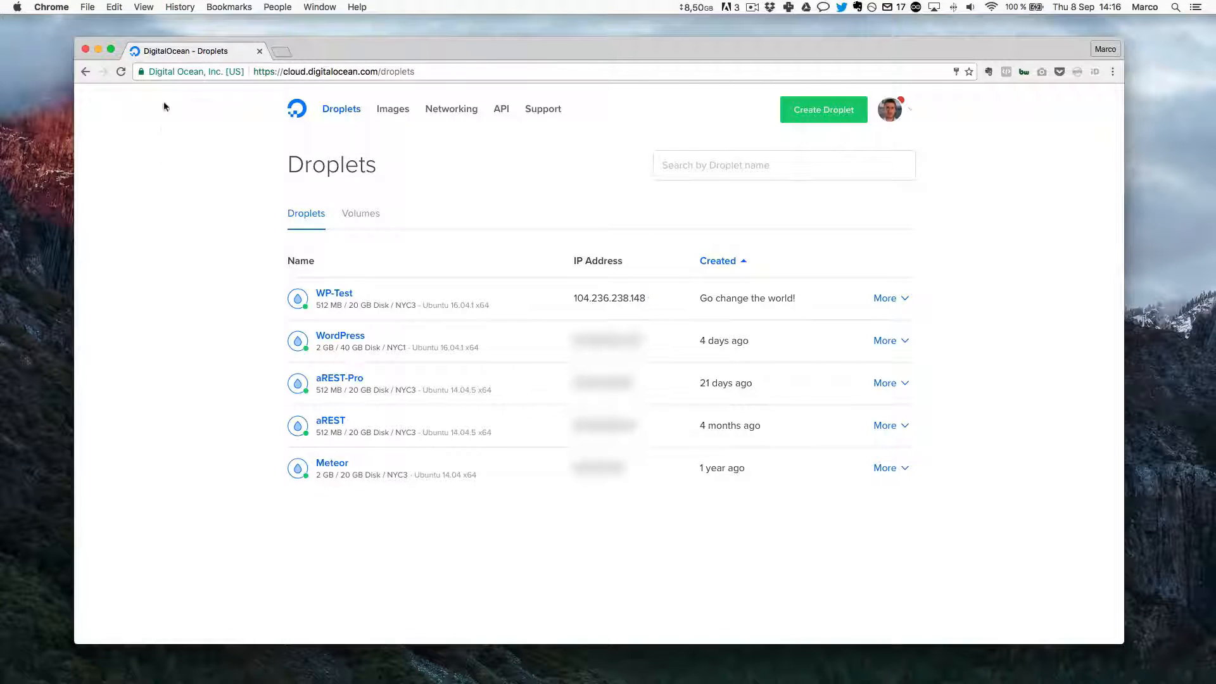
- Browse to the droplet IP 104.236.238.148, which refuses to connect
{"action": "left_click", "coordinate": [283, 50]}
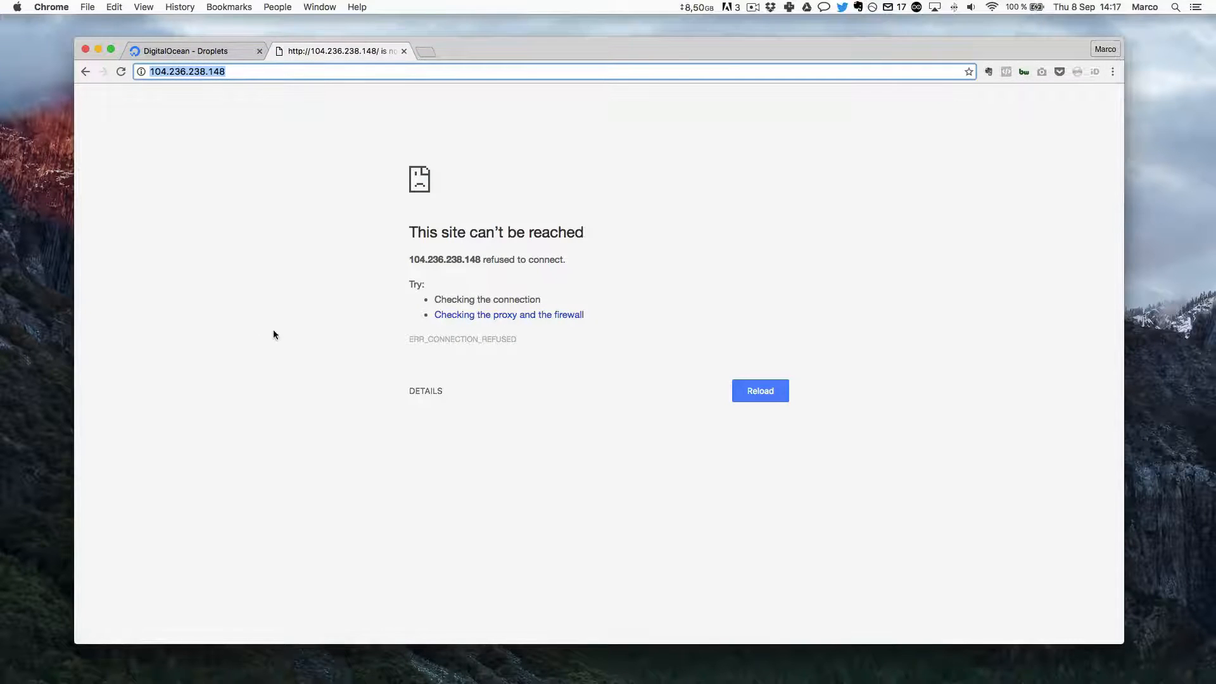
{"action": "mouse_move", "coordinate": [531, 200]}
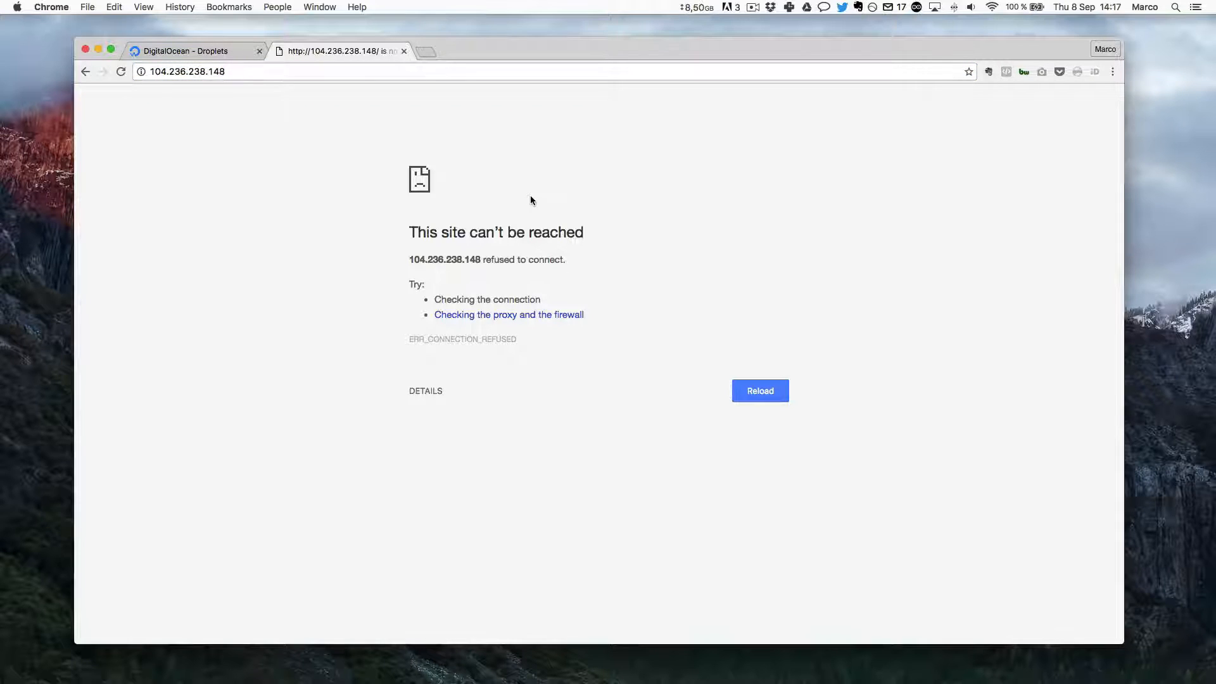
{"action": "mouse_move", "coordinate": [151, 40]}
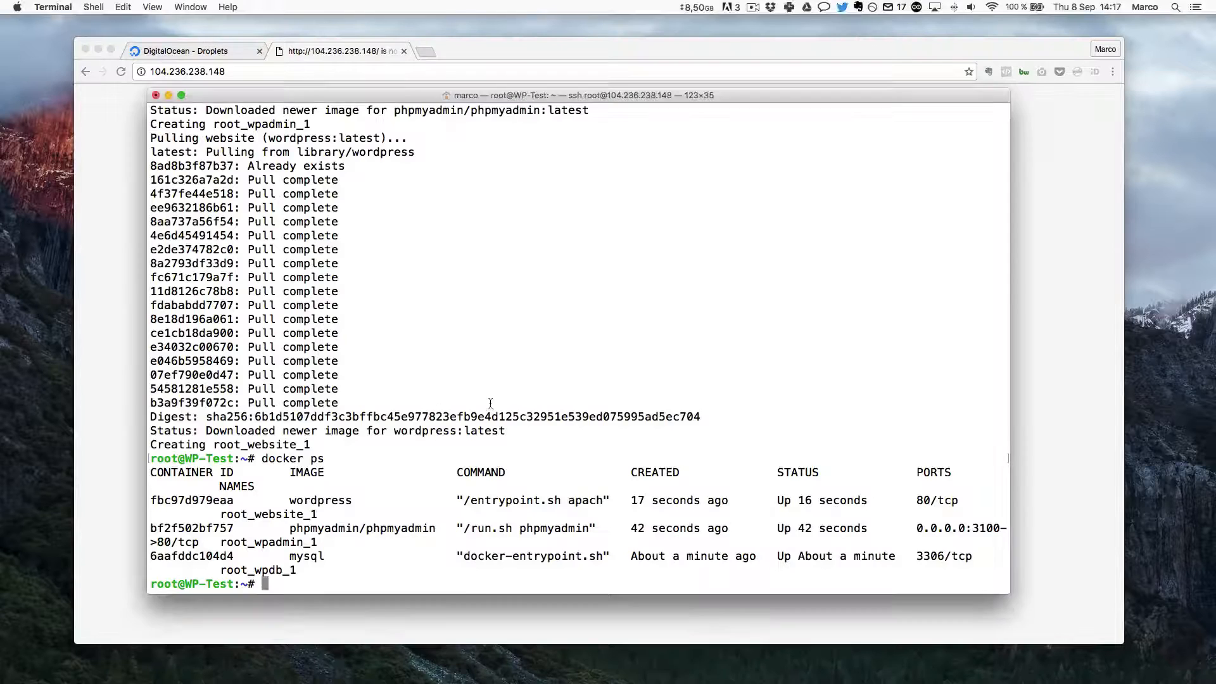
- Print docker-compose.yml again, then reopen it in nano for editing
{"action": "type", "text": "cat do"}
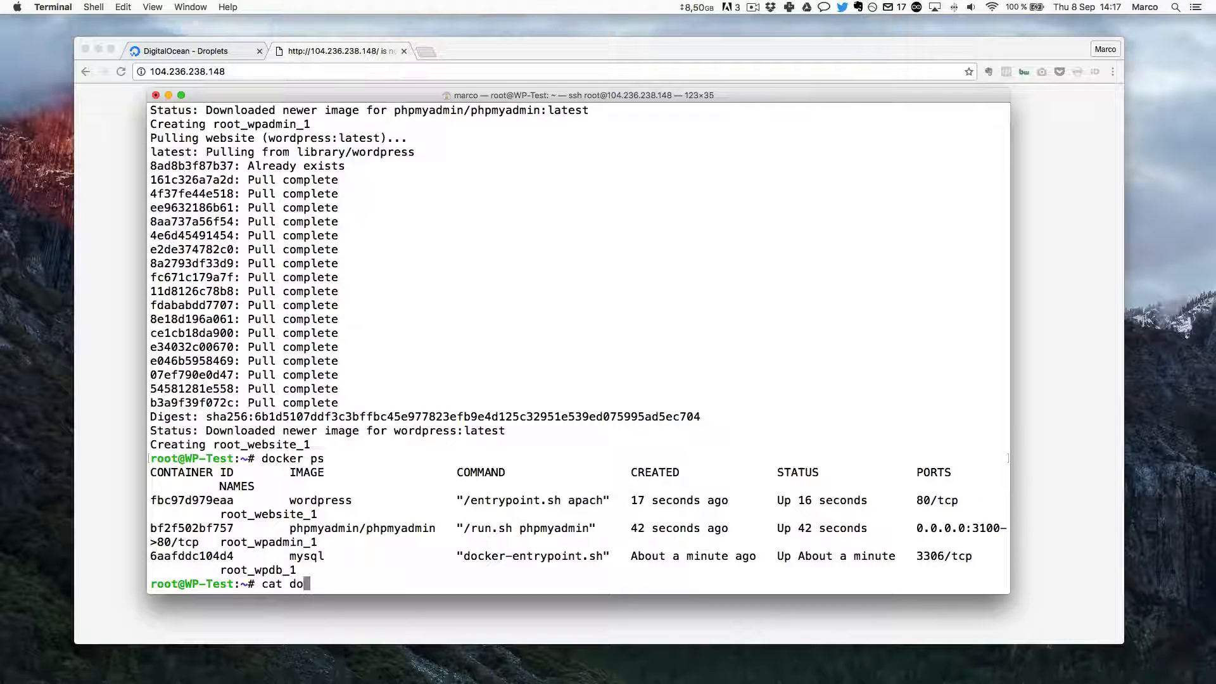
{"action": "key", "text": "Return"}
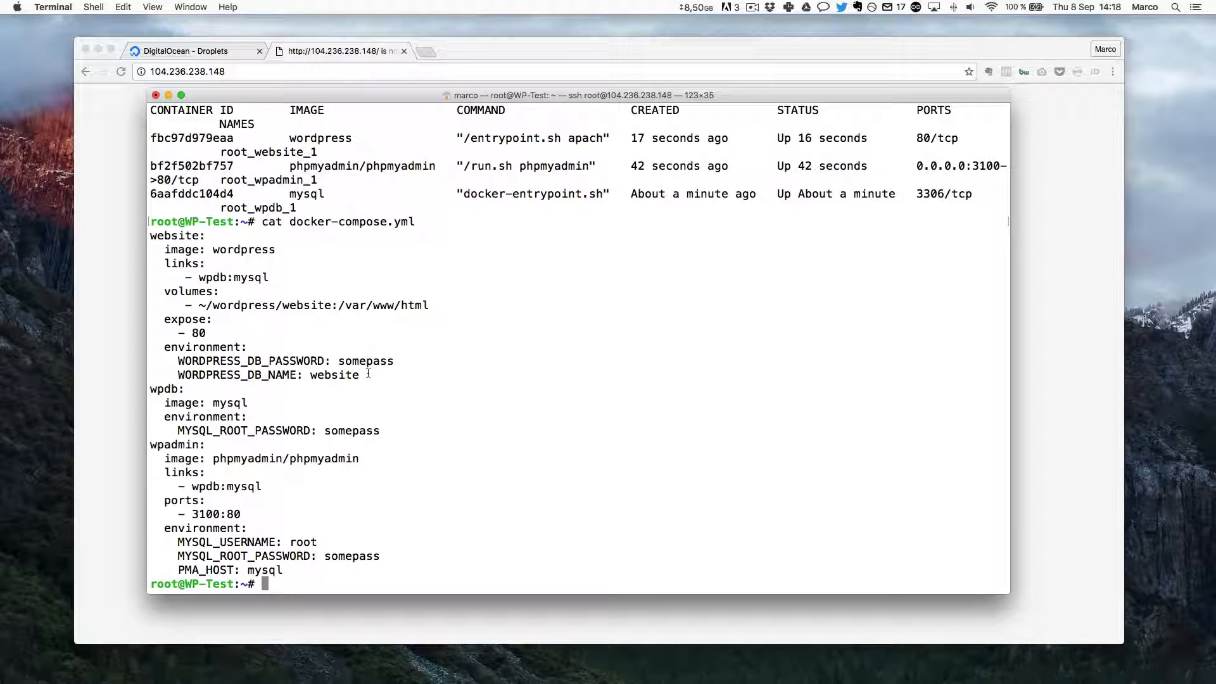
{"action": "mouse_move", "coordinate": [428, 444]}
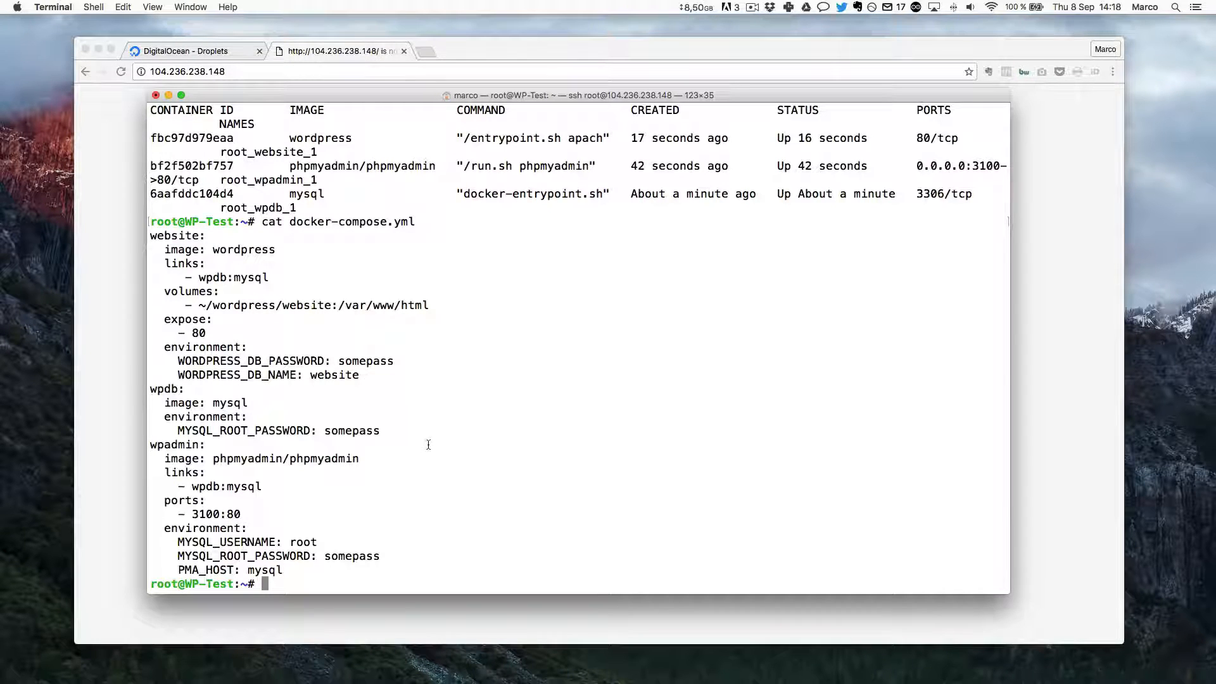
{"action": "type", "text": "nano docker-compose.yml"}
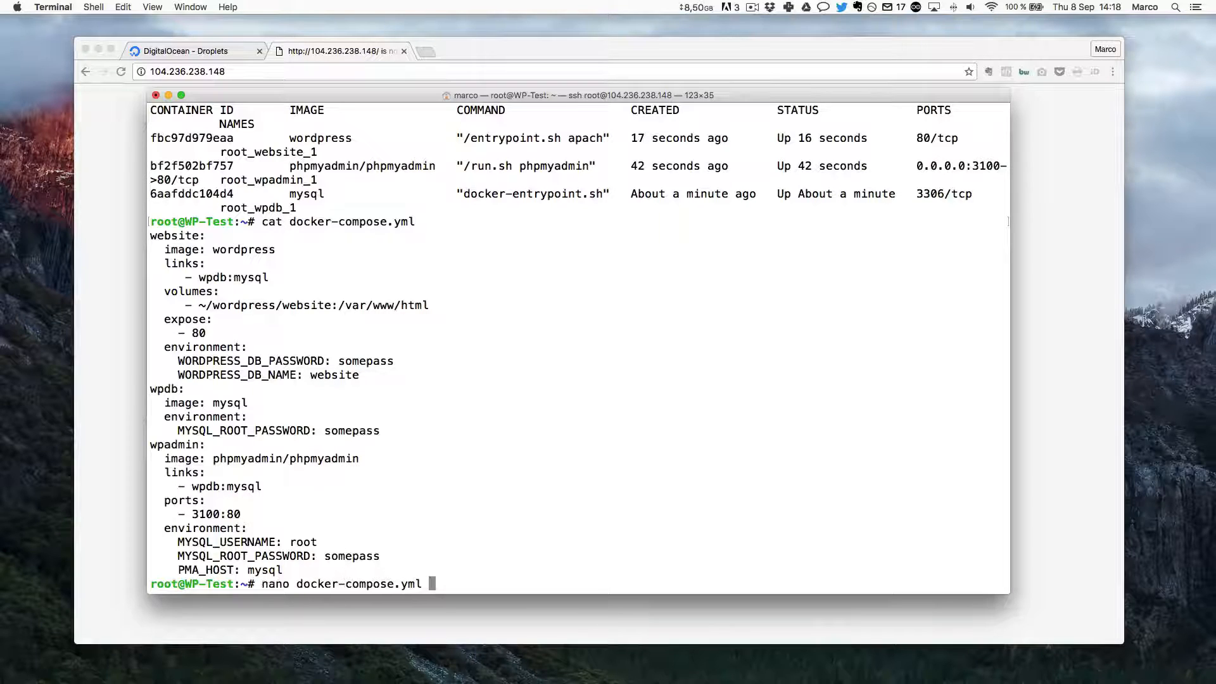
{"action": "key", "text": "Return"}
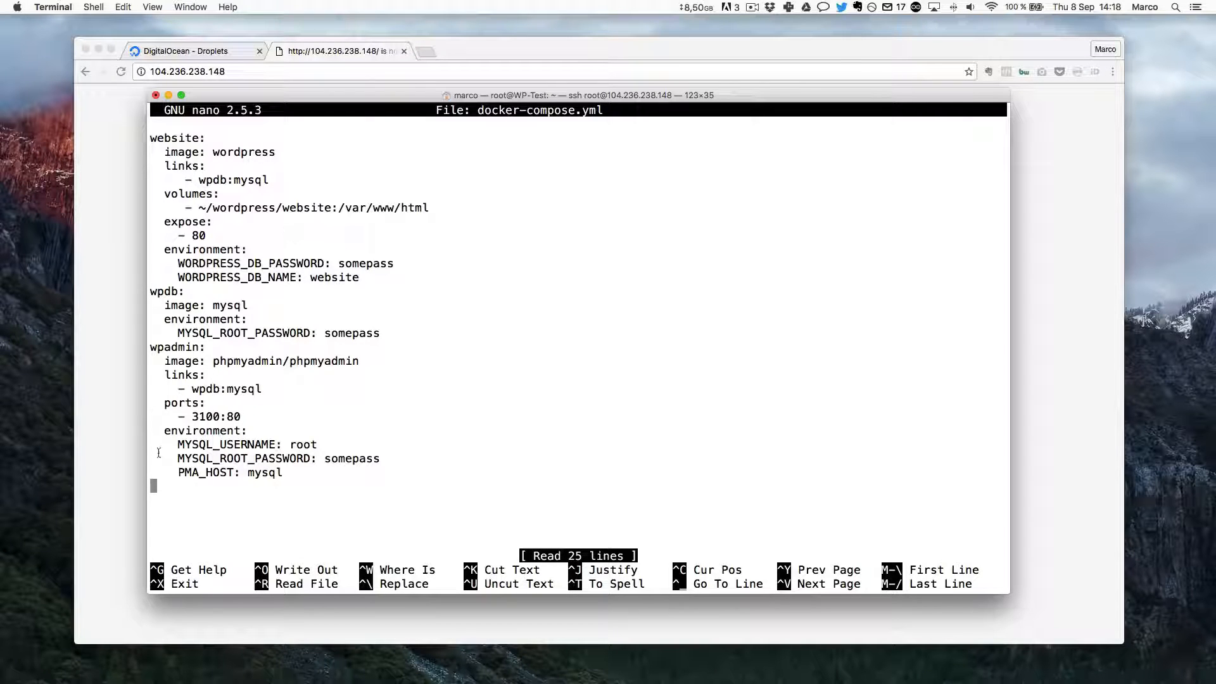
- Paste an nginx-proxy service with jwilder/nginx-proxy, ports 80:80 and the docker.sock volume mount
{"action": "right_click", "coordinate": [158, 487]}
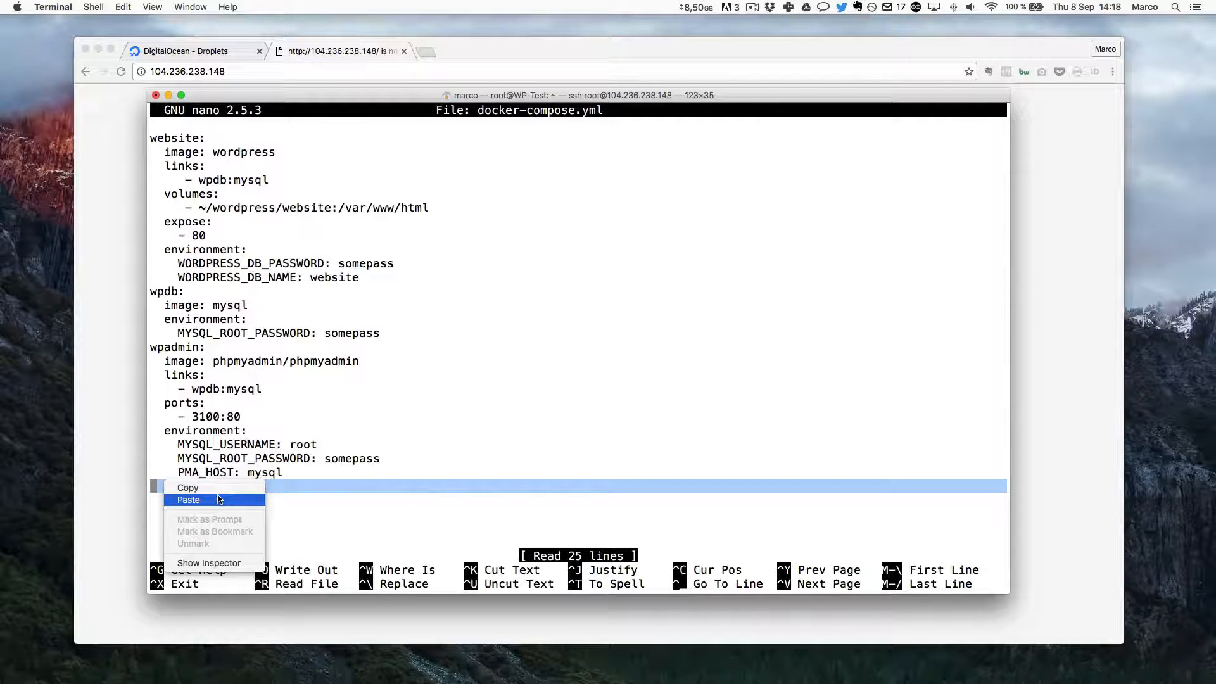
{"action": "left_click", "coordinate": [188, 500]}
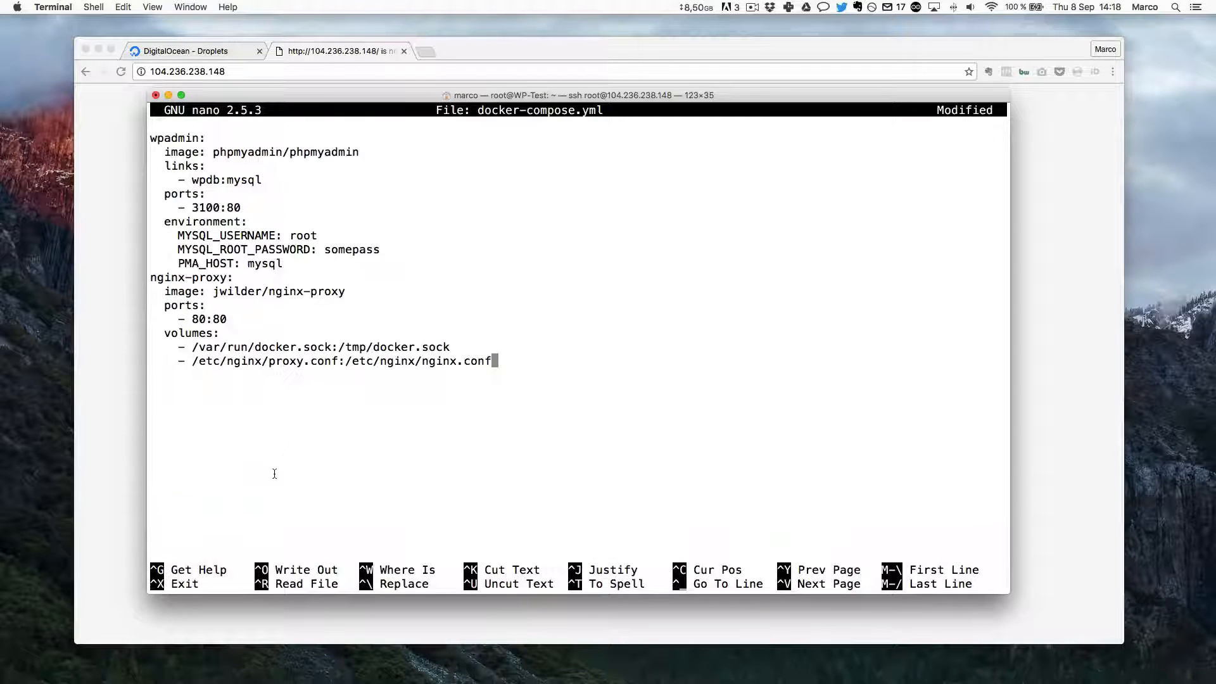
{"action": "key", "text": "Return"}
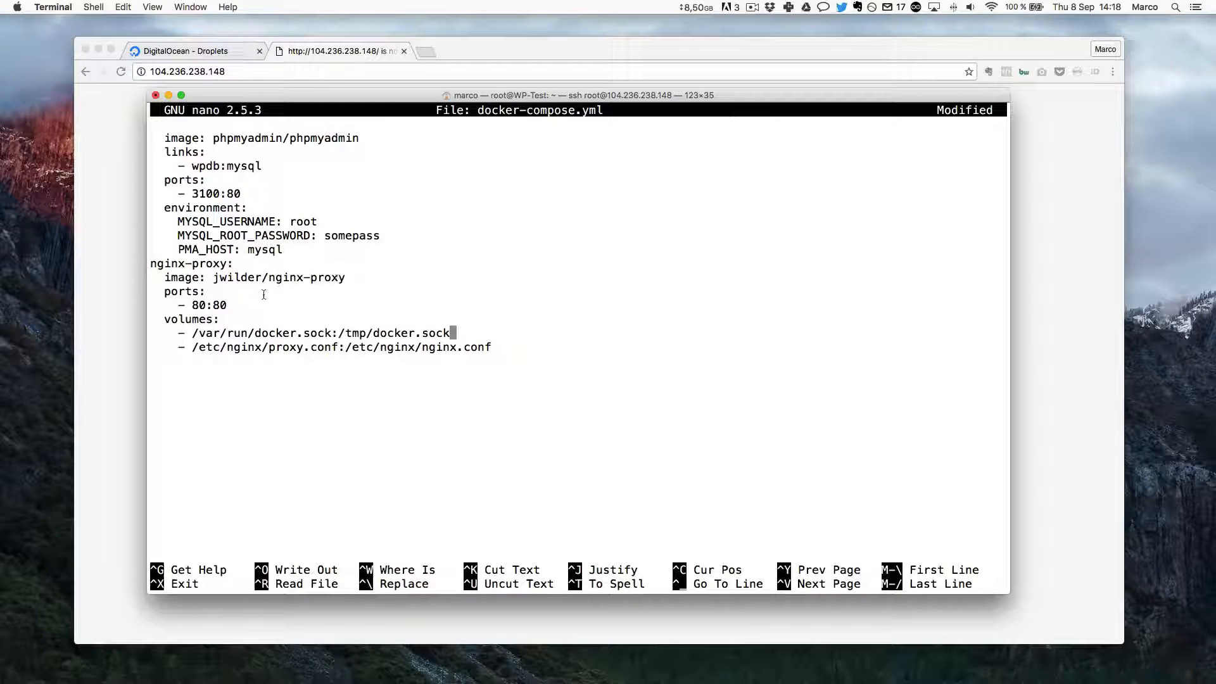
{"action": "left_click", "coordinate": [229, 304]}
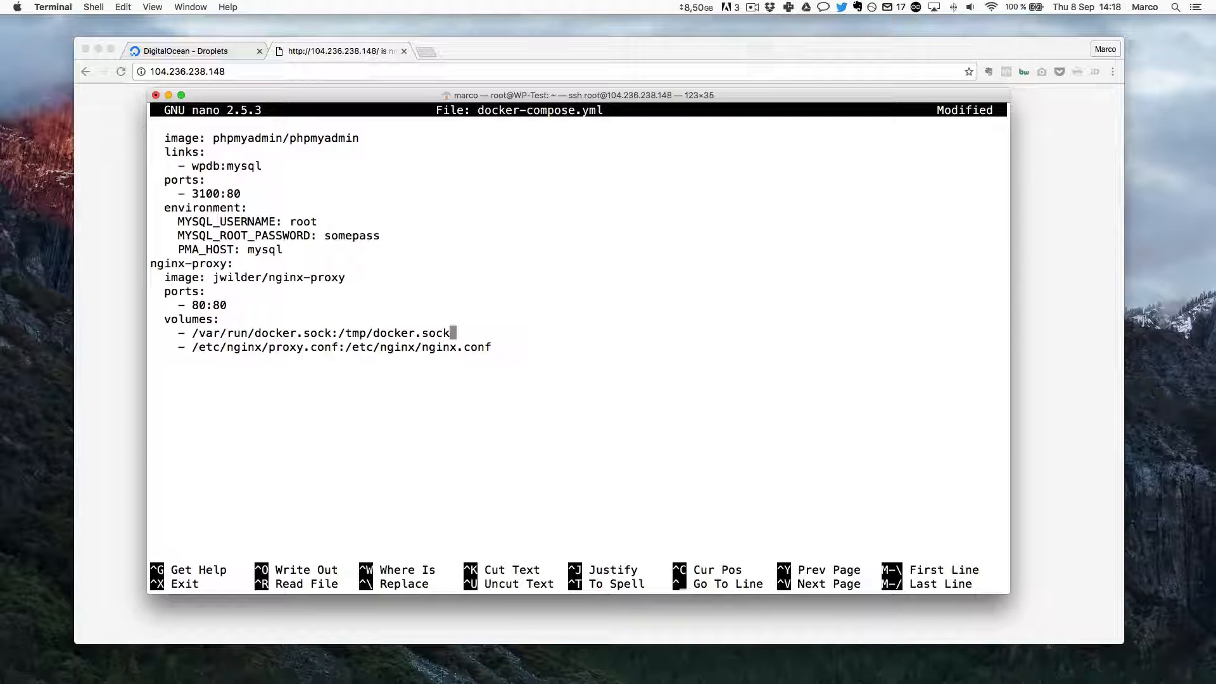
{"action": "key", "text": "Return"}
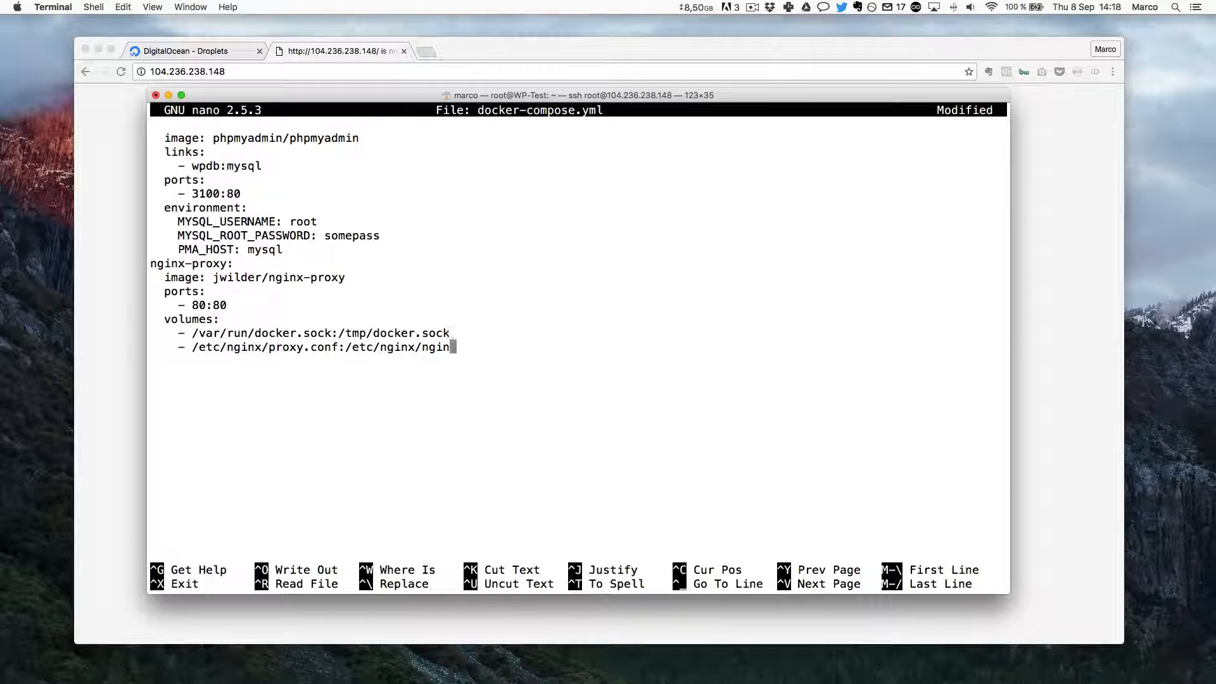
{"action": "key", "text": "Backspace"}
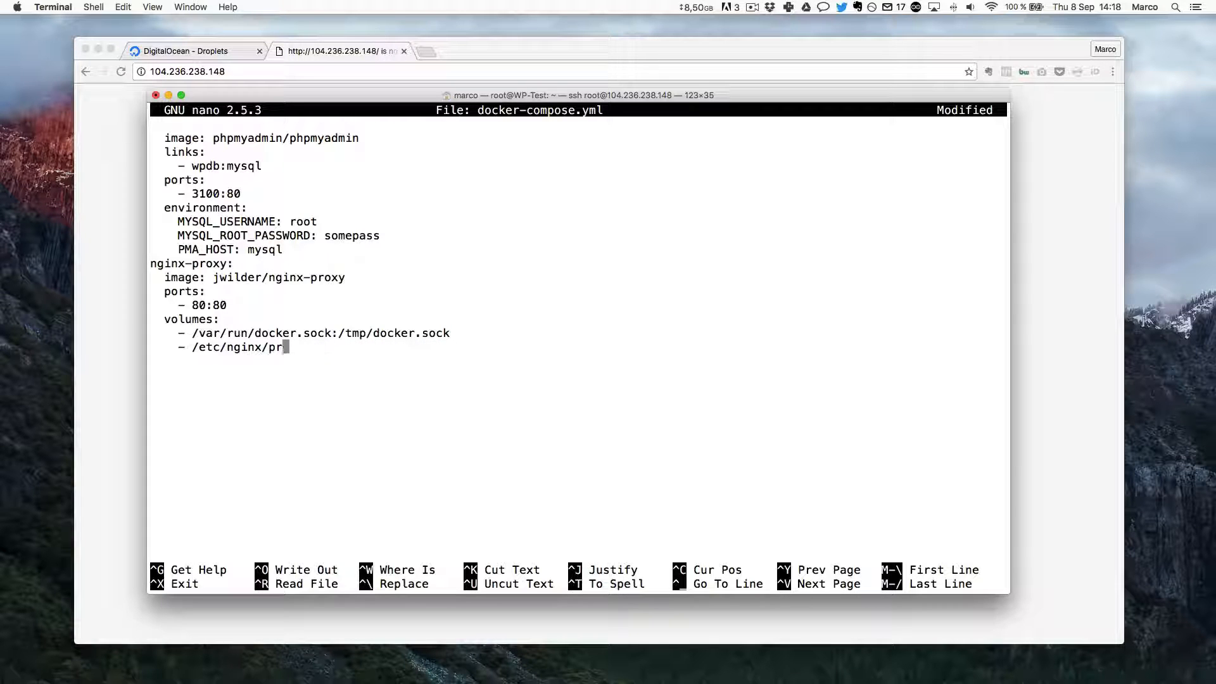
{"action": "key", "text": "ctrl+k"}
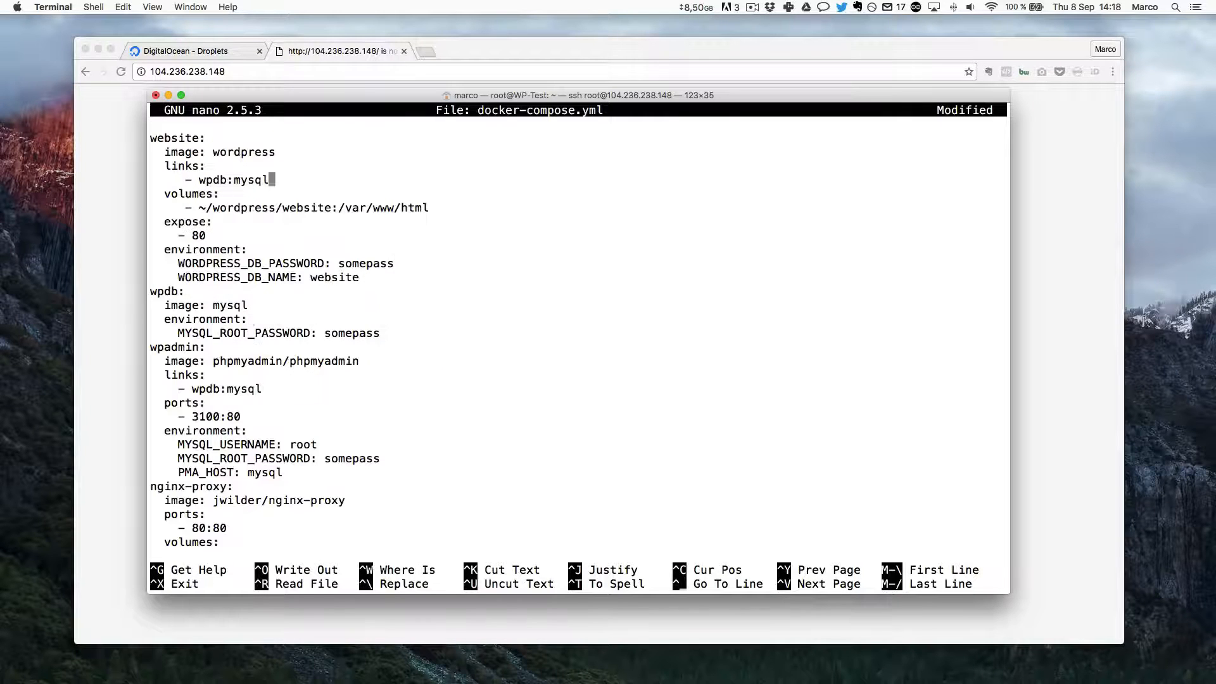
- Set website environment VIRTUAL_HOST to 104.236.238.148 and save the file
{"action": "key", "text": "Down"}
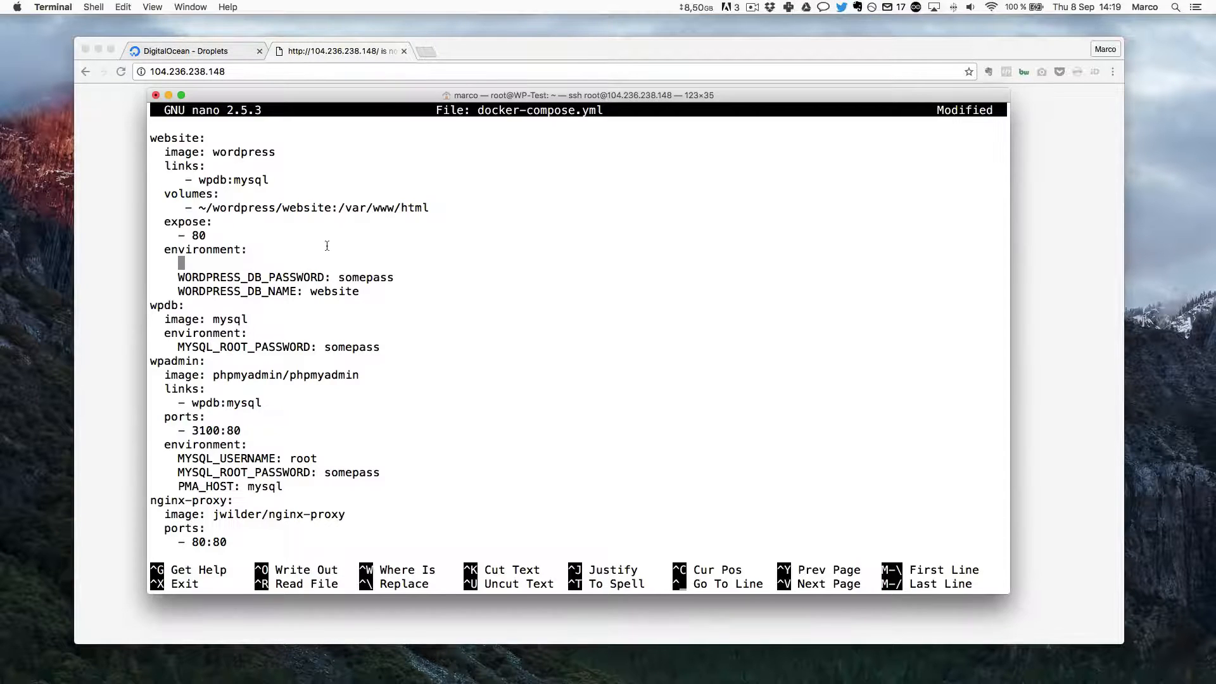
{"action": "mouse_move", "coordinate": [215, 262]}
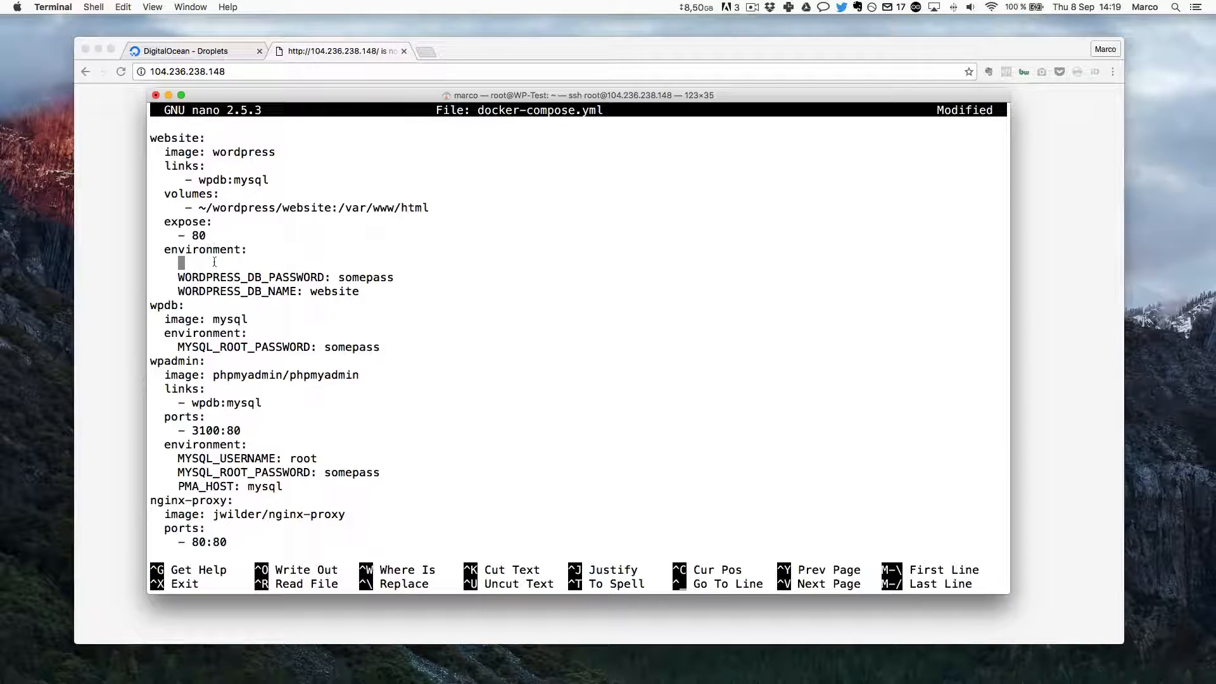
{"action": "right_click", "coordinate": [214, 262]}
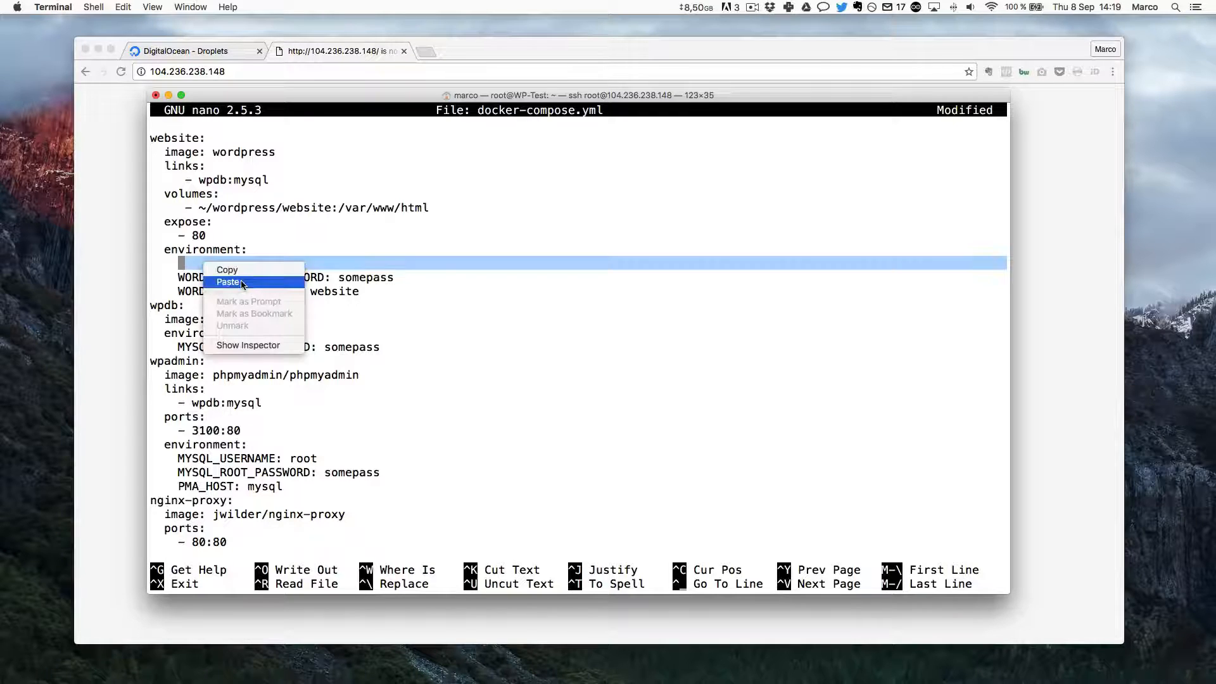
{"action": "left_click", "coordinate": [230, 281]}
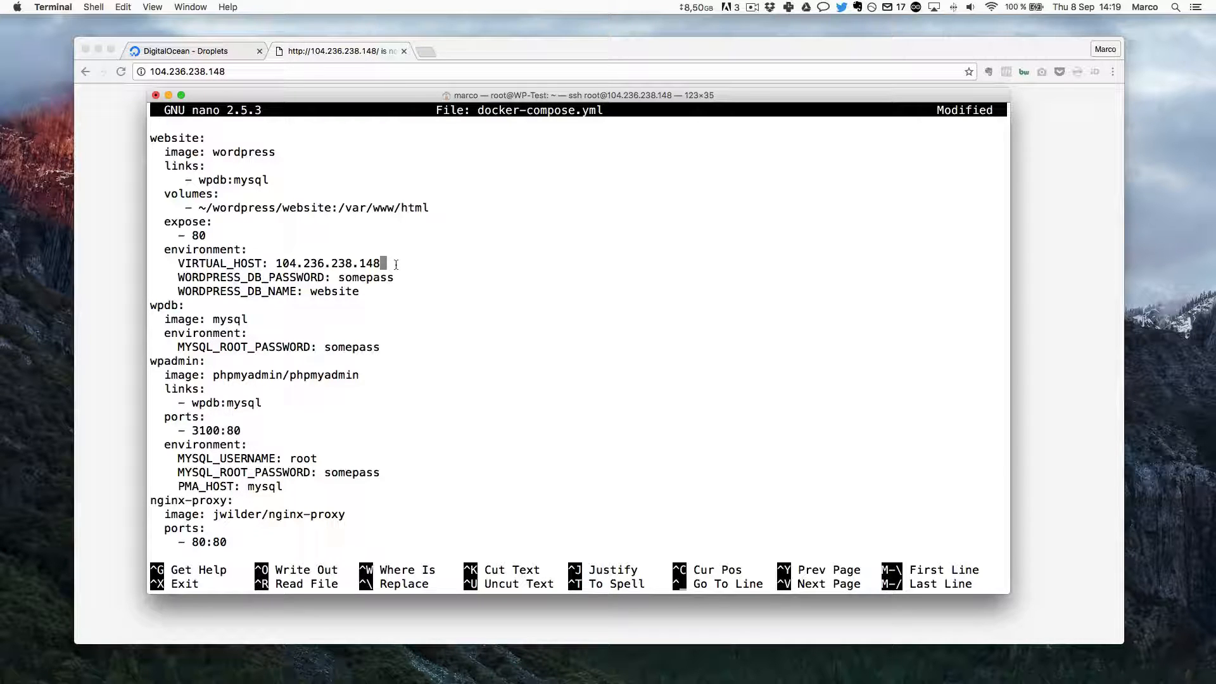
{"action": "key", "text": "ctrl+x"}
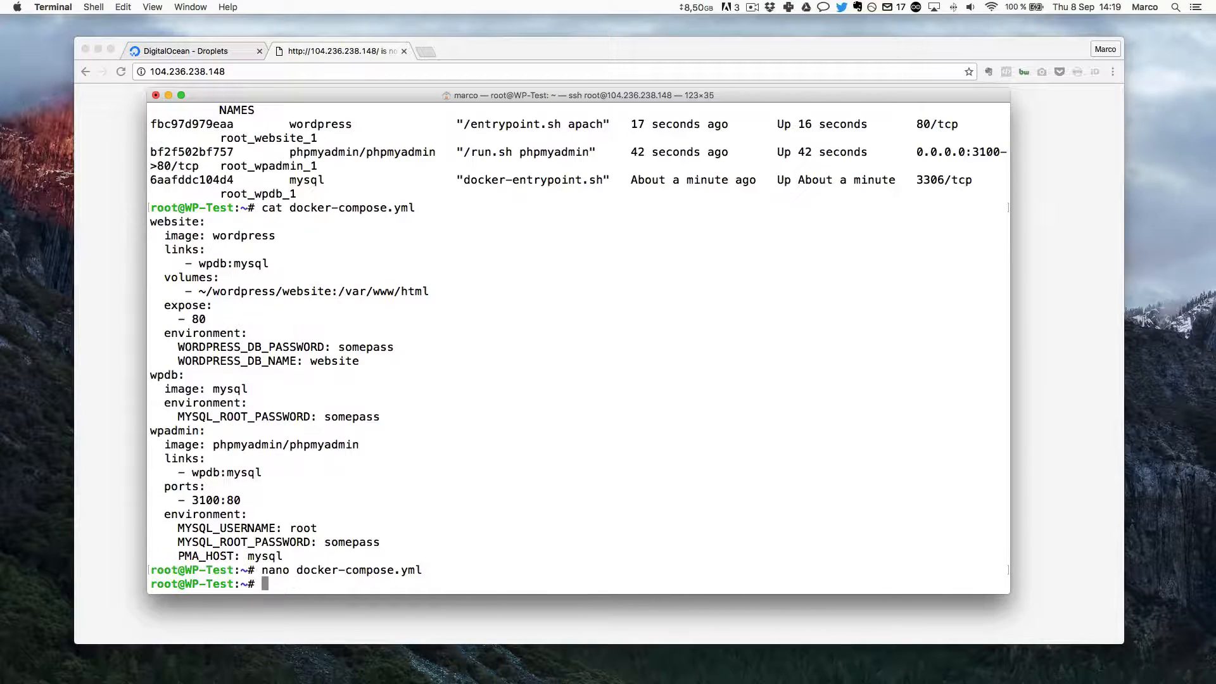
- Run docker-compose up -d to create nginx-proxy and recreate the website container, then list containers with docker ps
{"action": "type", "text": "docker-compose up -d"}
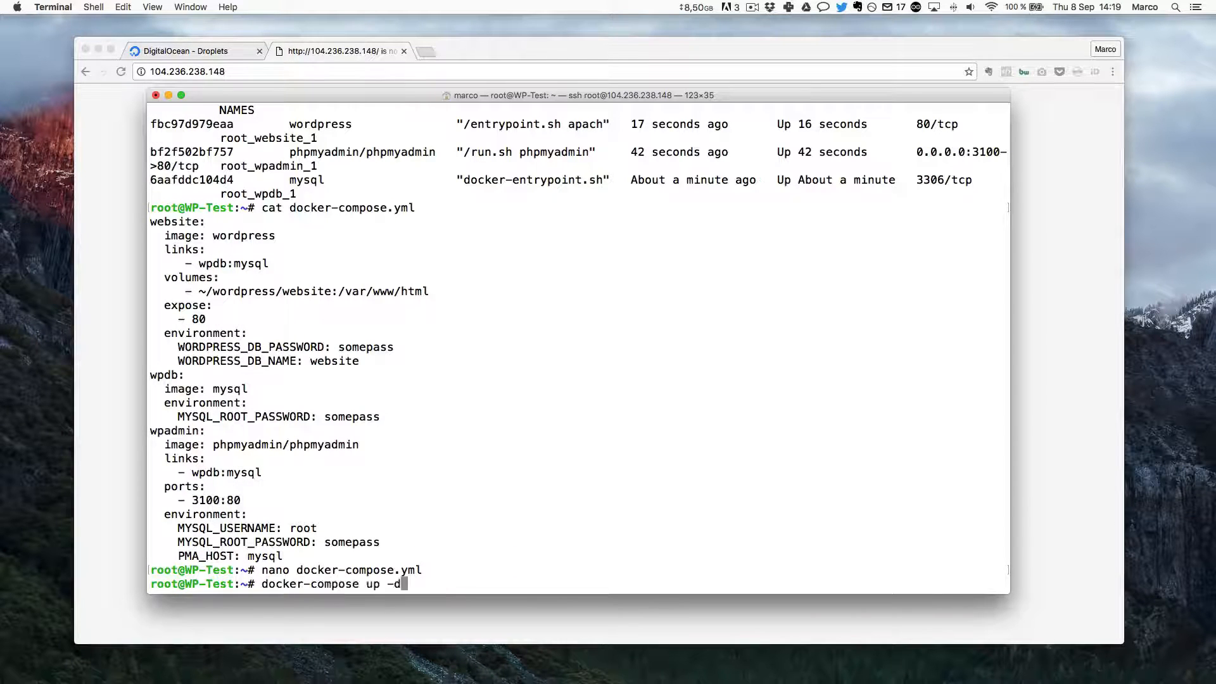
{"action": "key", "text": "Return"}
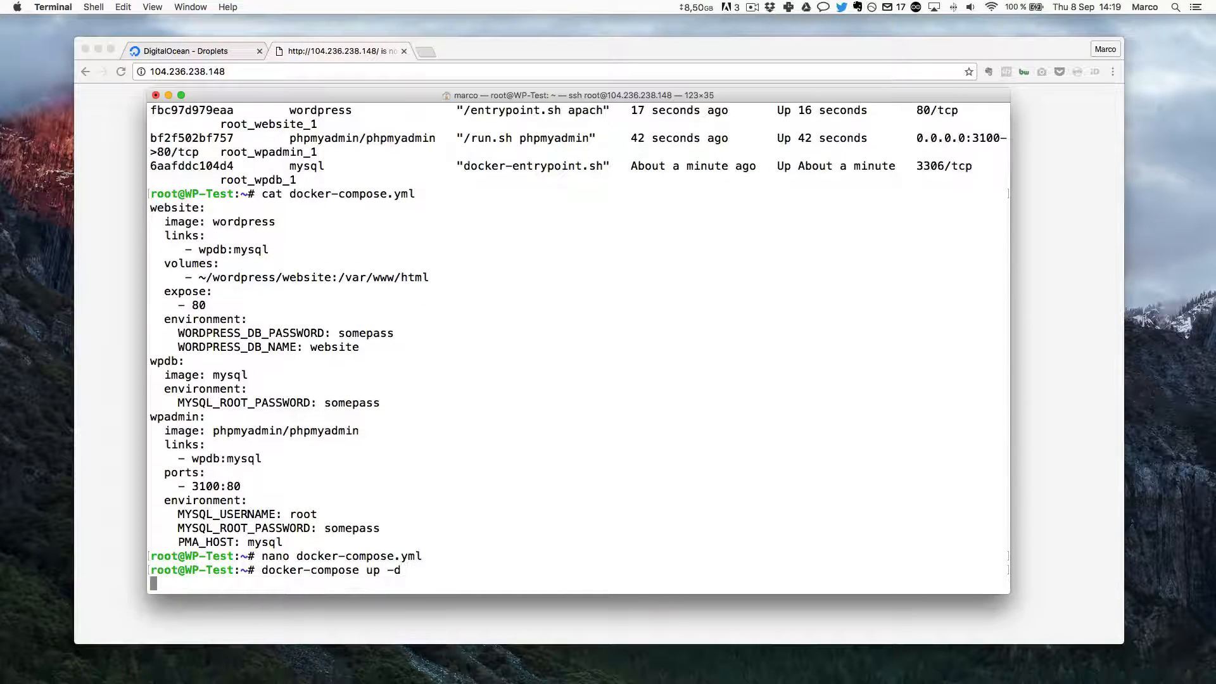
{"action": "key", "text": "Return"}
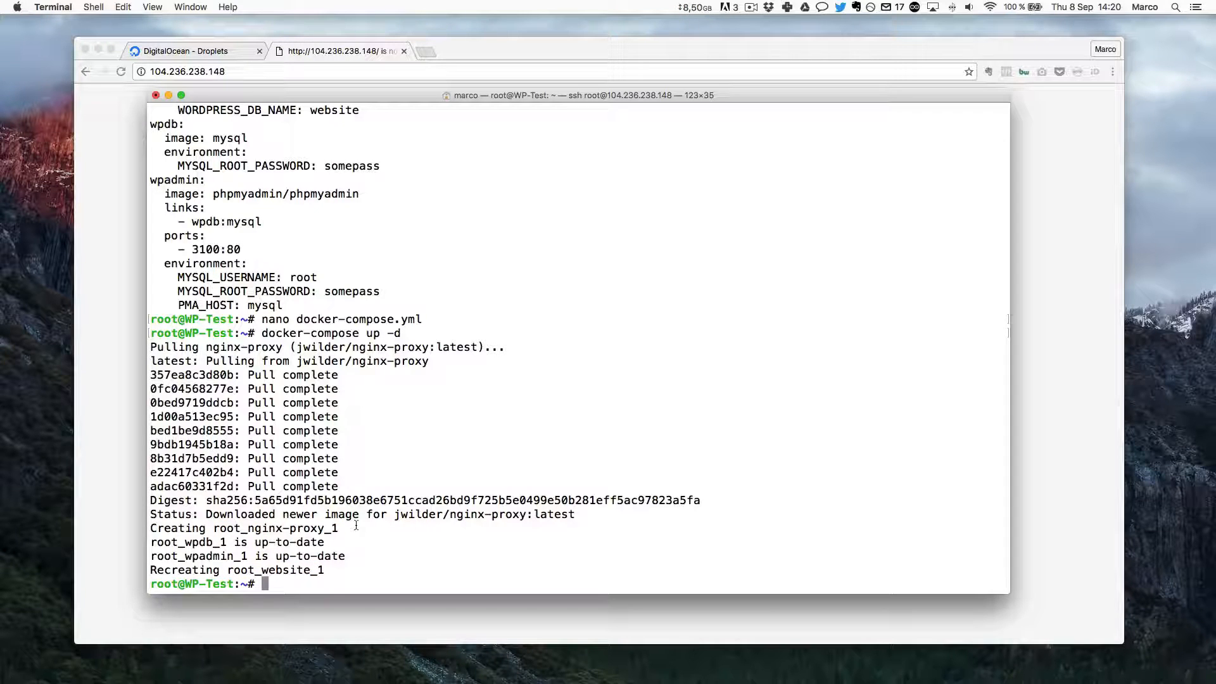
{"action": "type", "text": "docker ps"}
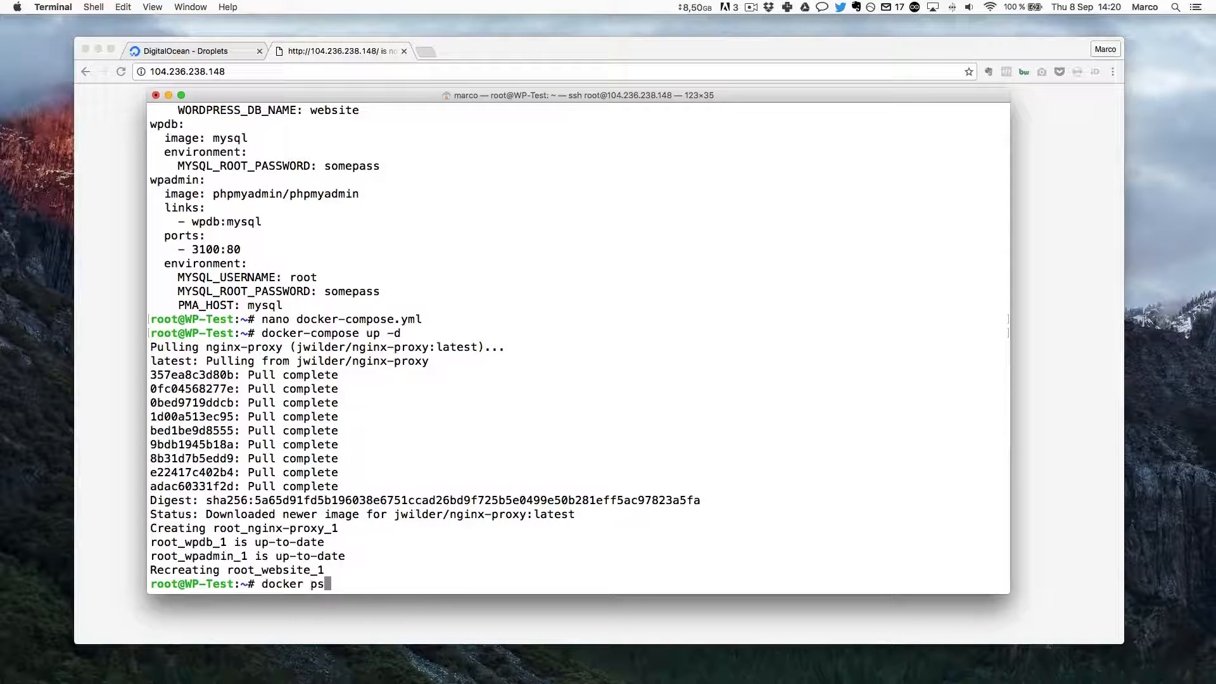
{"action": "key", "text": "Return"}
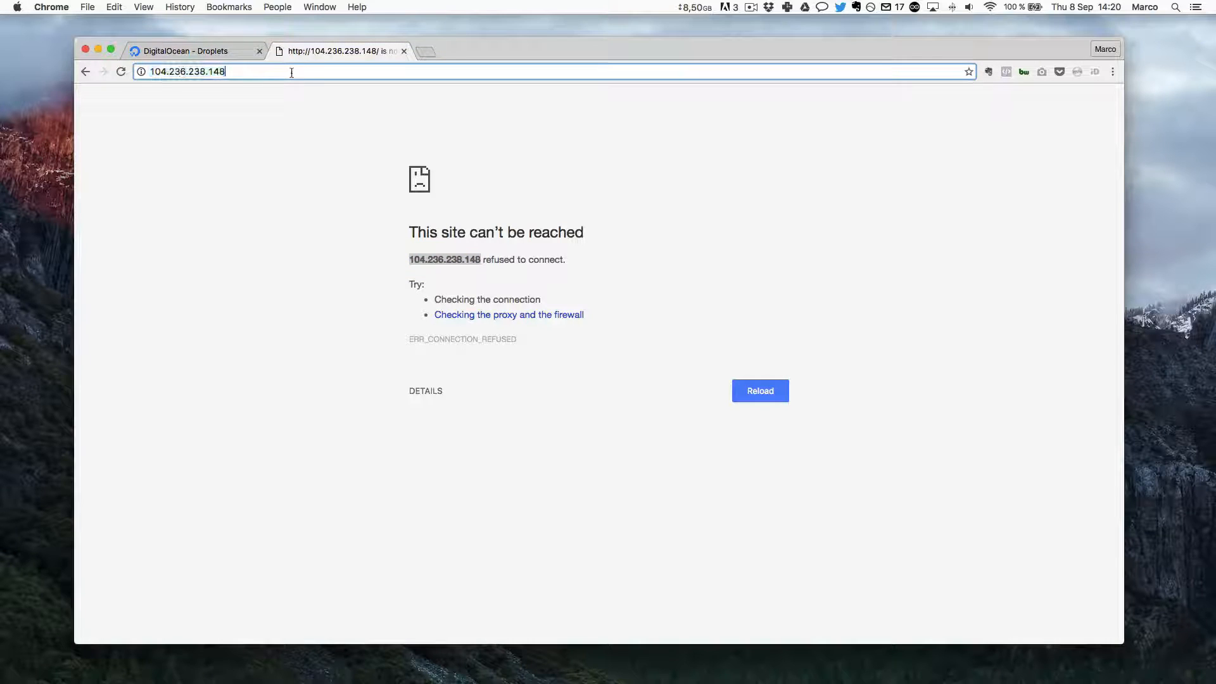
- Reload 104.236.238.148 to reach the WordPress installer and continue in English (United States)
{"action": "key", "text": "Return"}
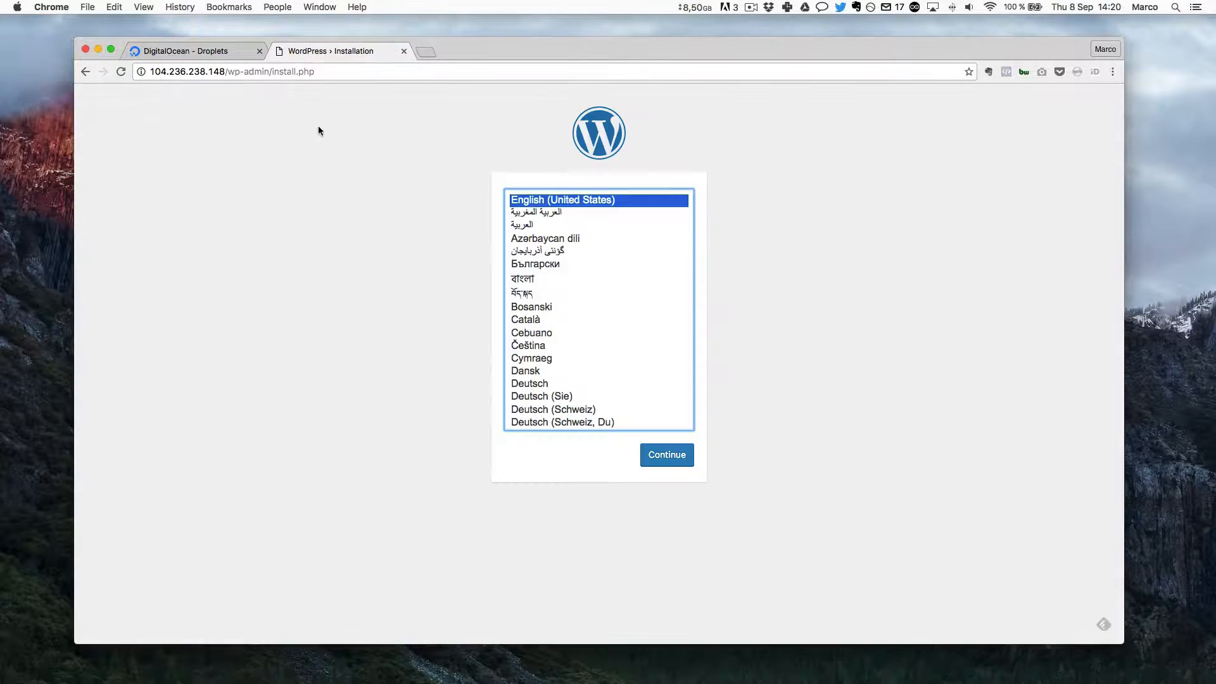
{"action": "mouse_move", "coordinate": [811, 211]}
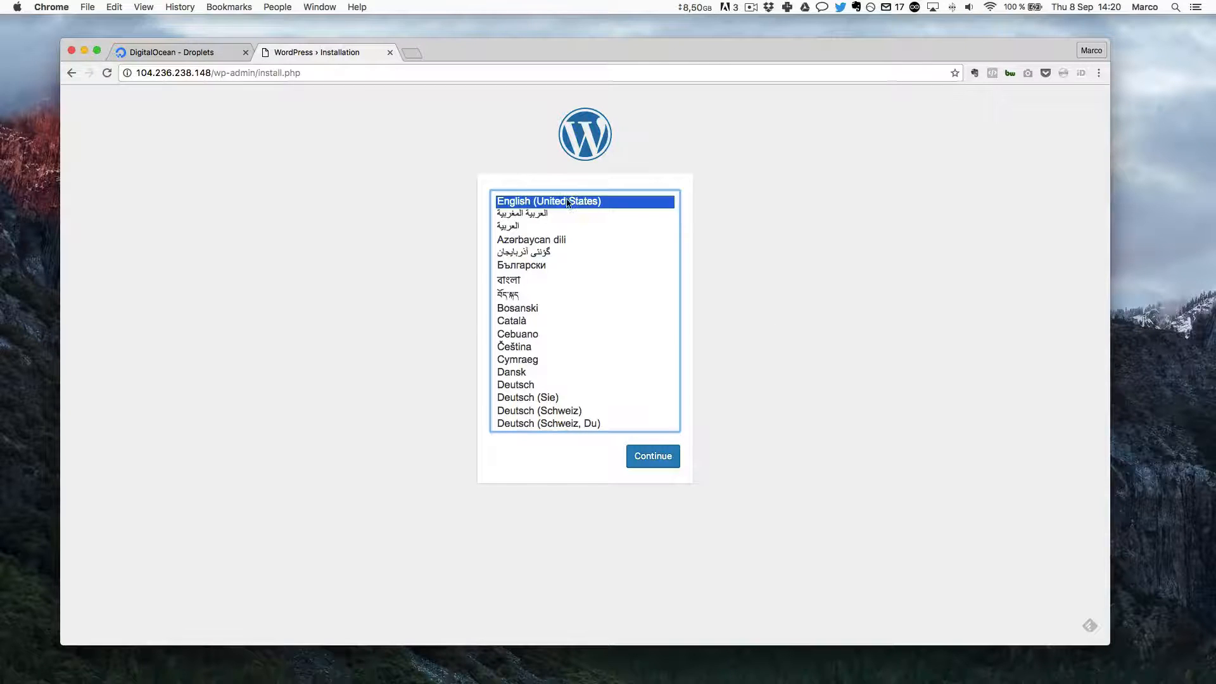
{"action": "left_click", "coordinate": [652, 456]}
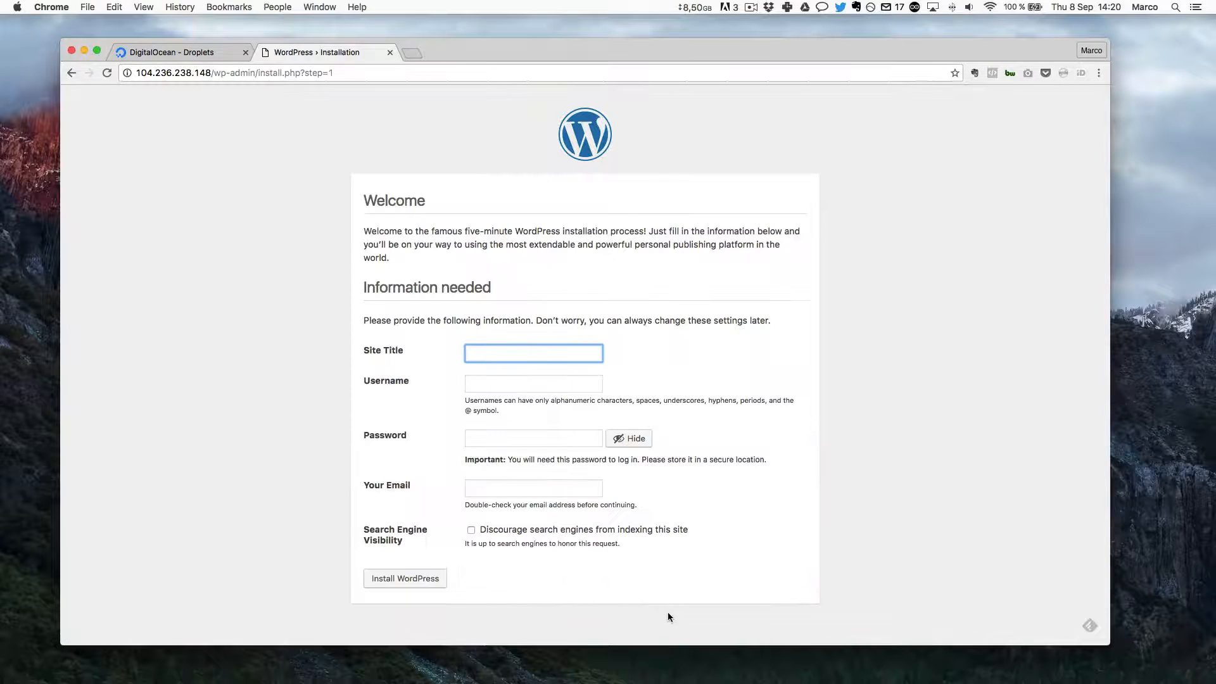
- Install WordPress with site title 'Website Test', username admin, the generated password and the suggested email
{"action": "type", "text": "Website Test"}
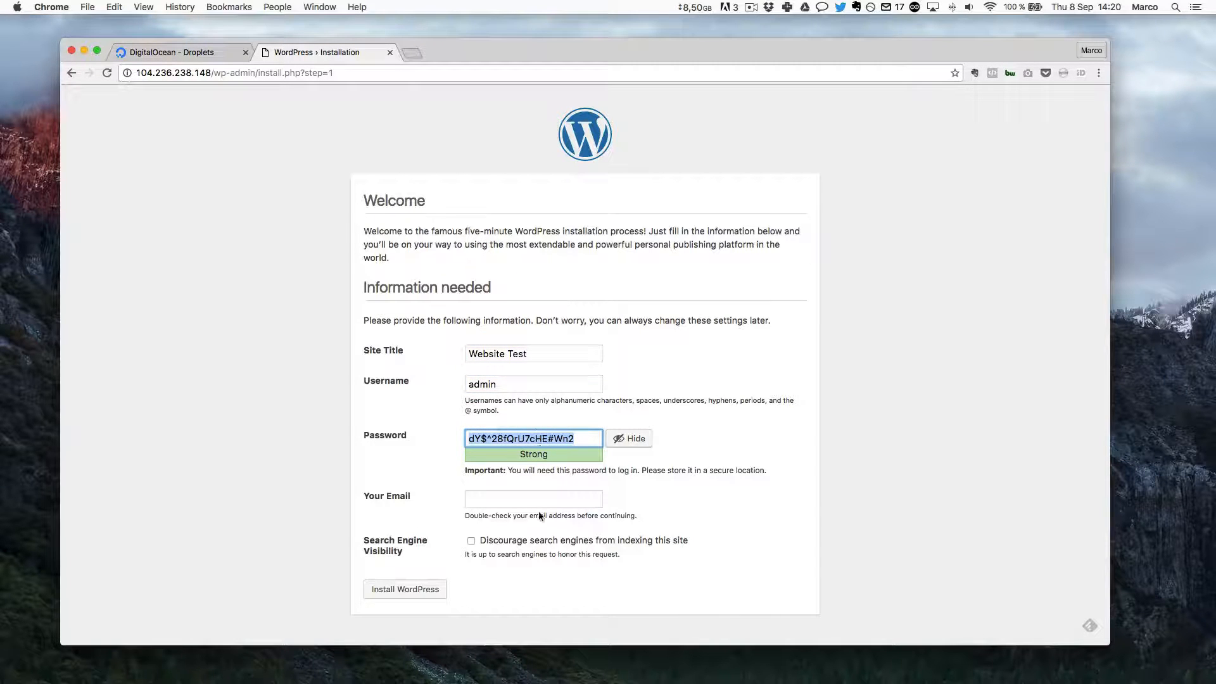
{"action": "type", "text": "m"}
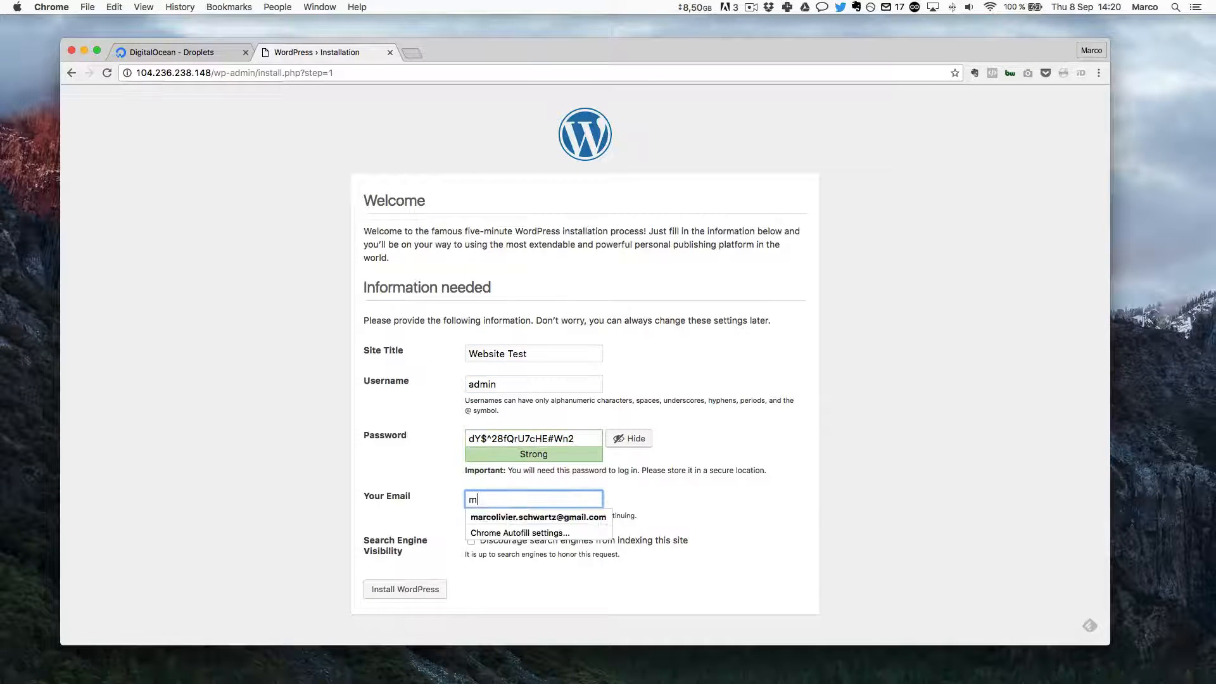
{"action": "left_click", "coordinate": [537, 517]}
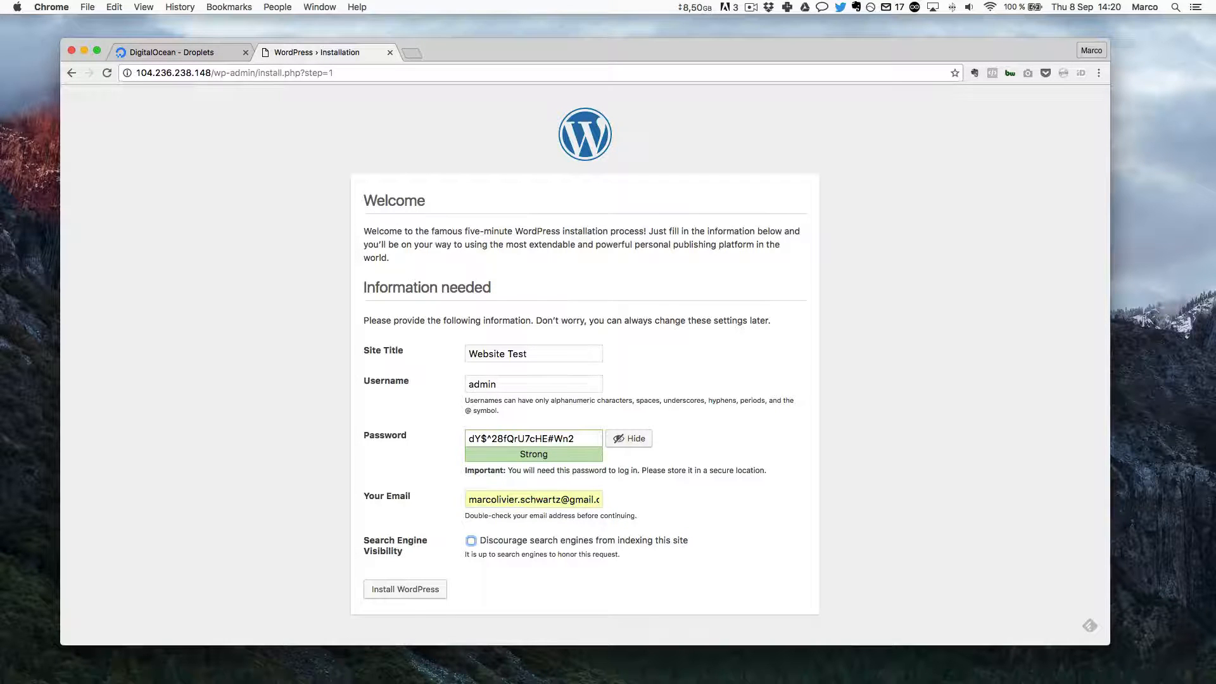
{"action": "left_click", "coordinate": [404, 589]}
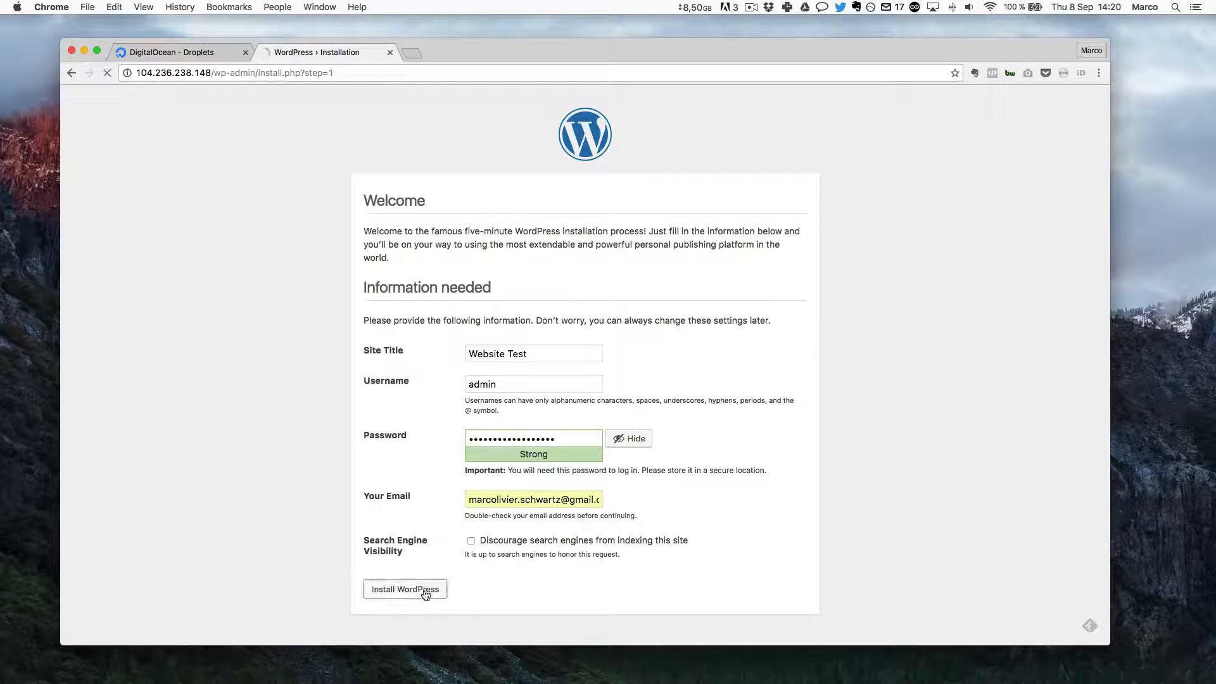
{"action": "left_click", "coordinate": [404, 589]}
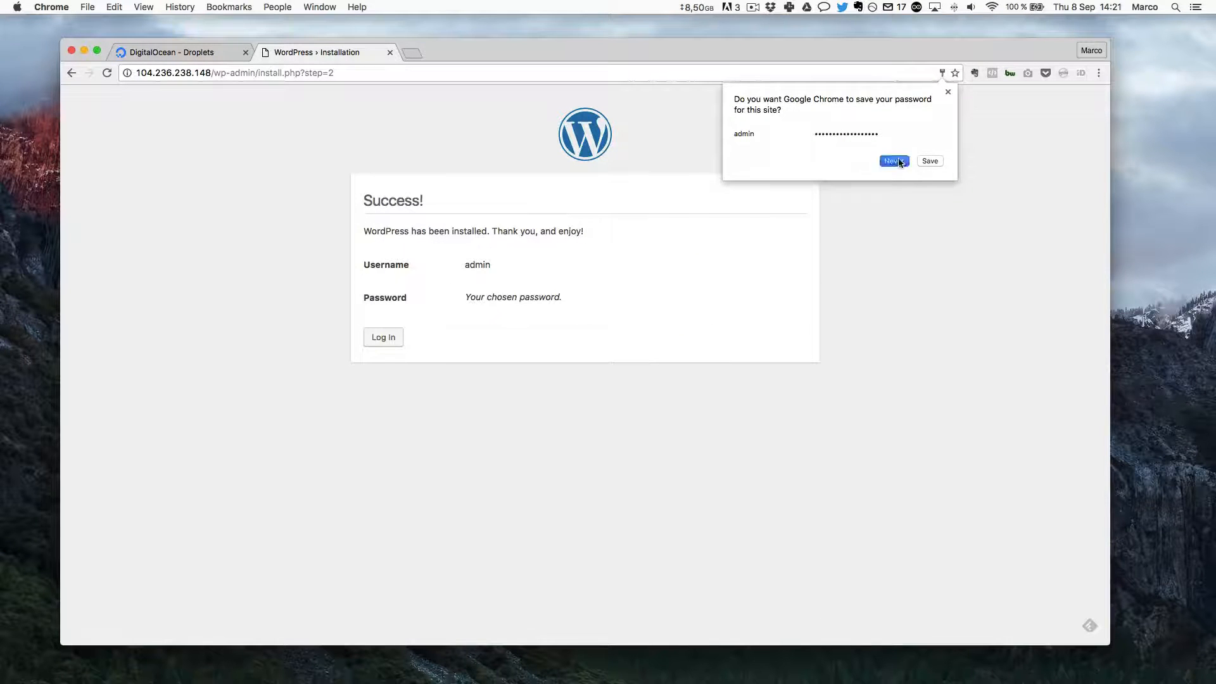
- Decline saving the password, view the live Website Test site and open its Hello world! post
{"action": "left_click", "coordinate": [892, 161]}
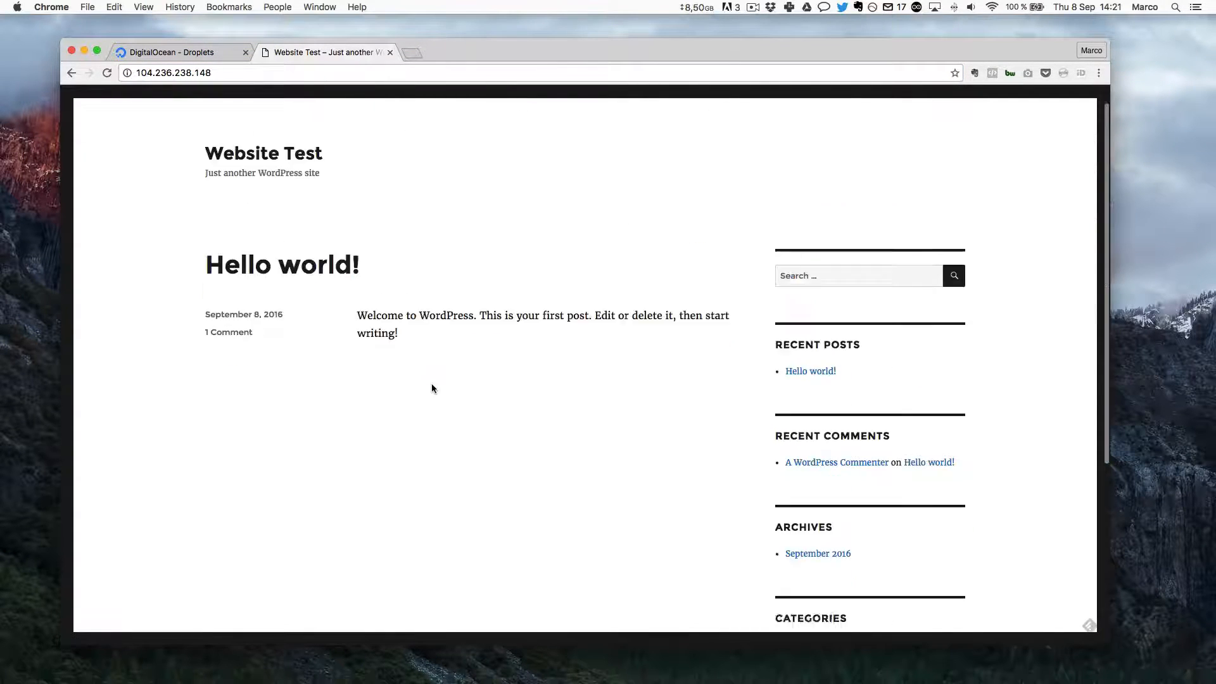
{"action": "scroll", "scroll_direction": "down", "scroll_amount": 3}
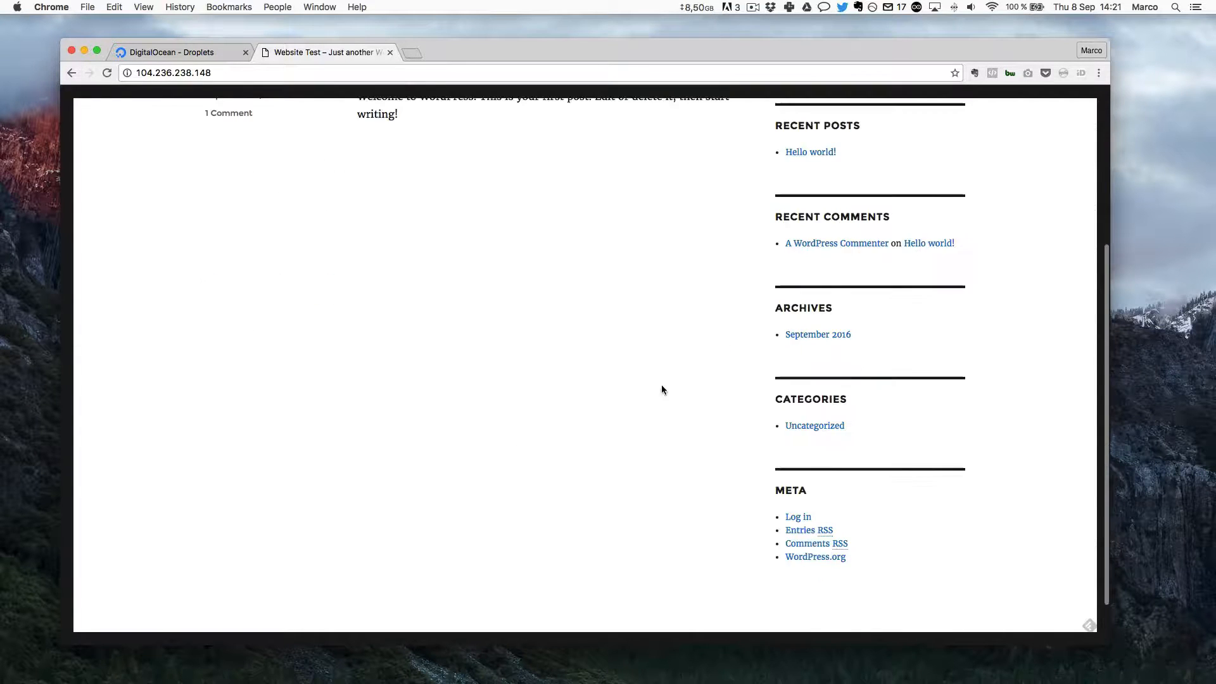
{"action": "left_click", "coordinate": [810, 151]}
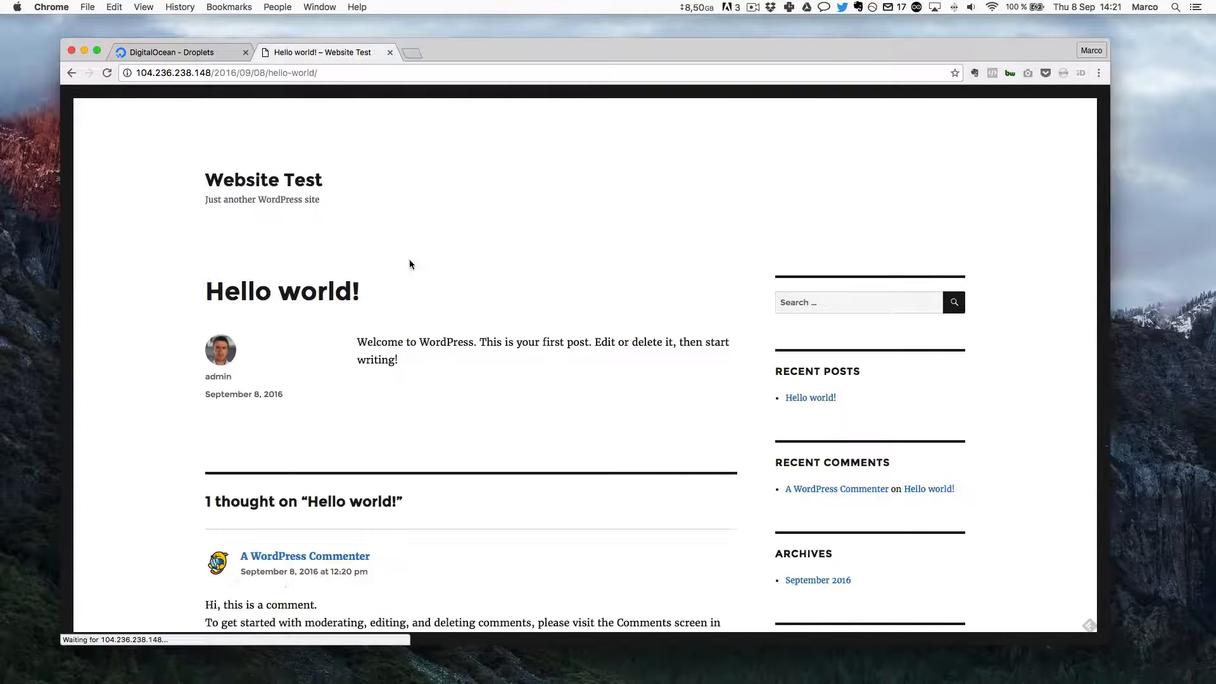